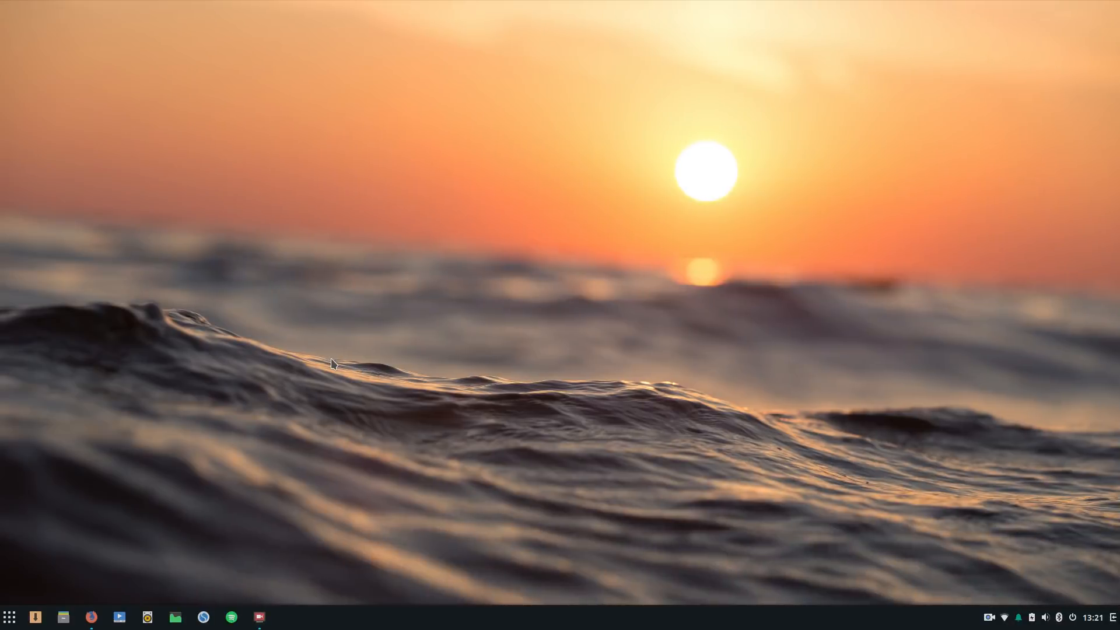
{"action": "mouse_move", "coordinate": [466, 383]}
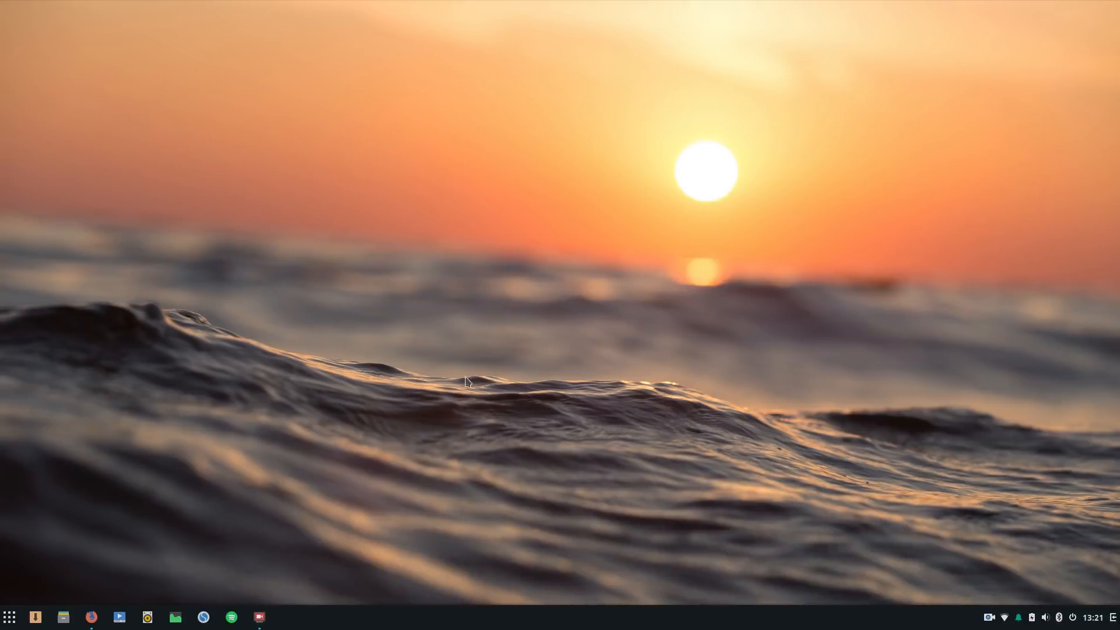
{"action": "mouse_move", "coordinate": [581, 266]}
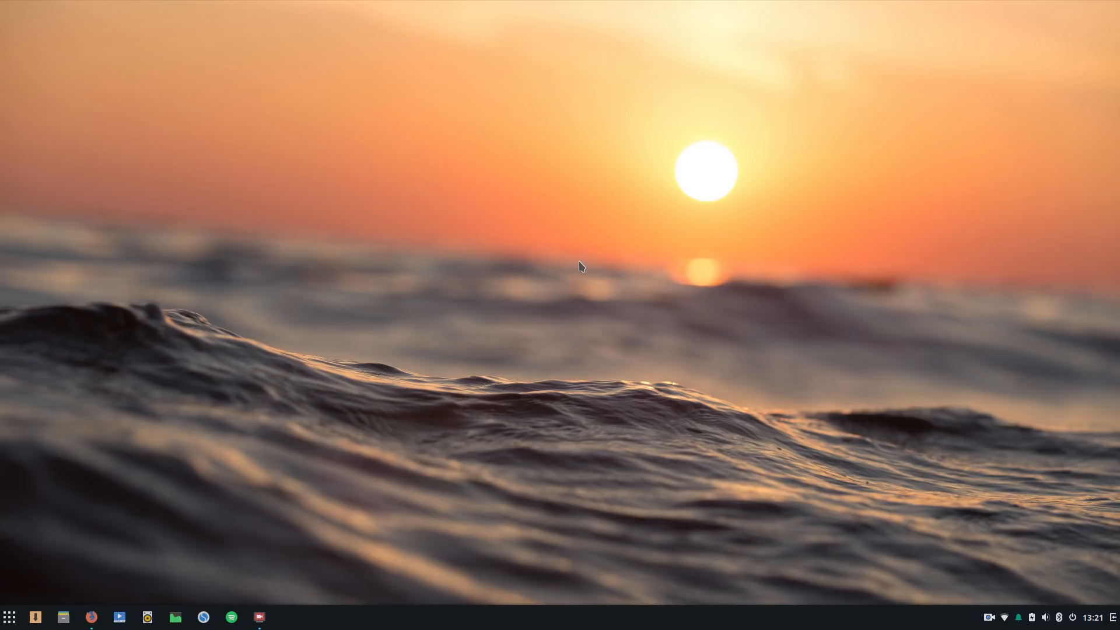
{"action": "mouse_move", "coordinate": [340, 261]}
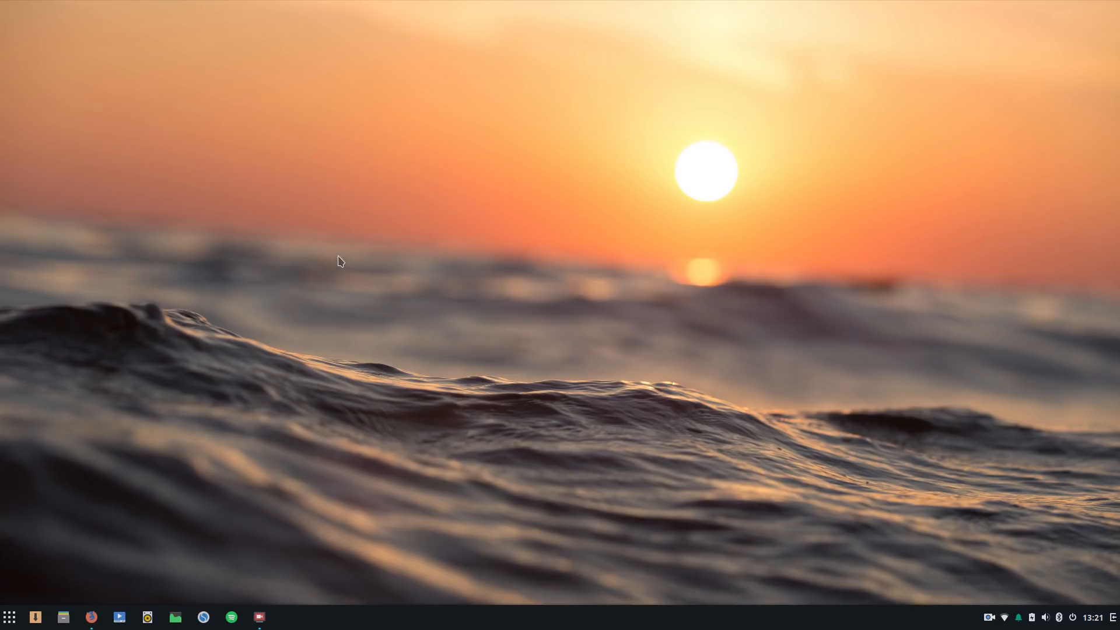
{"action": "mouse_move", "coordinate": [226, 305]}
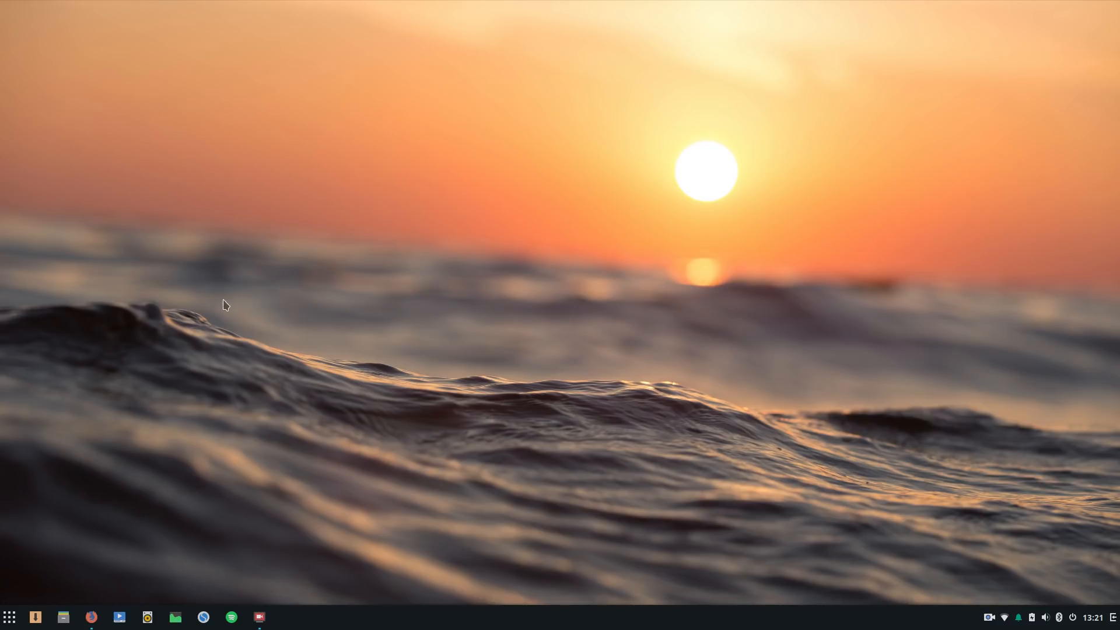
{"action": "mouse_move", "coordinate": [142, 316]}
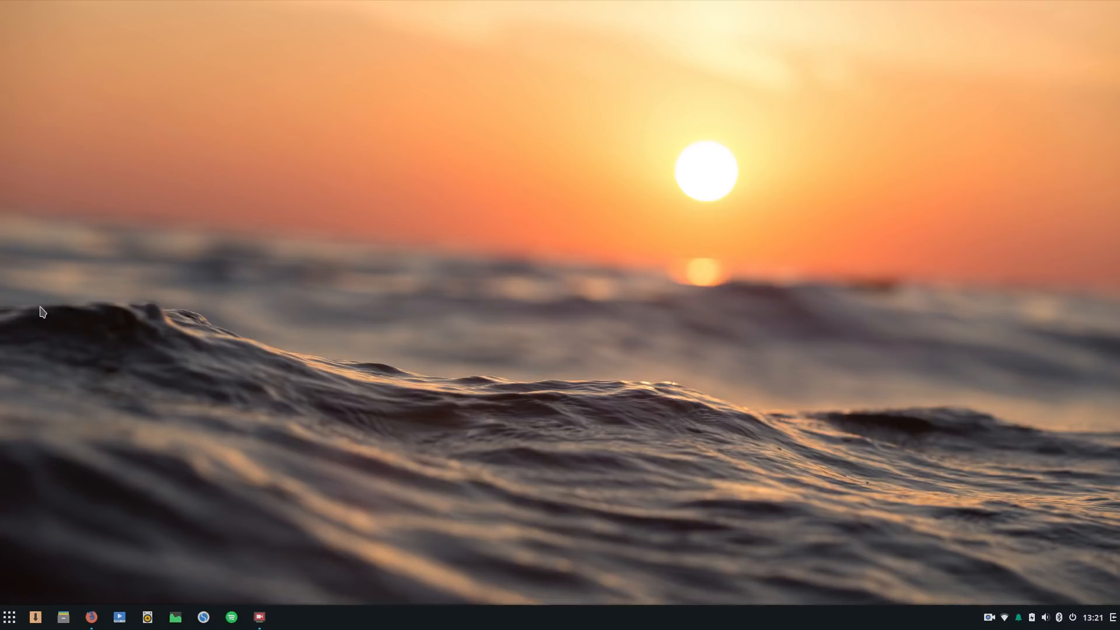
{"action": "mouse_move", "coordinate": [33, 476]}
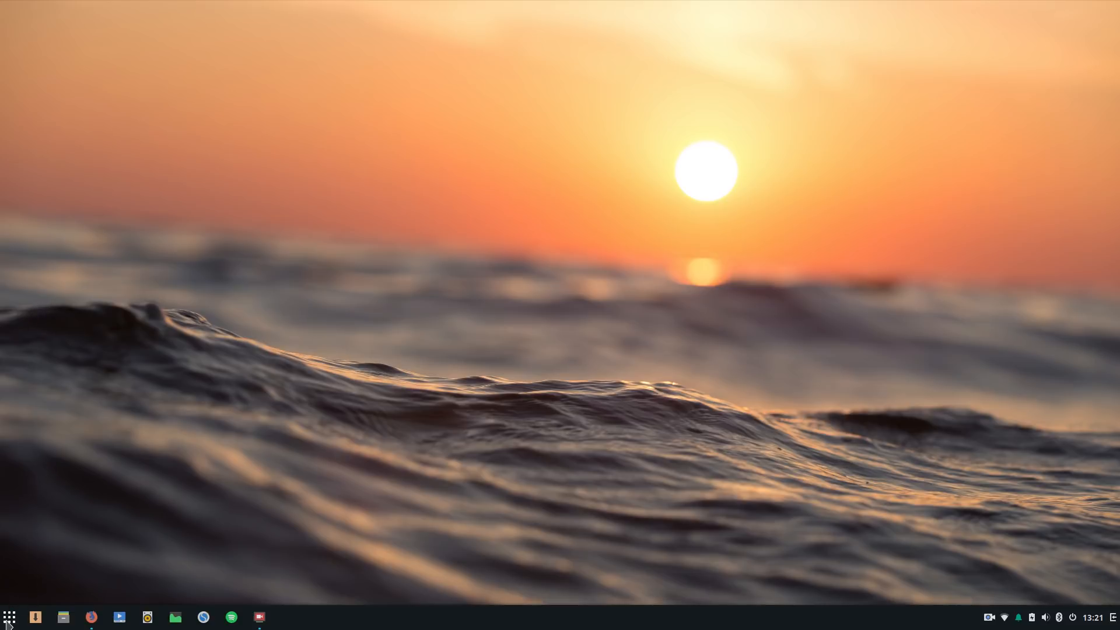
{"action": "mouse_move", "coordinate": [204, 369]}
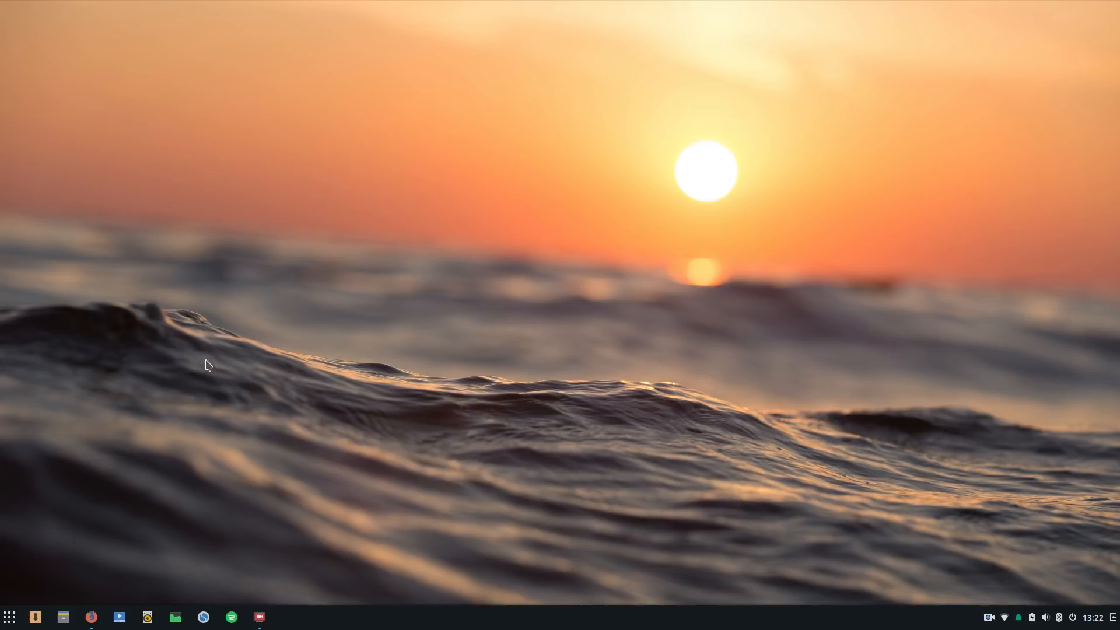
{"action": "mouse_move", "coordinate": [157, 479]}
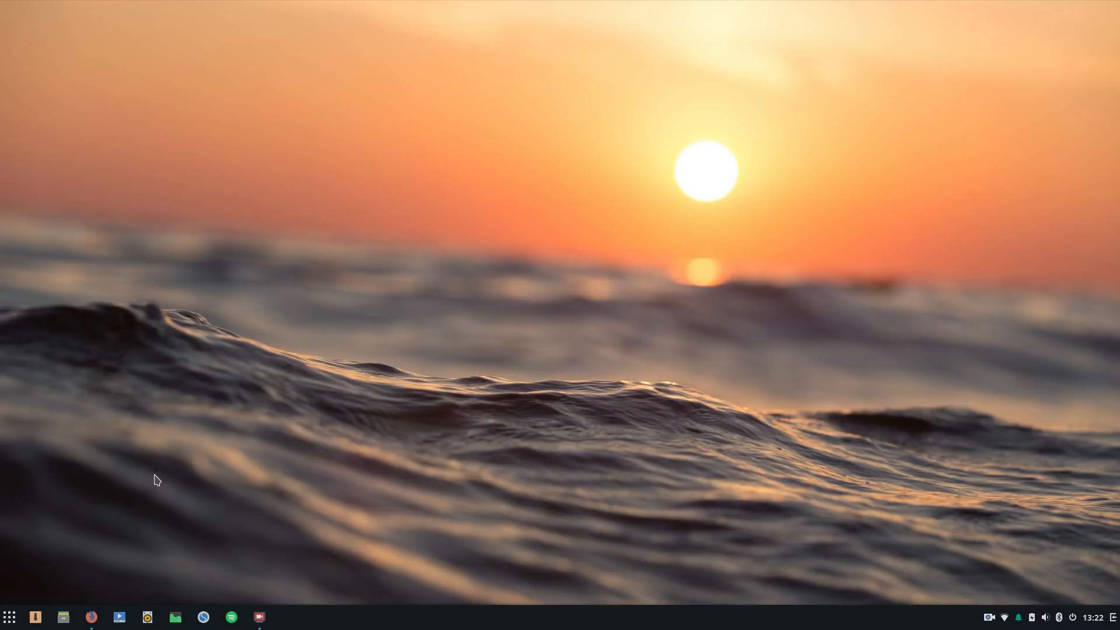
{"action": "mouse_move", "coordinate": [132, 526]}
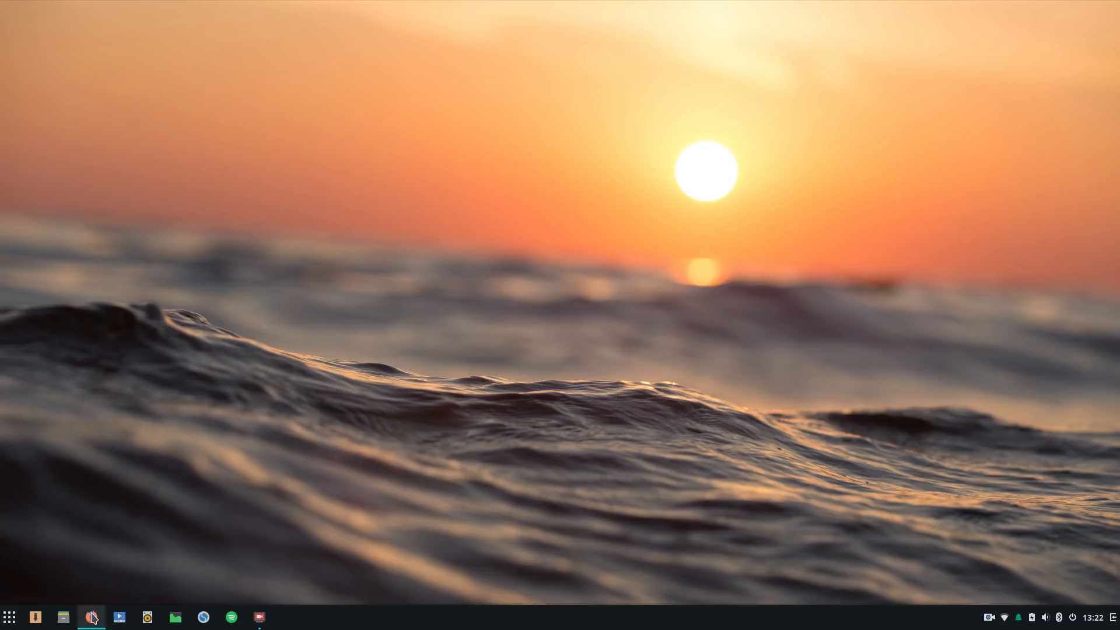
Step: Launch Firefox and bring up the Solus home page at getsol.us in a new tab
{"action": "left_click", "coordinate": [91, 616]}
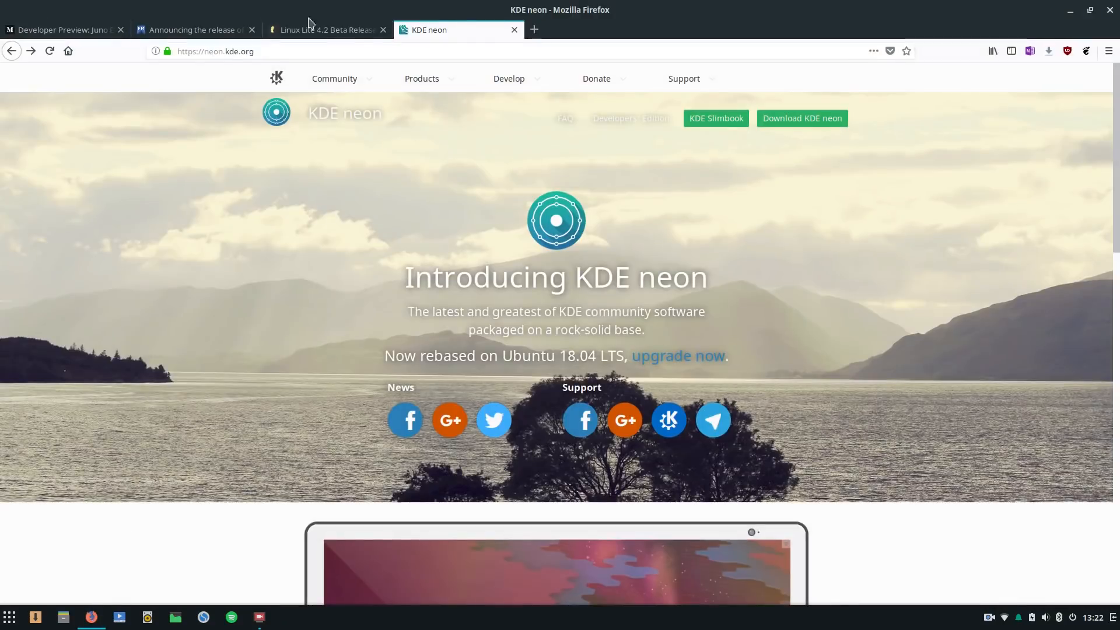
{"action": "left_click", "coordinate": [533, 29]}
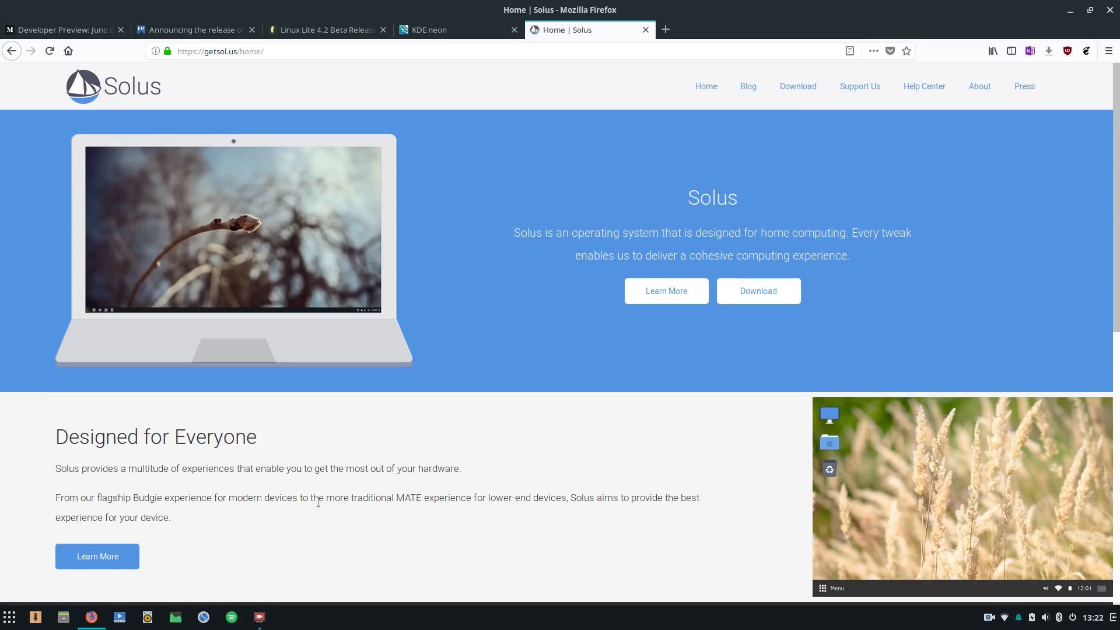
{"action": "mouse_move", "coordinate": [797, 86]}
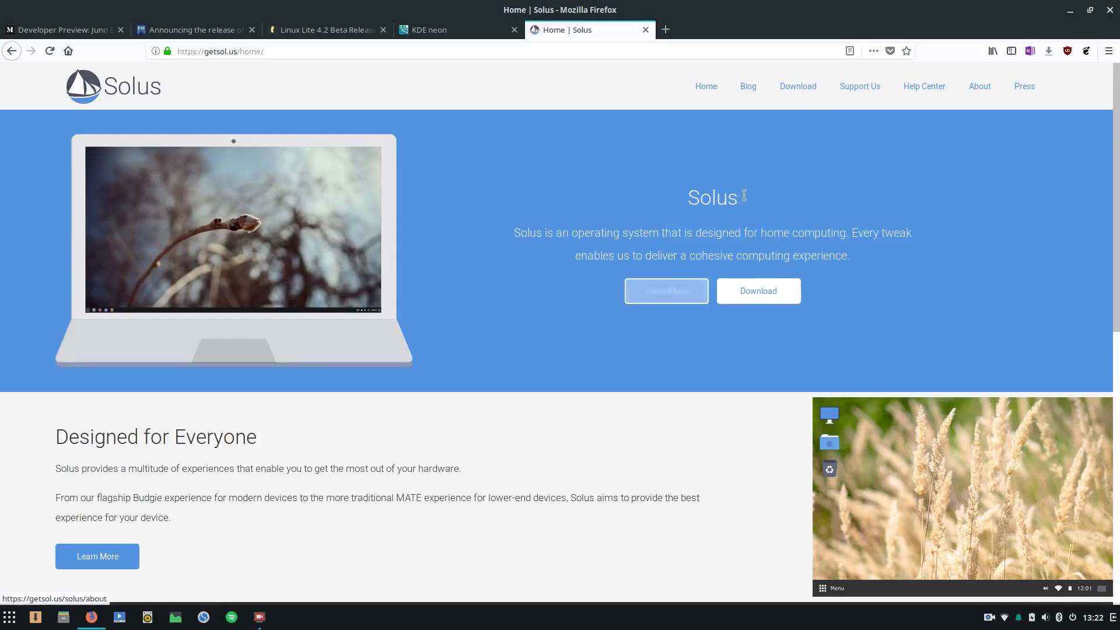
Step: Go to the Solus Download page and look over the Budgie edition
{"action": "left_click", "coordinate": [796, 85]}
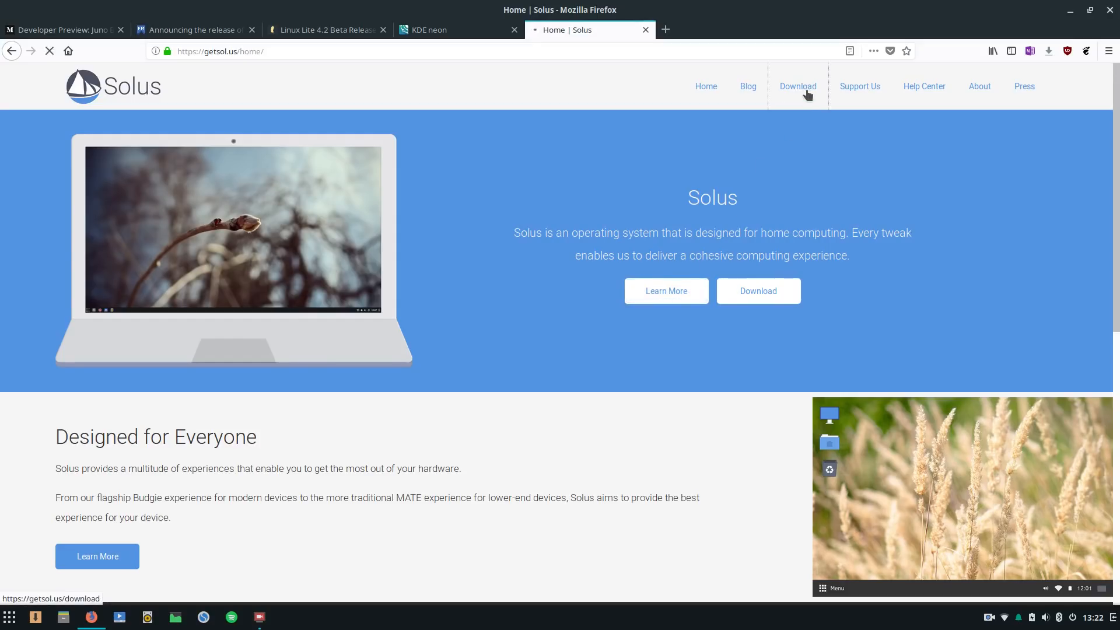
{"action": "left_click", "coordinate": [797, 85]}
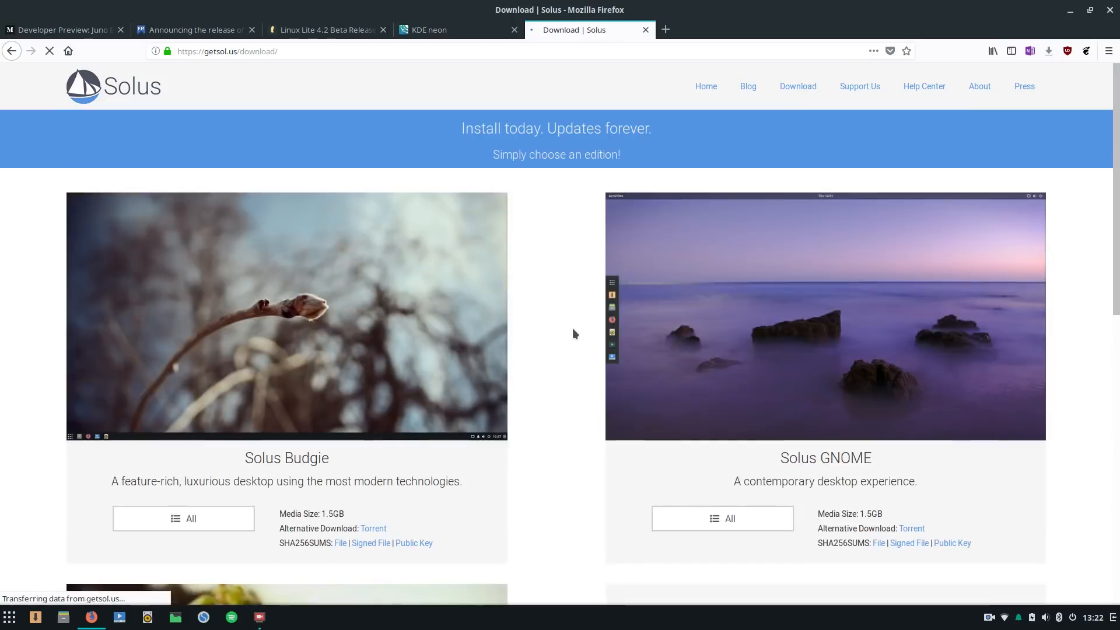
{"action": "scroll", "scroll_direction": "down", "scroll_amount": 3}
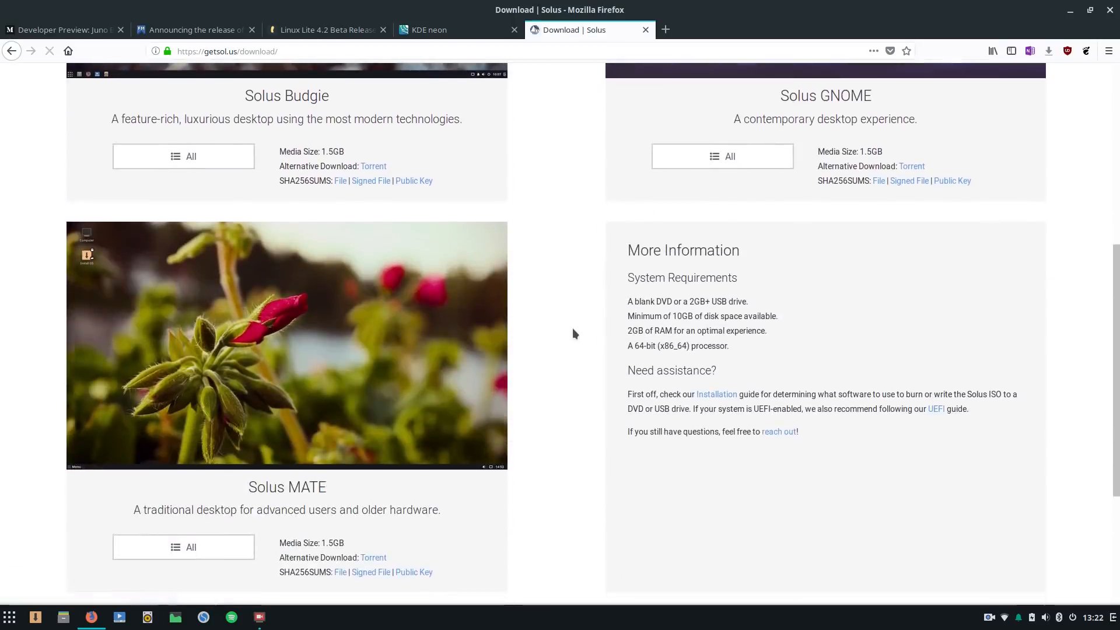
{"action": "scroll", "scroll_direction": "up", "scroll_amount": 3}
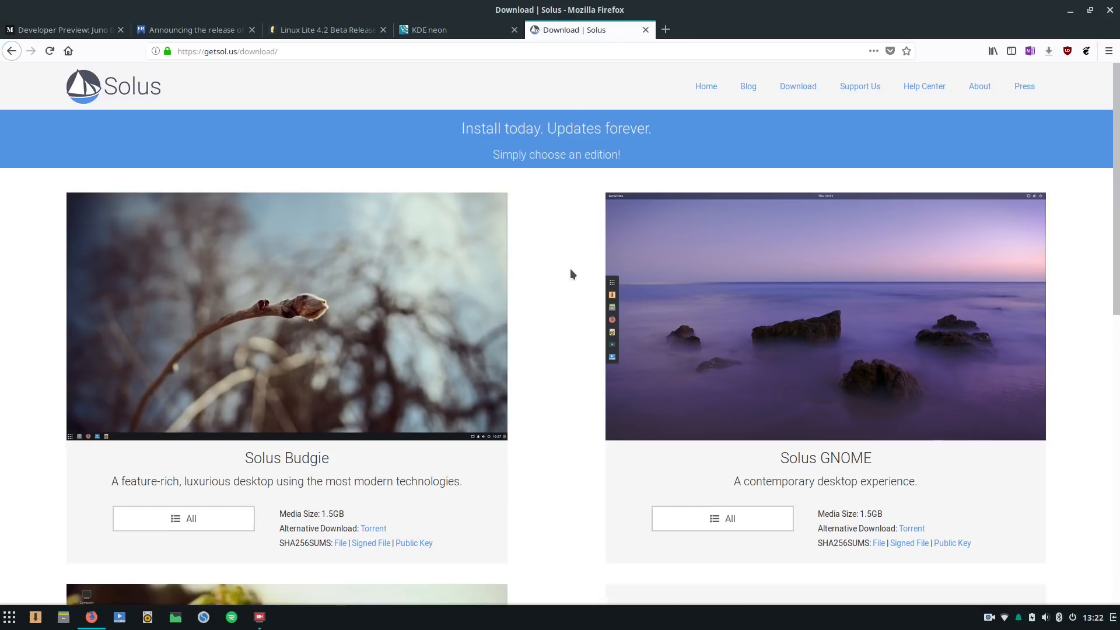
{"action": "scroll", "scroll_direction": "down", "scroll_amount": 3}
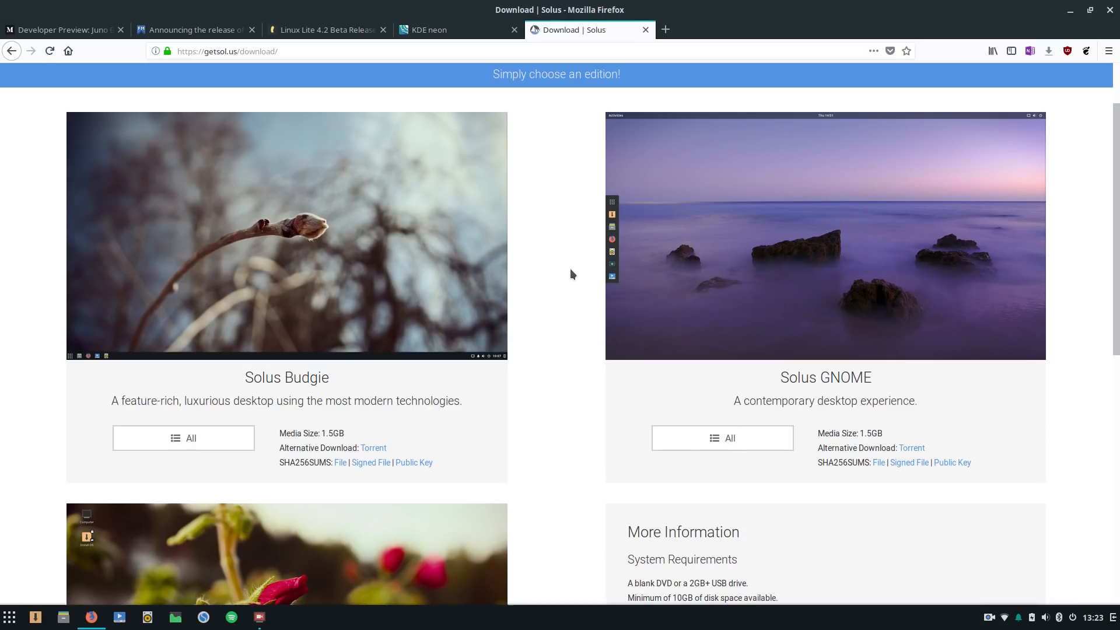
Step: Scroll through the GNOME and MATE editions, then head to the Solus Blog
{"action": "scroll", "scroll_direction": "down", "scroll_amount": 3}
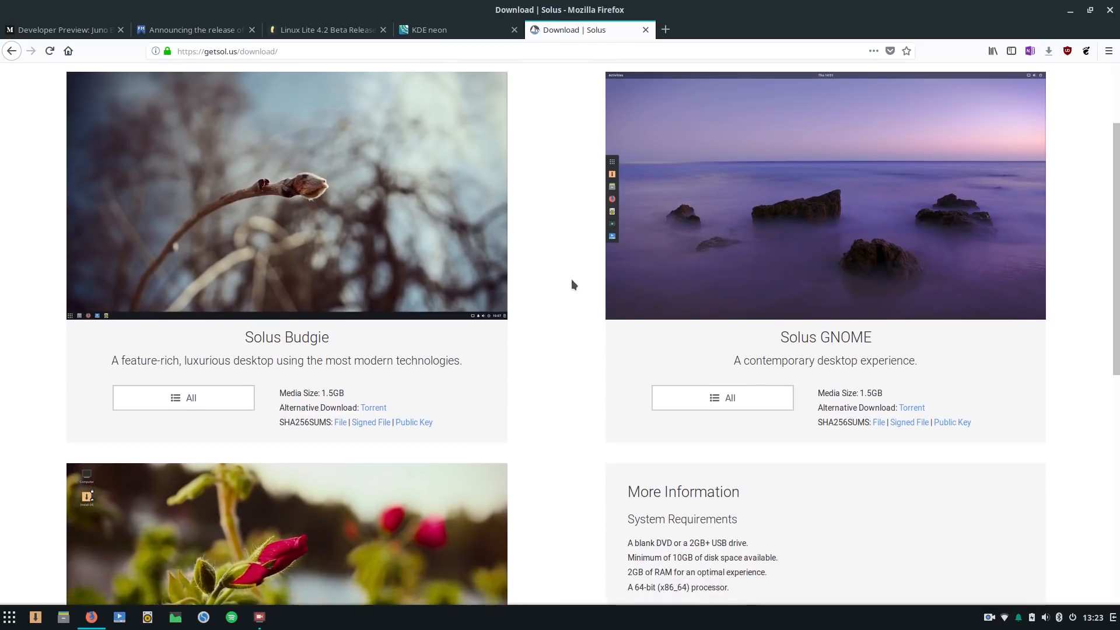
{"action": "scroll", "scroll_direction": "down", "scroll_amount": 3}
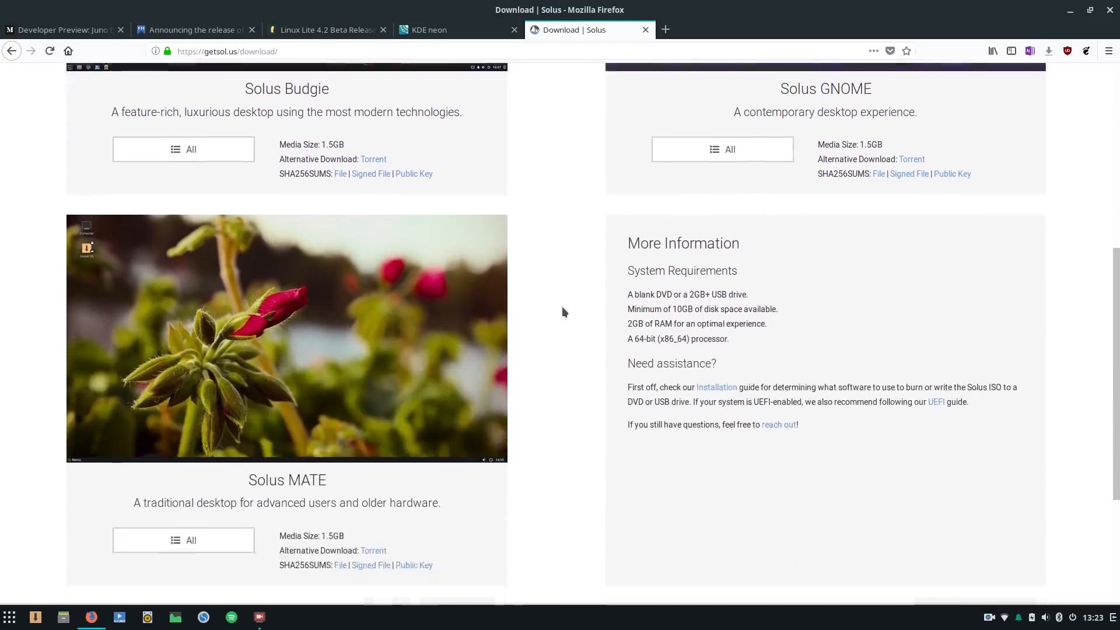
{"action": "scroll", "scroll_direction": "up", "scroll_amount": 3}
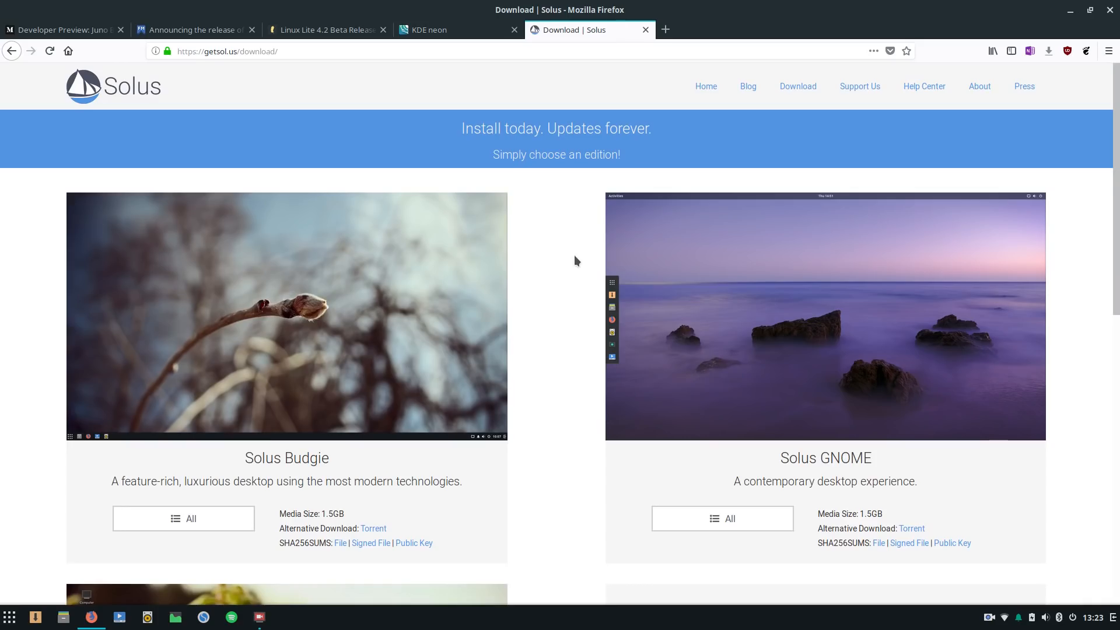
{"action": "mouse_move", "coordinate": [571, 334]}
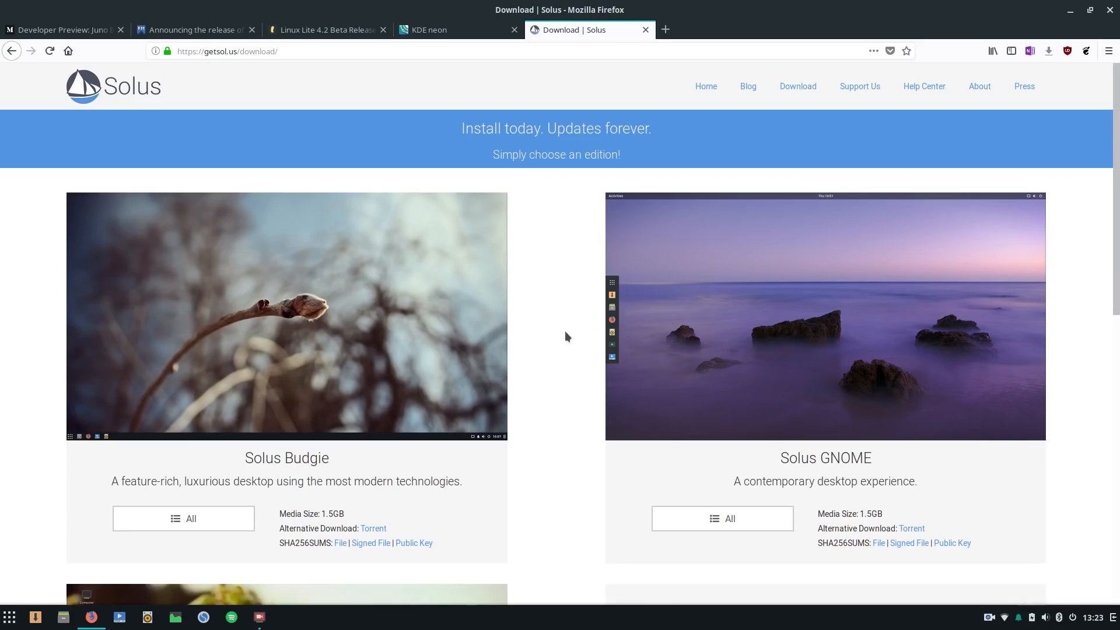
{"action": "scroll", "scroll_direction": "down", "scroll_amount": 3}
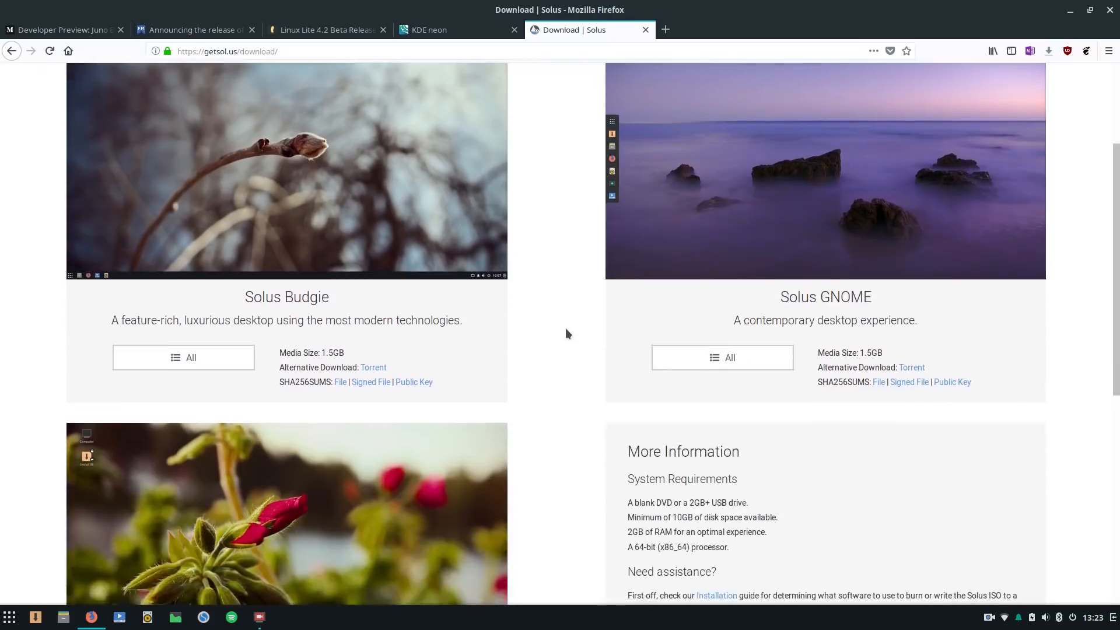
{"action": "scroll", "scroll_direction": "up", "scroll_amount": 3}
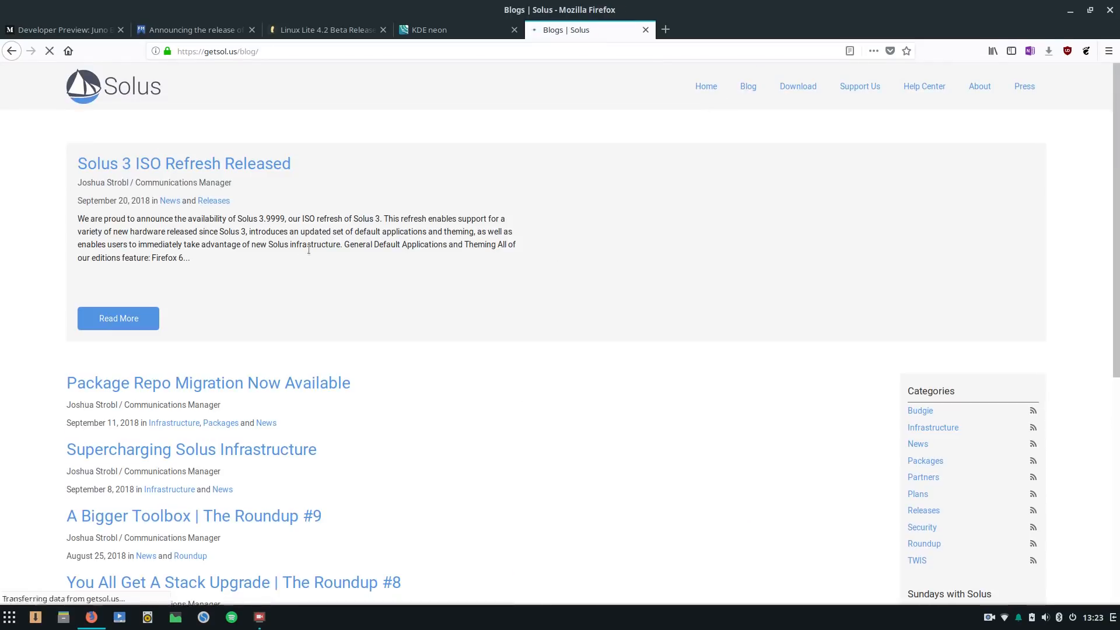
Step: Open the Solus 3 ISO Refresh Released post and read its defaults section
{"action": "left_click", "coordinate": [183, 163]}
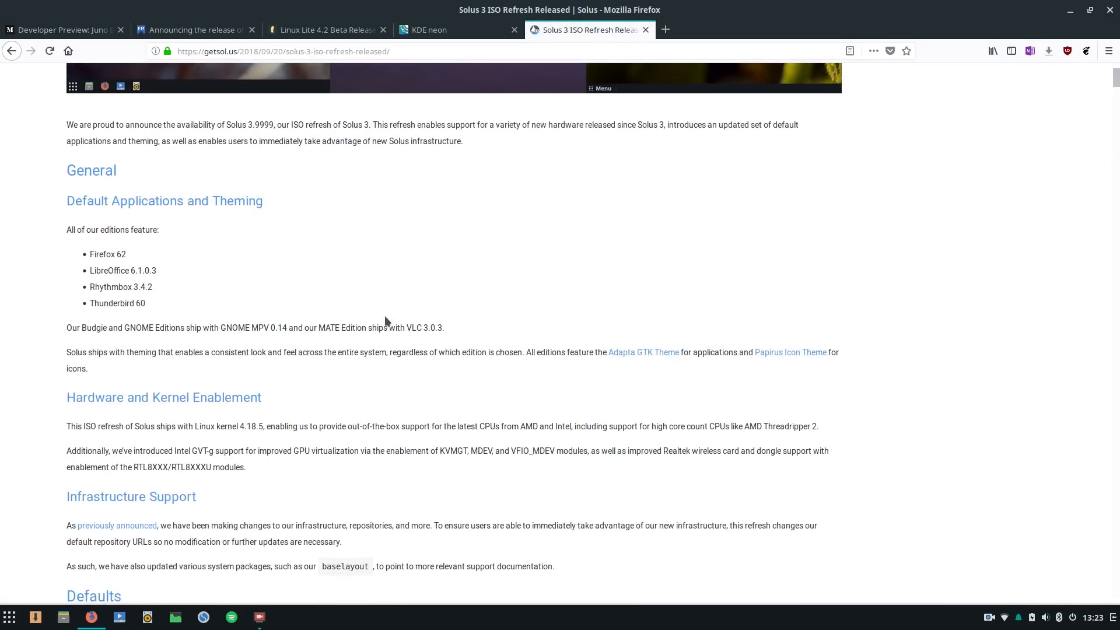
{"action": "scroll", "scroll_direction": "down", "scroll_amount": 3}
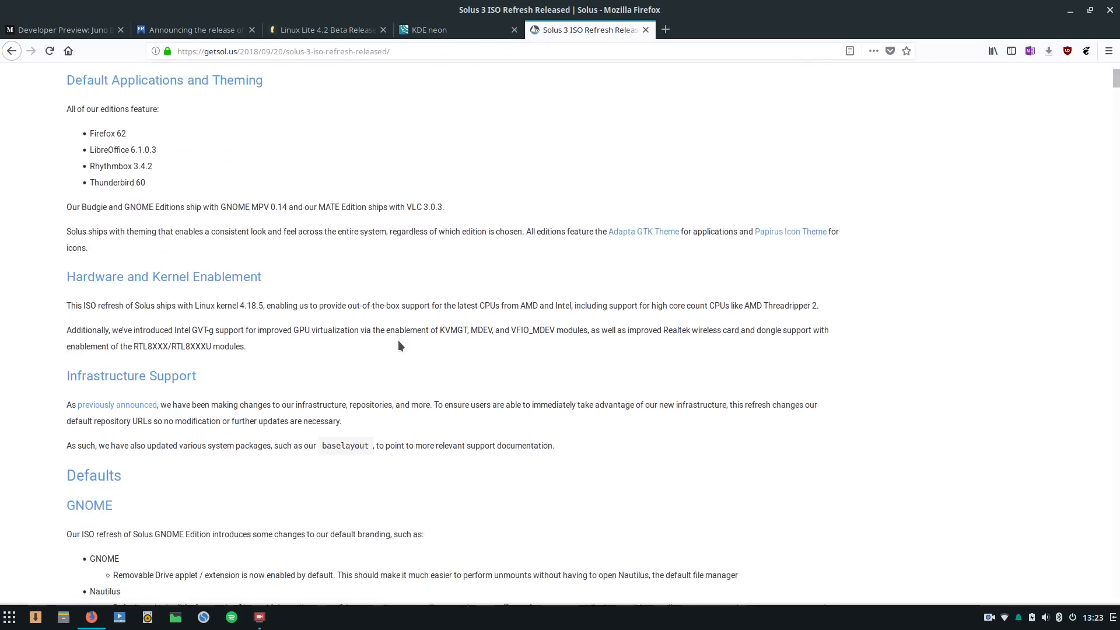
{"action": "scroll", "scroll_direction": "down", "scroll_amount": 3}
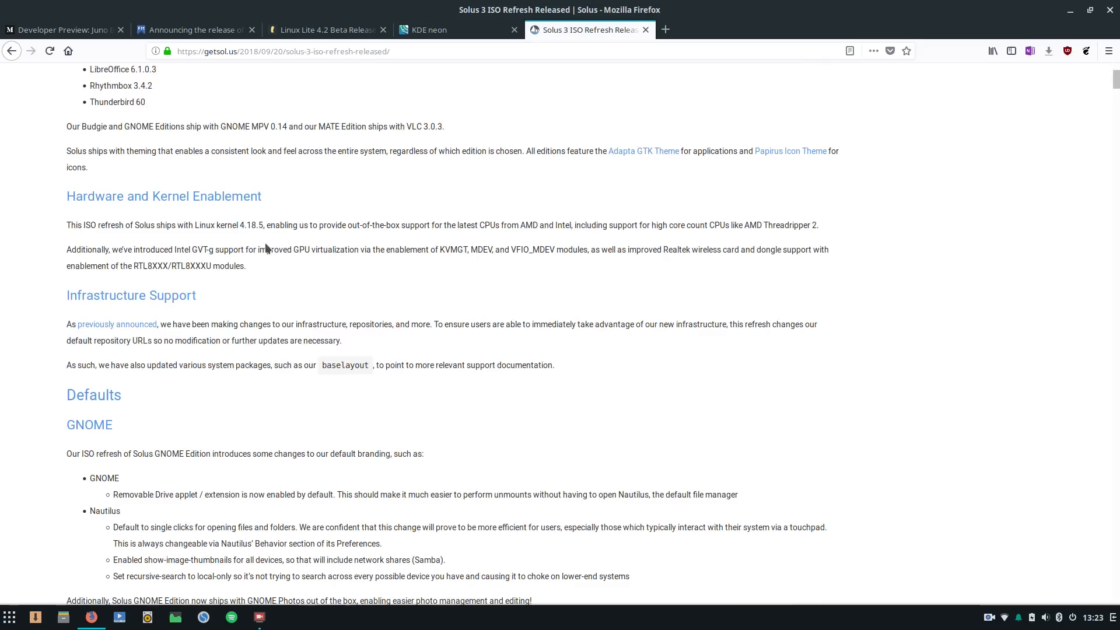
{"action": "mouse_move", "coordinate": [329, 282]}
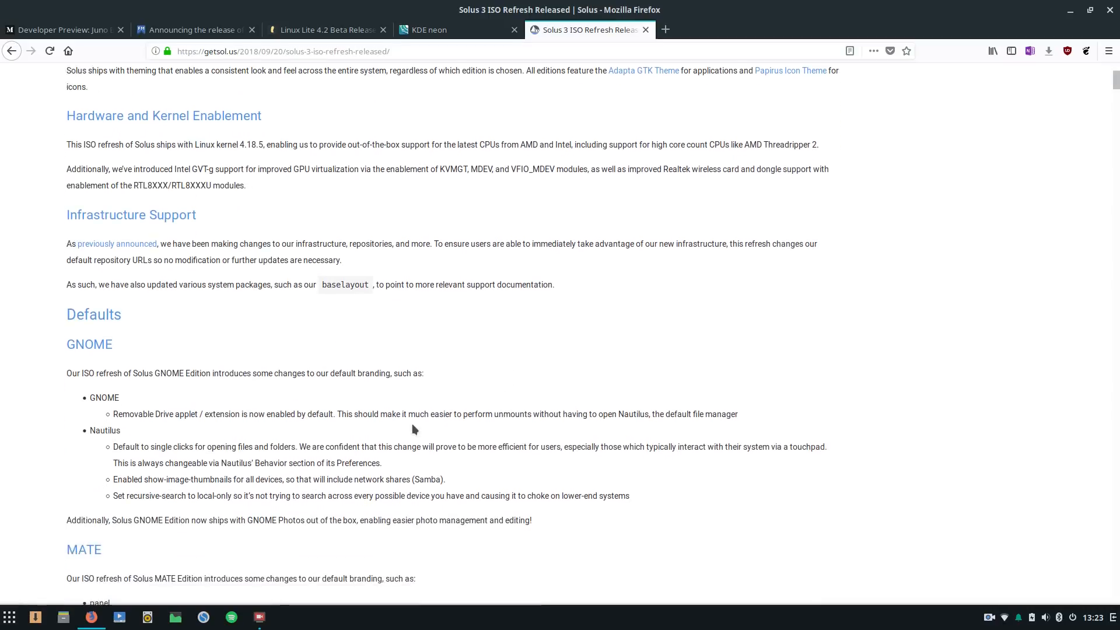
{"action": "scroll", "scroll_direction": "down", "scroll_amount": 3}
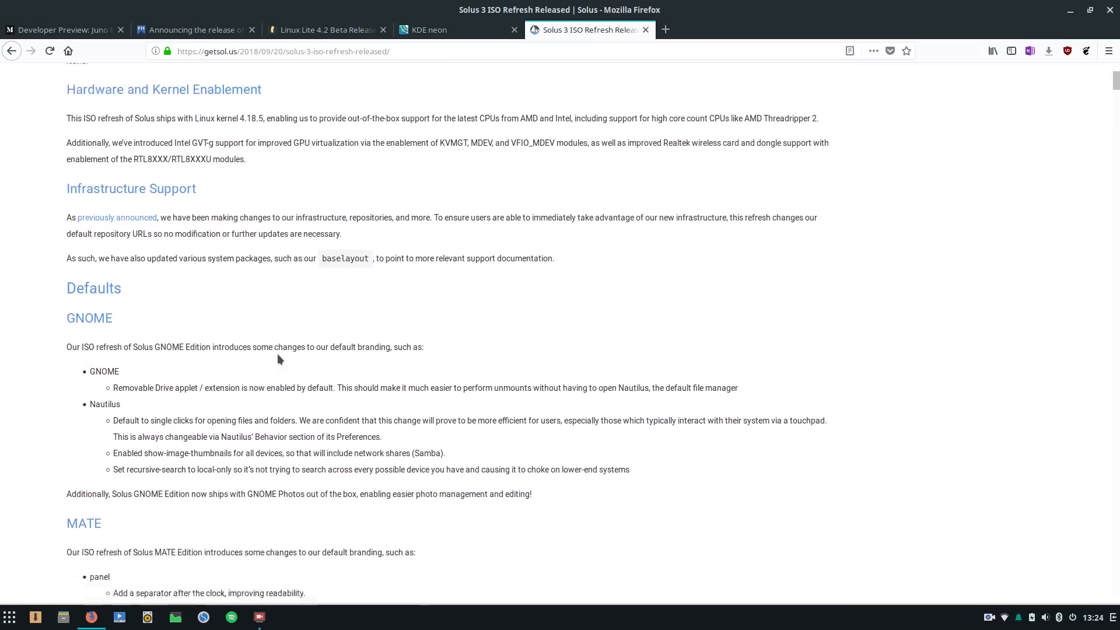
Step: Read through the package list and return toward the top of the post
{"action": "scroll", "scroll_direction": "down", "scroll_amount": 3}
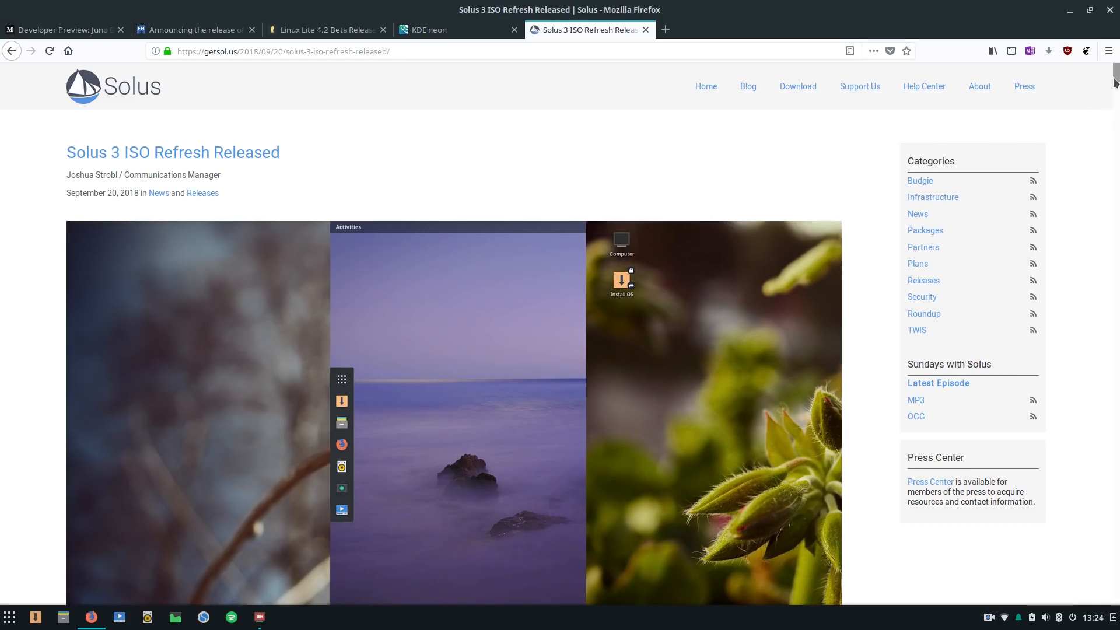
{"action": "scroll", "scroll_direction": "down", "scroll_amount": 3}
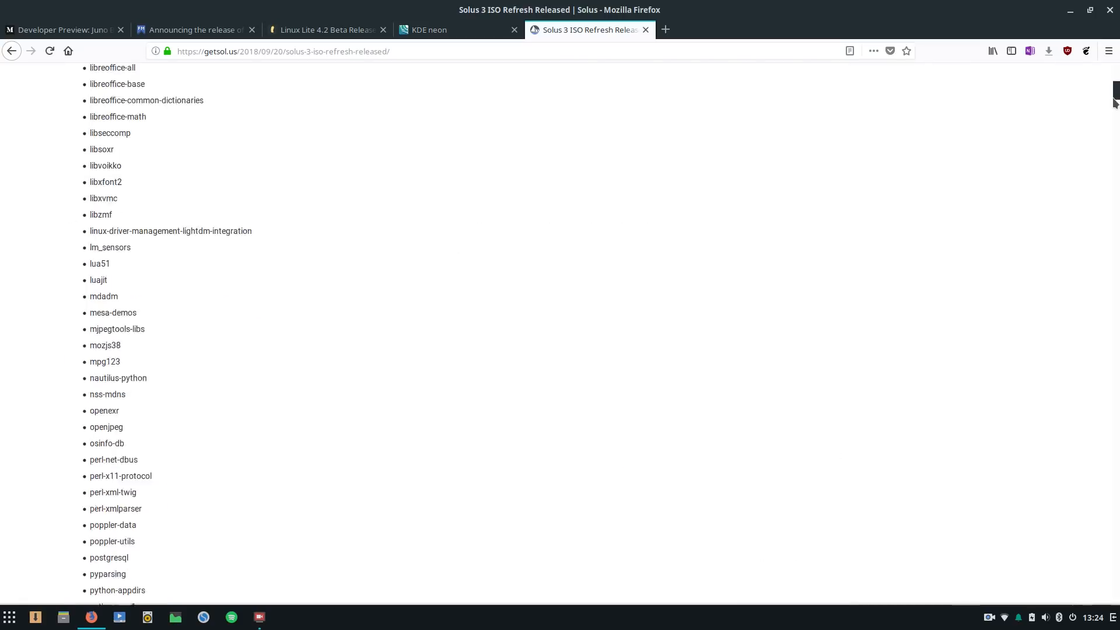
{"action": "scroll", "scroll_direction": "up", "scroll_amount": 3}
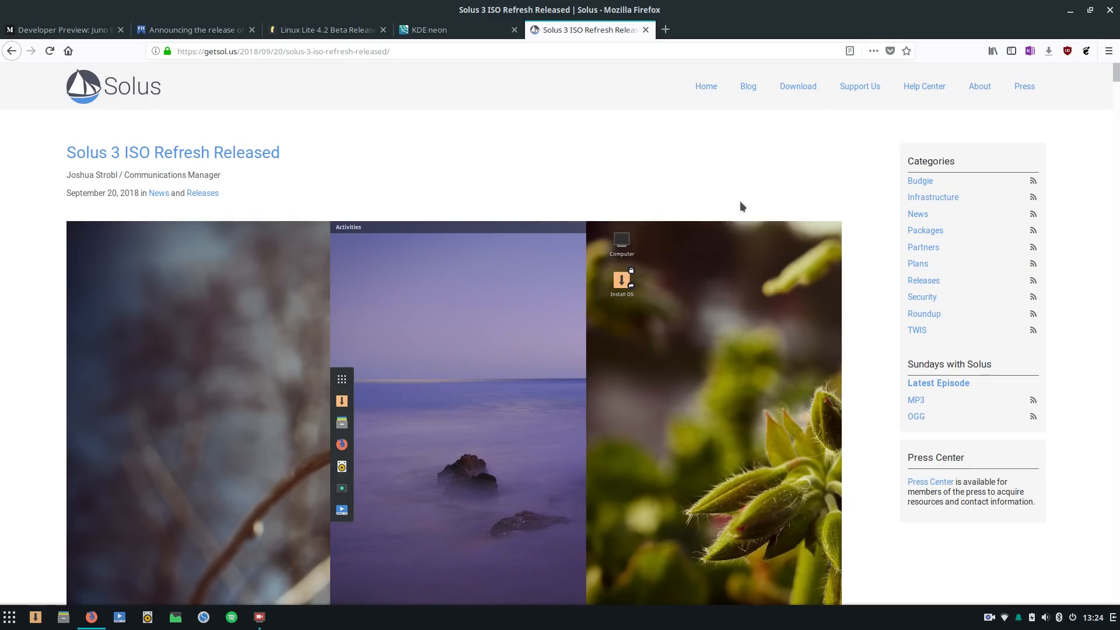
{"action": "mouse_move", "coordinate": [421, 259]}
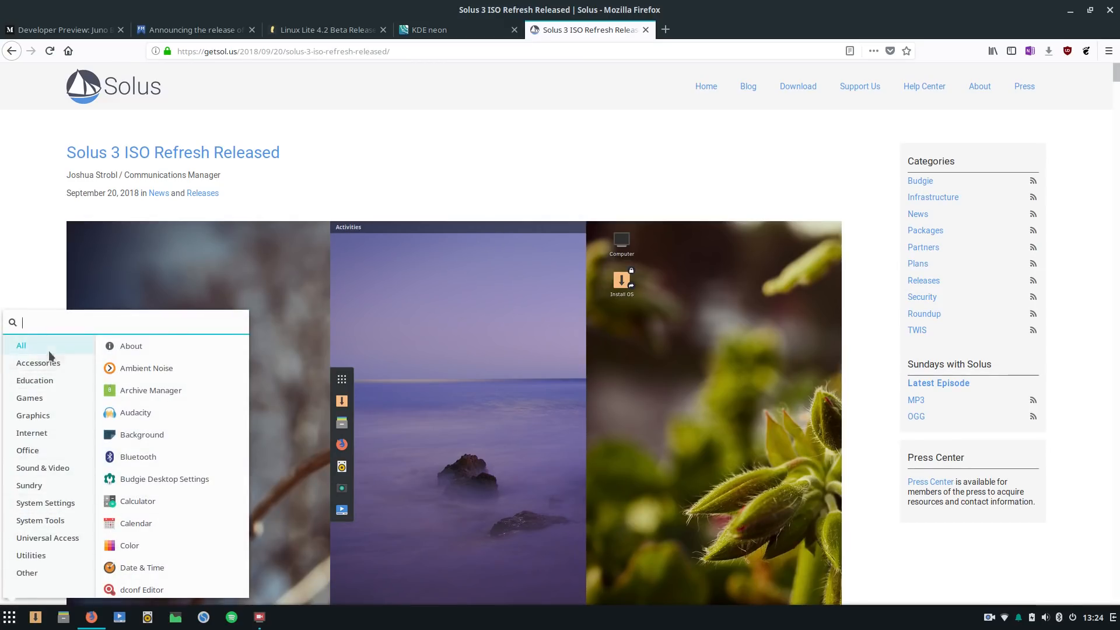
Step: Launch the Software Center from the Budgie applications menu
{"action": "scroll", "scroll_direction": "down", "scroll_amount": 3}
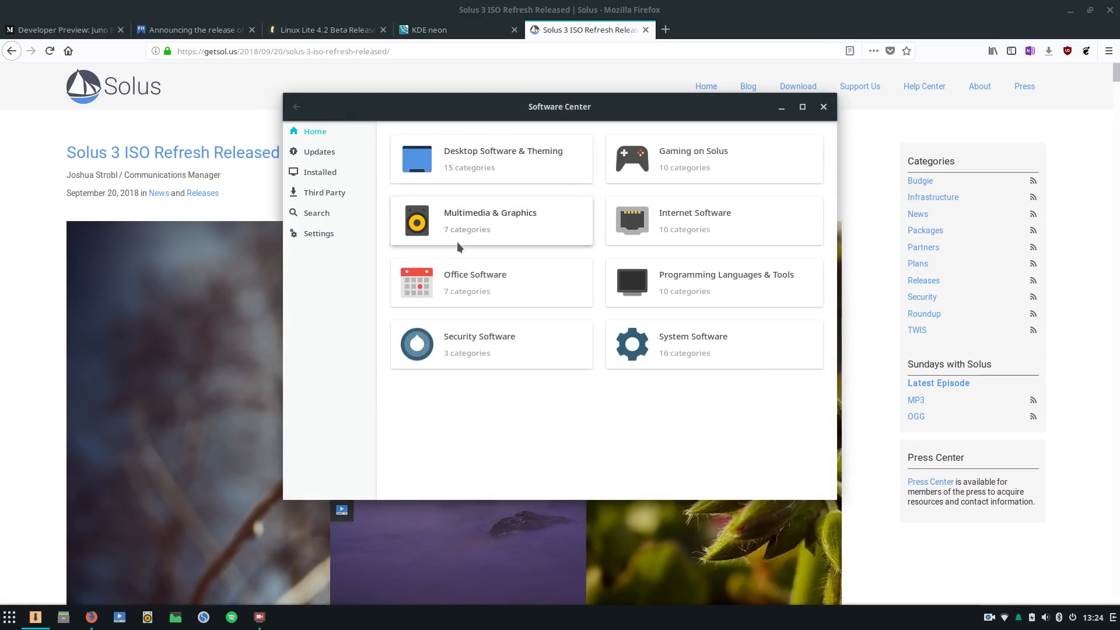
Step: Browse the Graphics applications under Multimedia & Graphics in the Software Center
{"action": "left_click", "coordinate": [490, 220]}
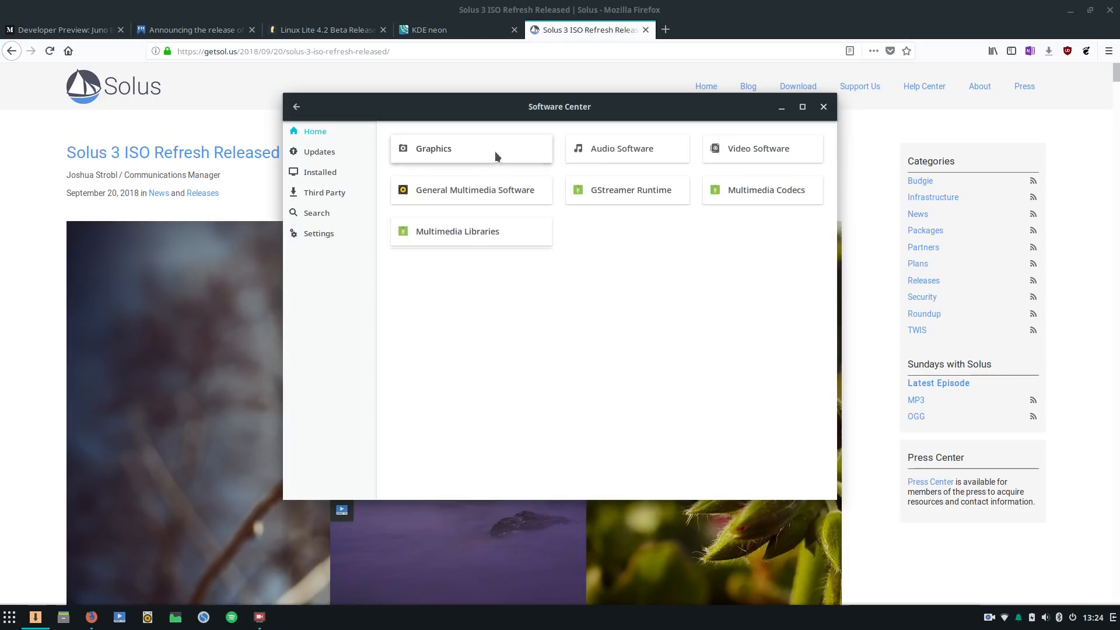
{"action": "left_click", "coordinate": [433, 149]}
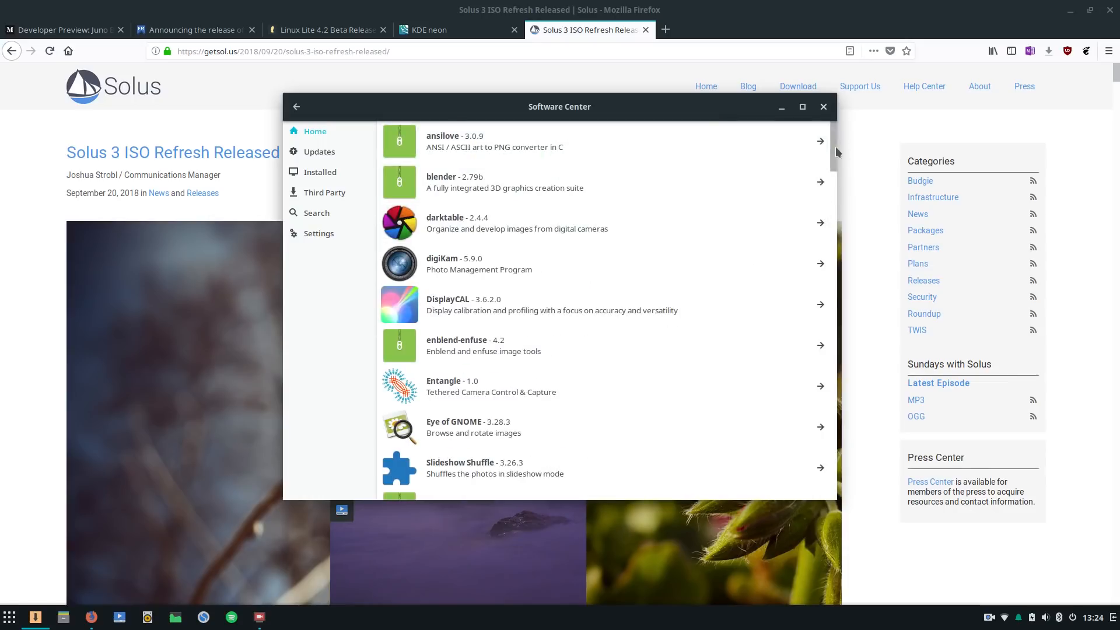
{"action": "scroll", "scroll_direction": "down", "scroll_amount": 3}
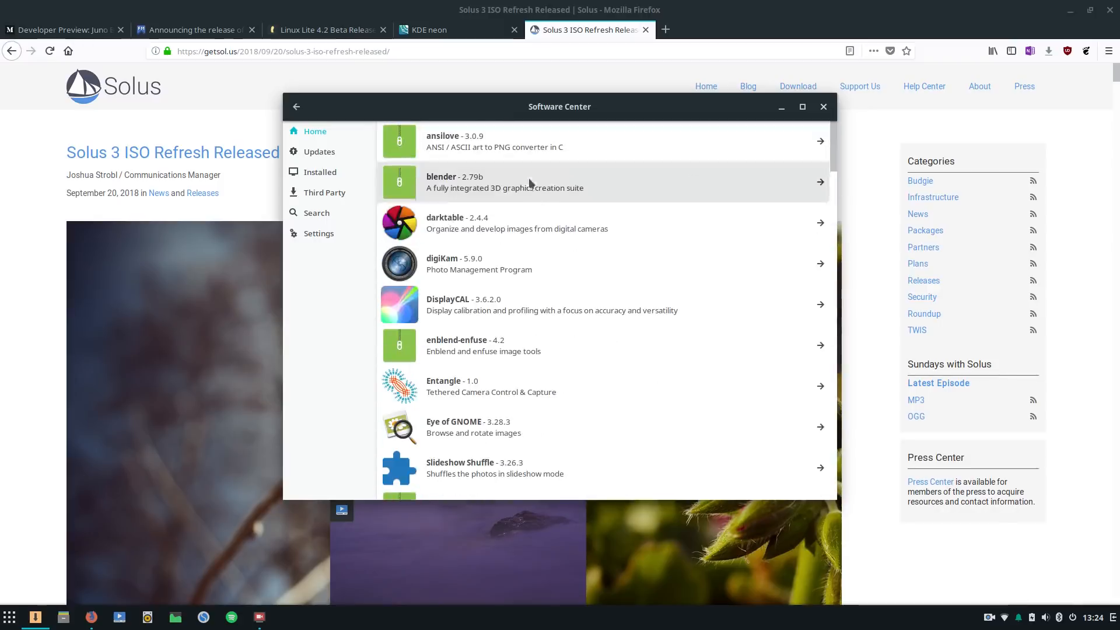
{"action": "scroll", "scroll_direction": "down", "scroll_amount": 3}
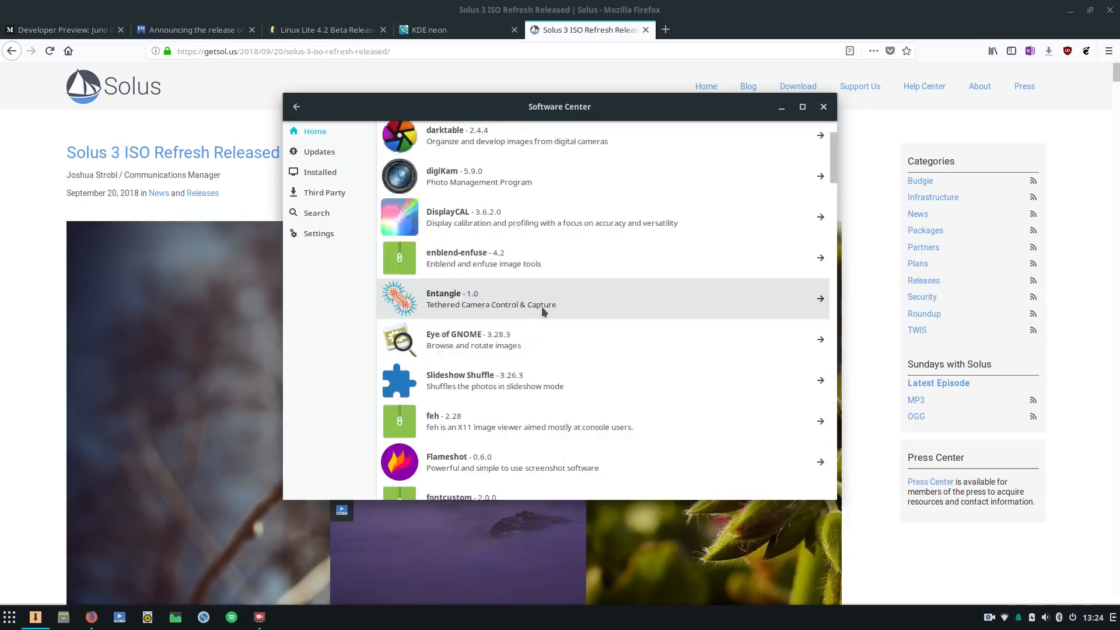
{"action": "scroll", "scroll_direction": "down", "scroll_amount": 3}
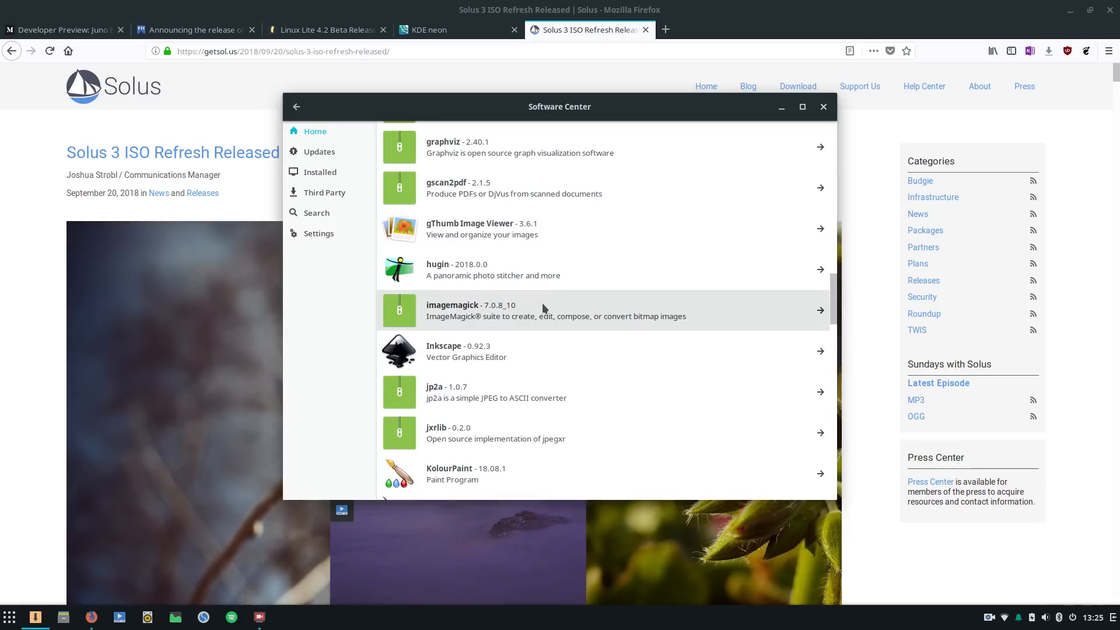
{"action": "scroll", "scroll_direction": "down", "scroll_amount": 3}
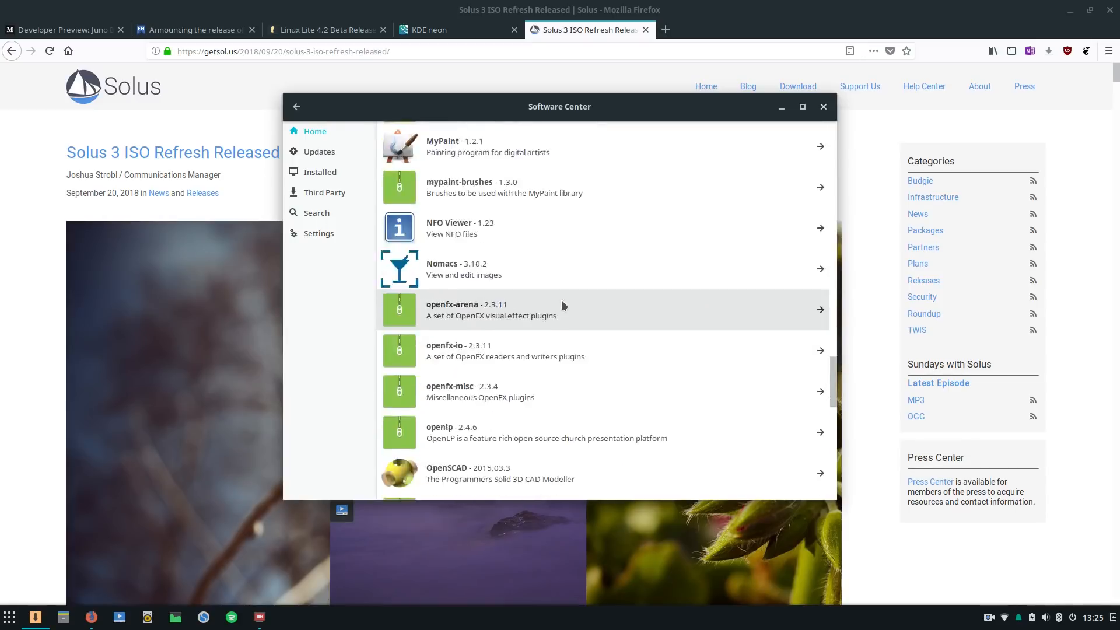
{"action": "scroll", "scroll_direction": "down", "scroll_amount": 3}
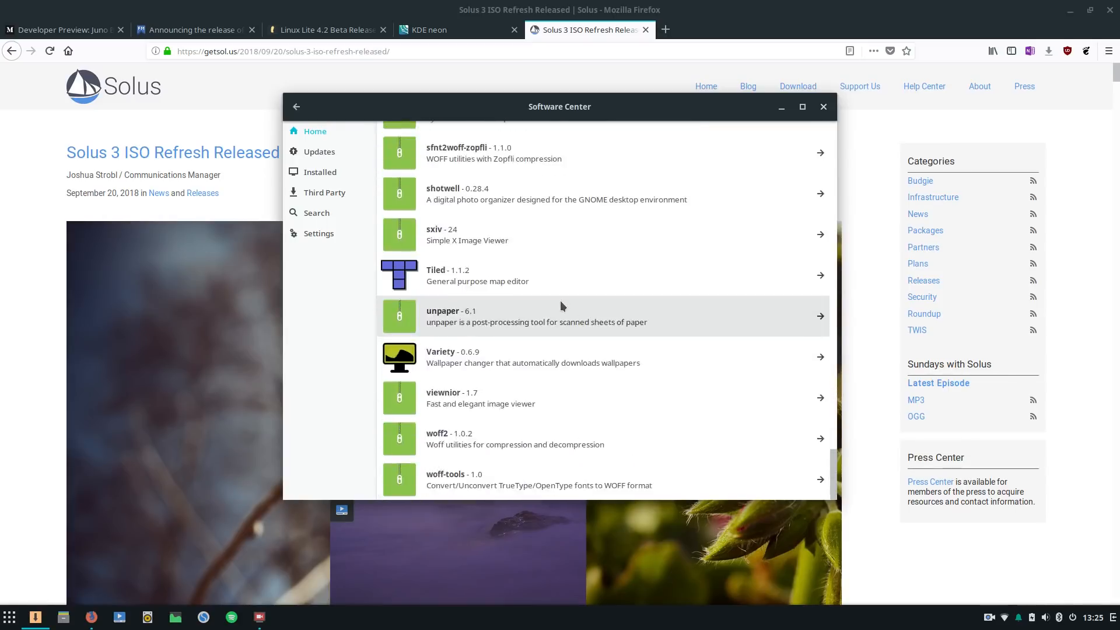
{"action": "scroll", "scroll_direction": "up", "scroll_amount": 3}
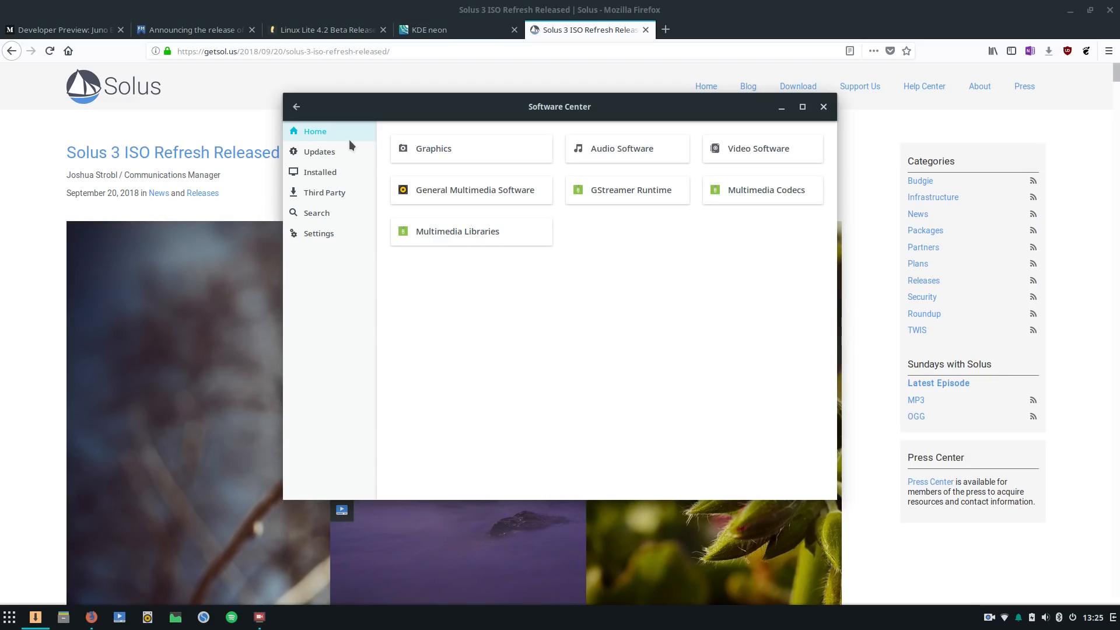
Step: Return to the Software Center home, close it, and switch to the KDE neon tab
{"action": "left_click", "coordinate": [295, 107]}
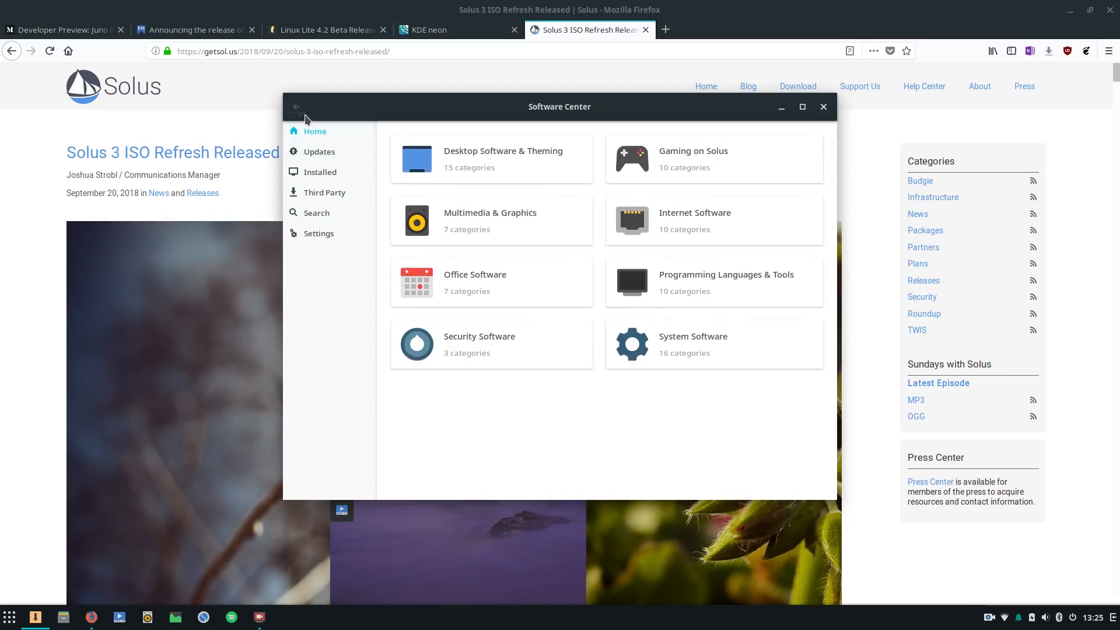
{"action": "mouse_move", "coordinate": [575, 365]}
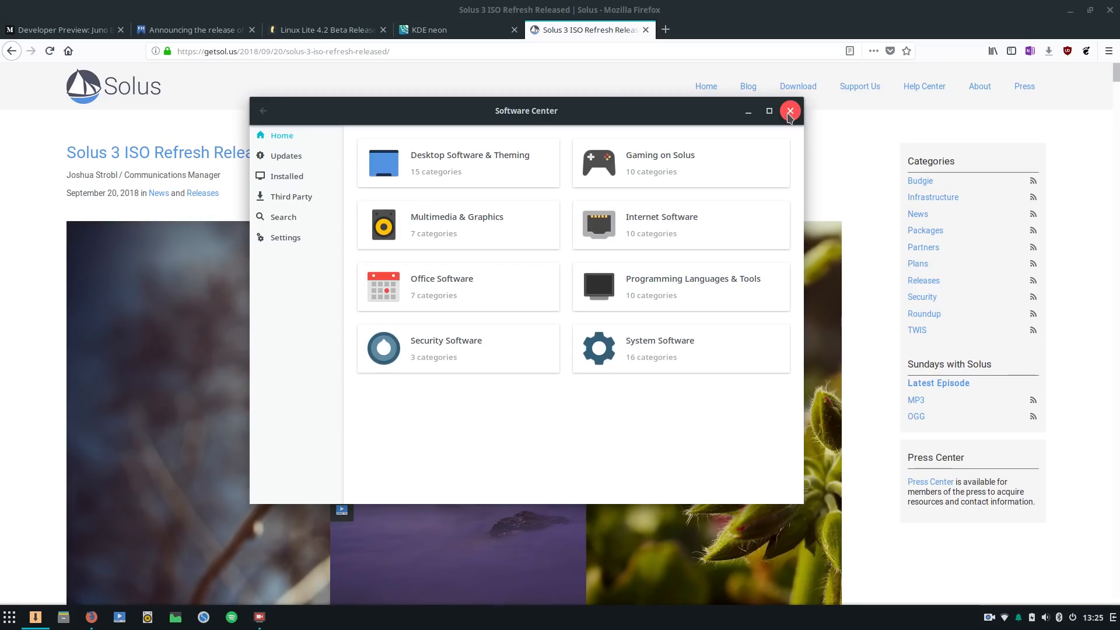
{"action": "left_click", "coordinate": [788, 111]}
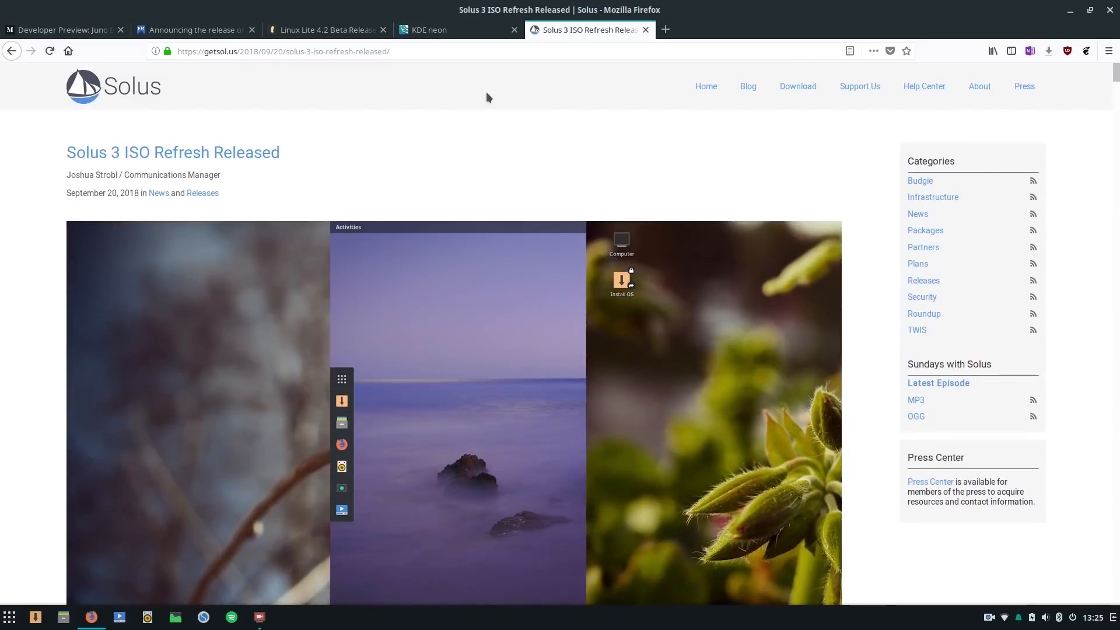
{"action": "left_click", "coordinate": [457, 29]}
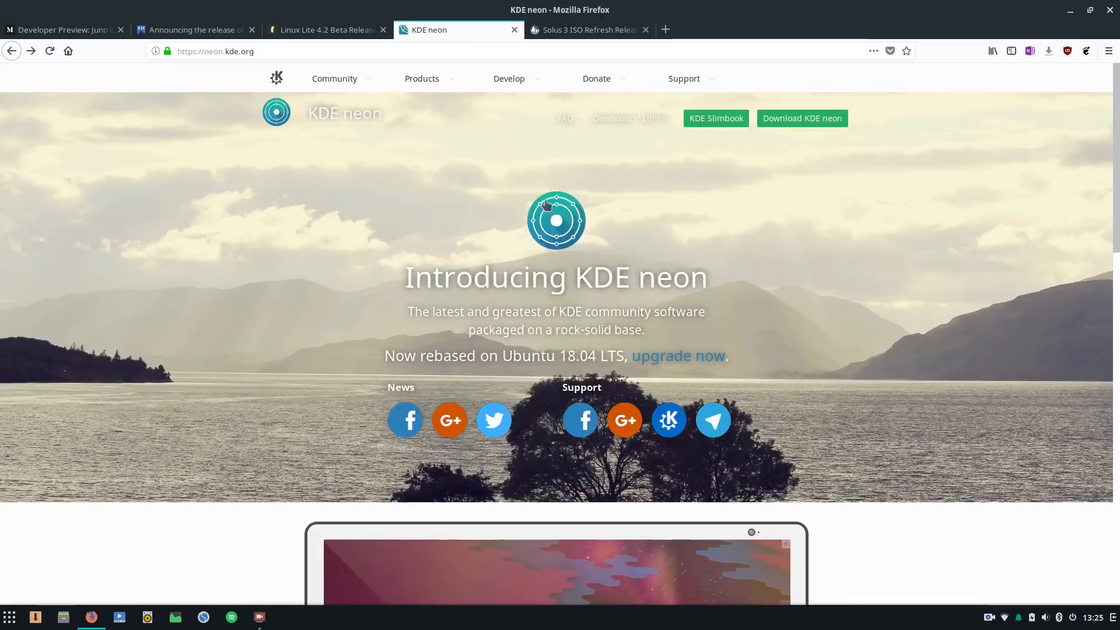
{"action": "mouse_move", "coordinate": [1113, 187]}
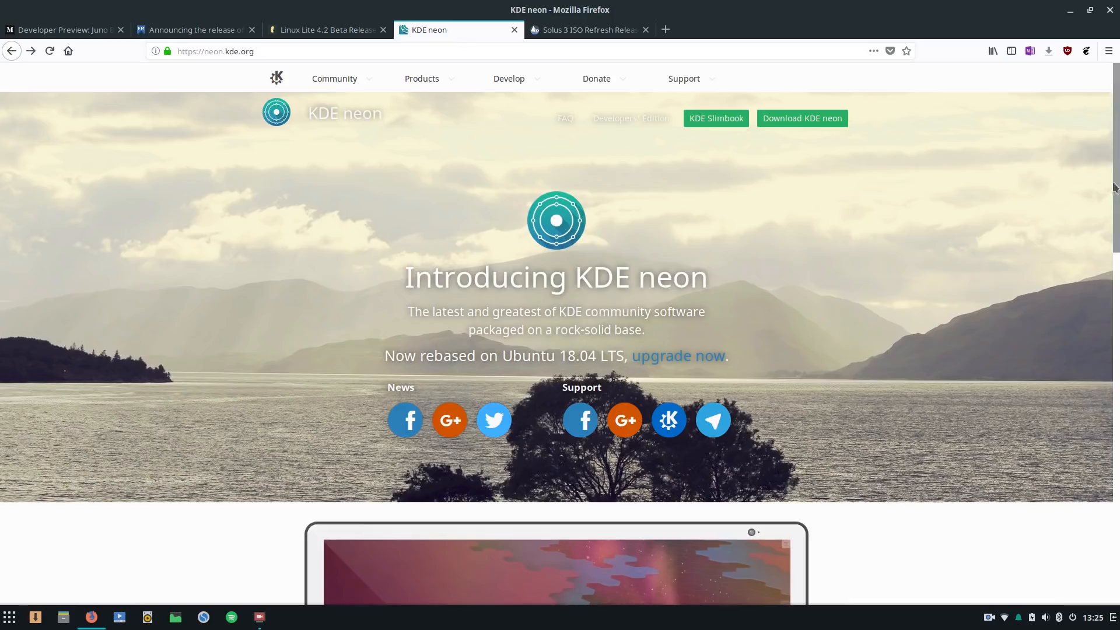
{"action": "scroll", "scroll_direction": "down", "scroll_amount": 3}
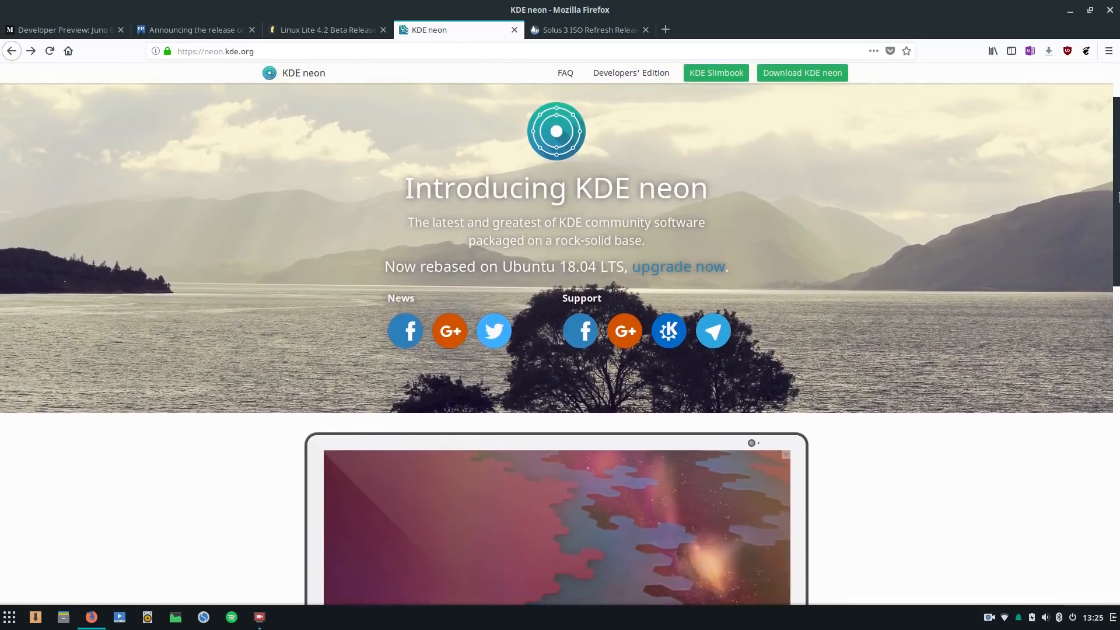
{"action": "scroll", "scroll_direction": "down", "scroll_amount": 3}
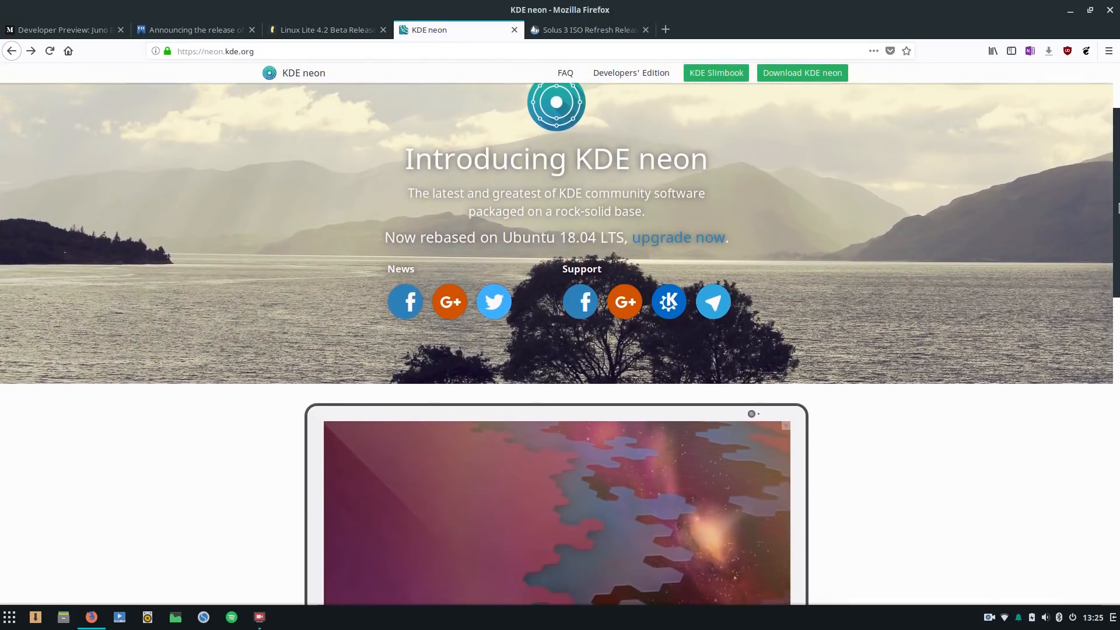
{"action": "double_click", "coordinate": [395, 237]}
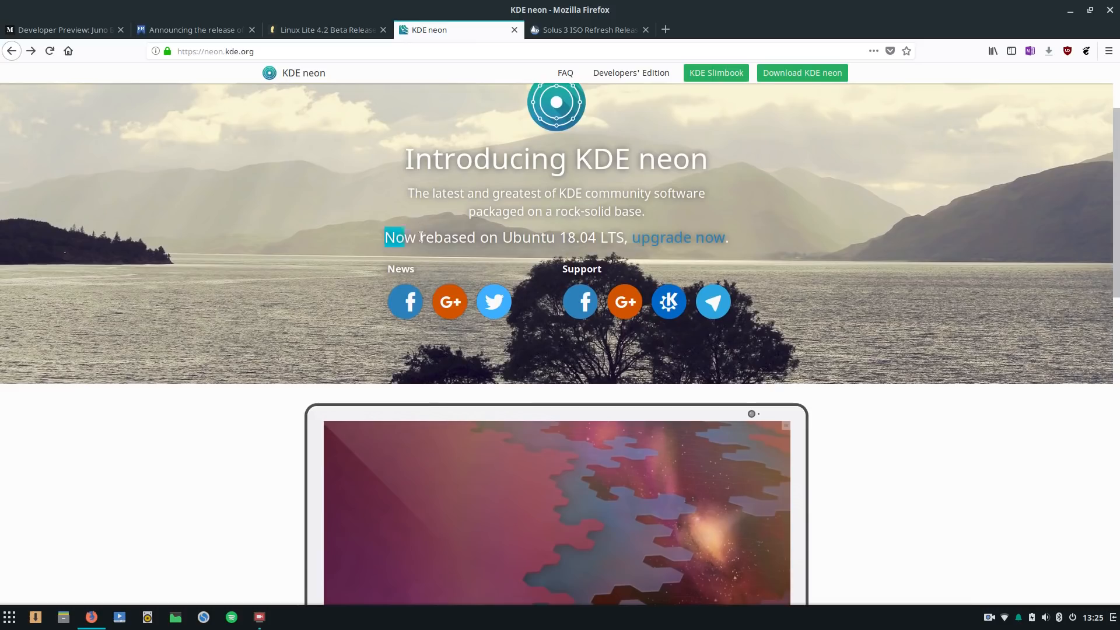
{"action": "left_click_drag", "start_coordinate": [384, 237], "coordinate": [627, 236]}
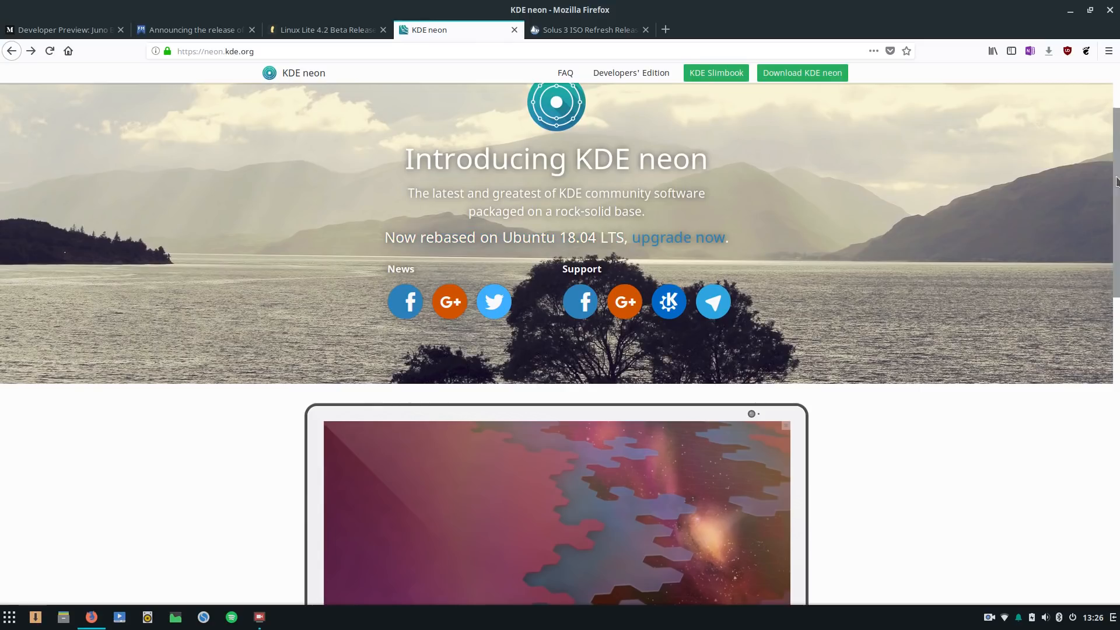
{"action": "scroll", "scroll_direction": "down", "scroll_amount": 3}
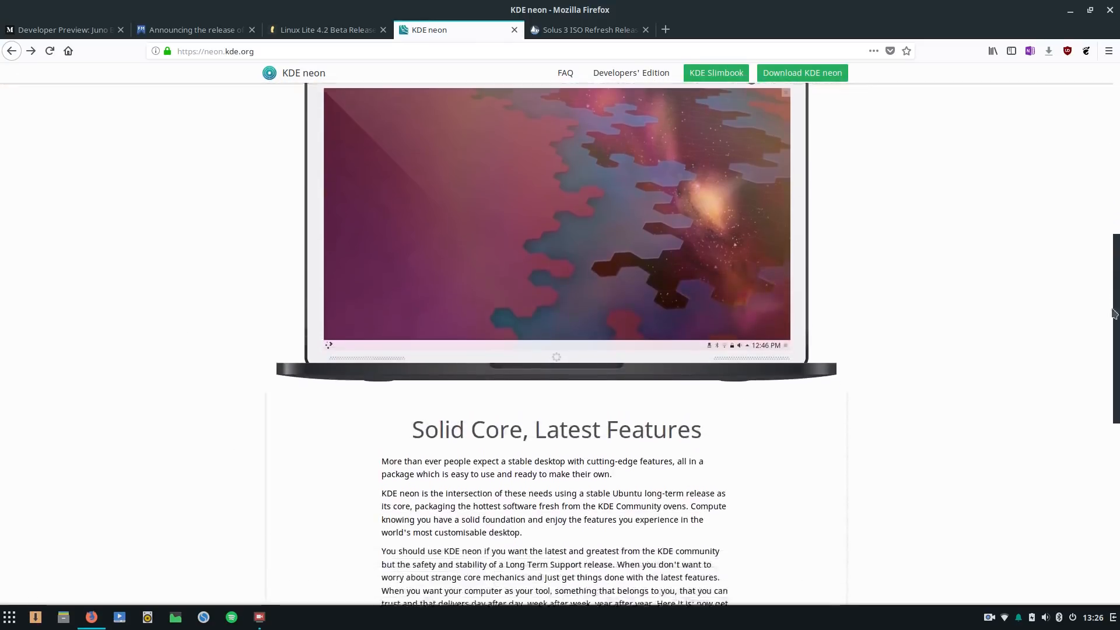
{"action": "scroll", "scroll_direction": "down", "scroll_amount": 3}
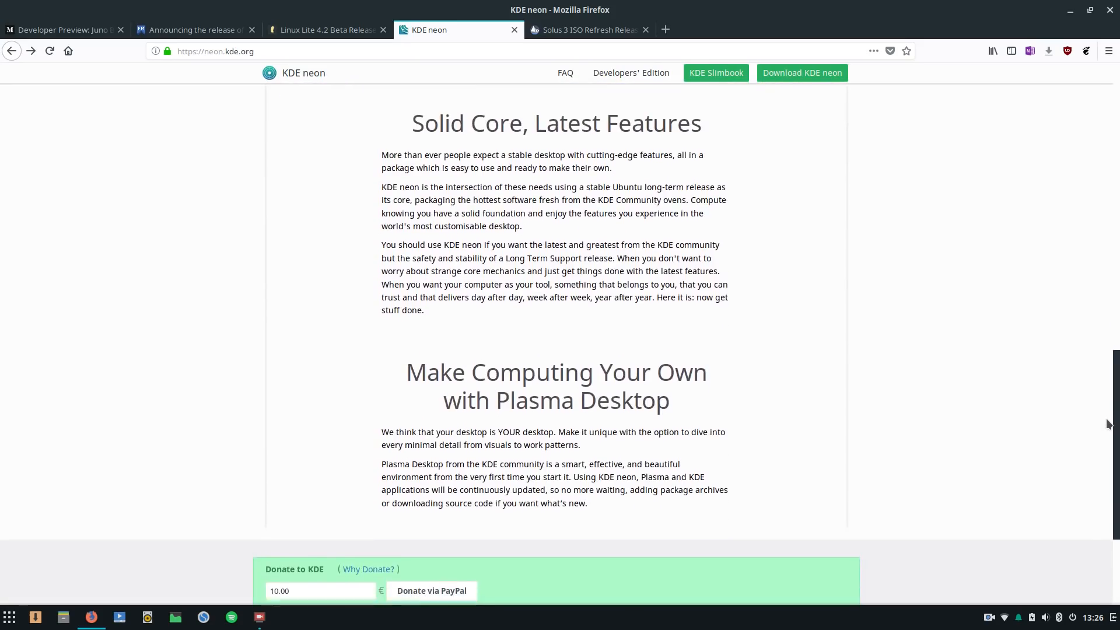
{"action": "mouse_move", "coordinate": [964, 417]}
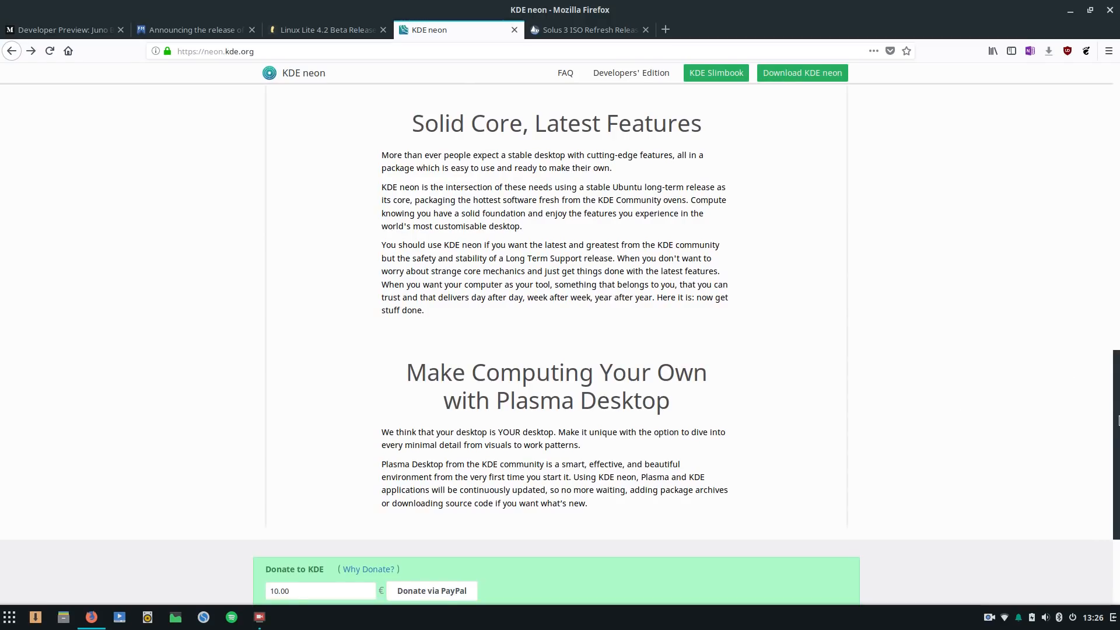
{"action": "scroll", "scroll_direction": "down", "scroll_amount": 3}
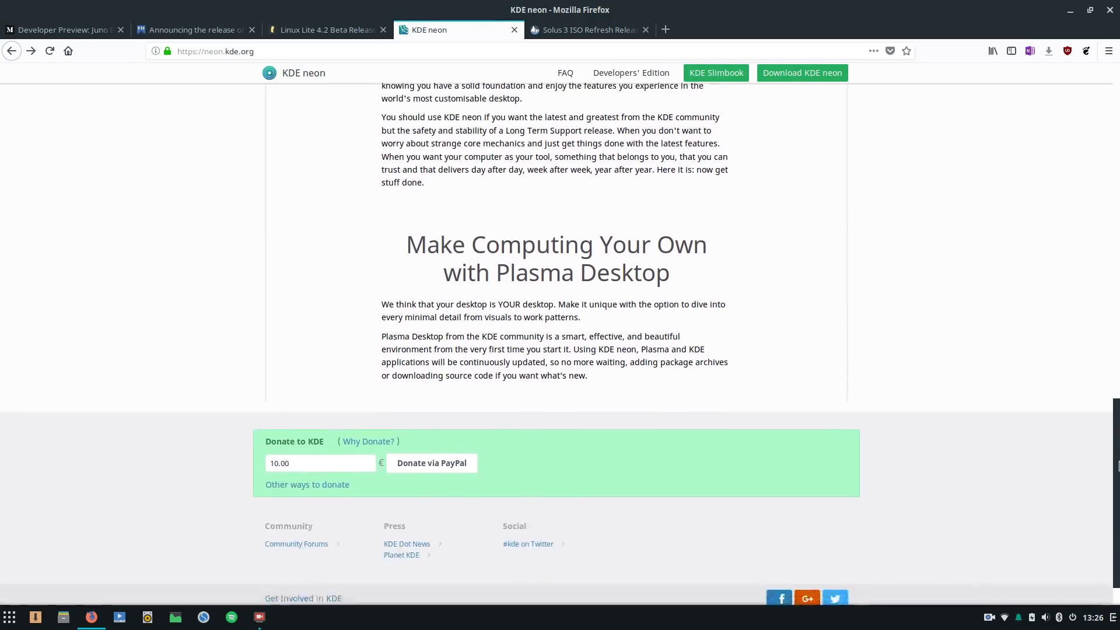
{"action": "scroll", "scroll_direction": "up", "scroll_amount": 3}
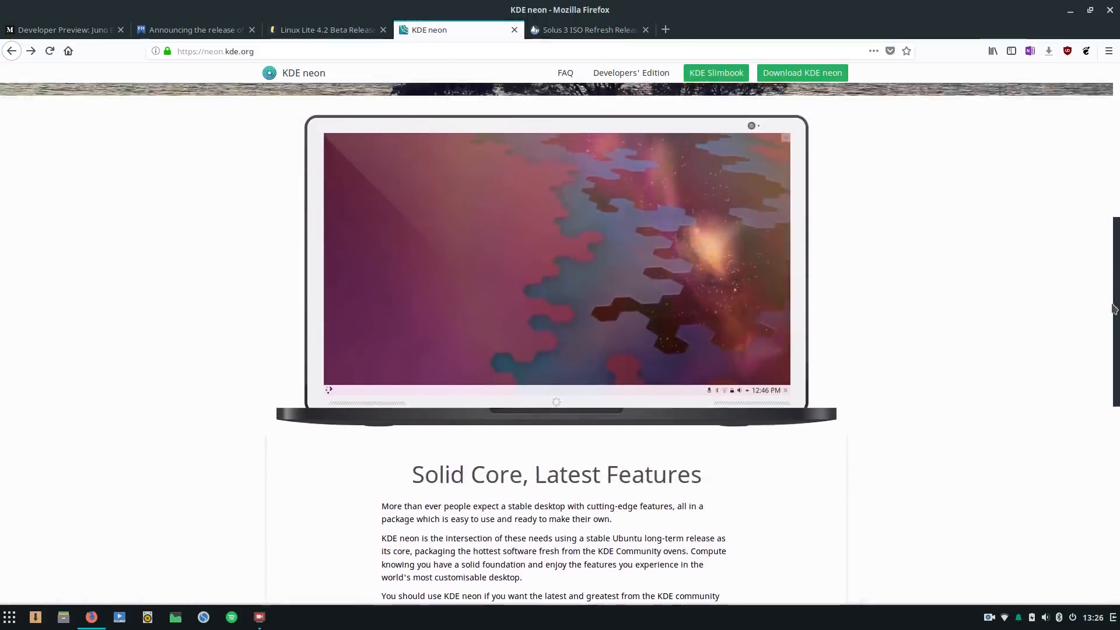
{"action": "scroll", "scroll_direction": "up", "scroll_amount": 3}
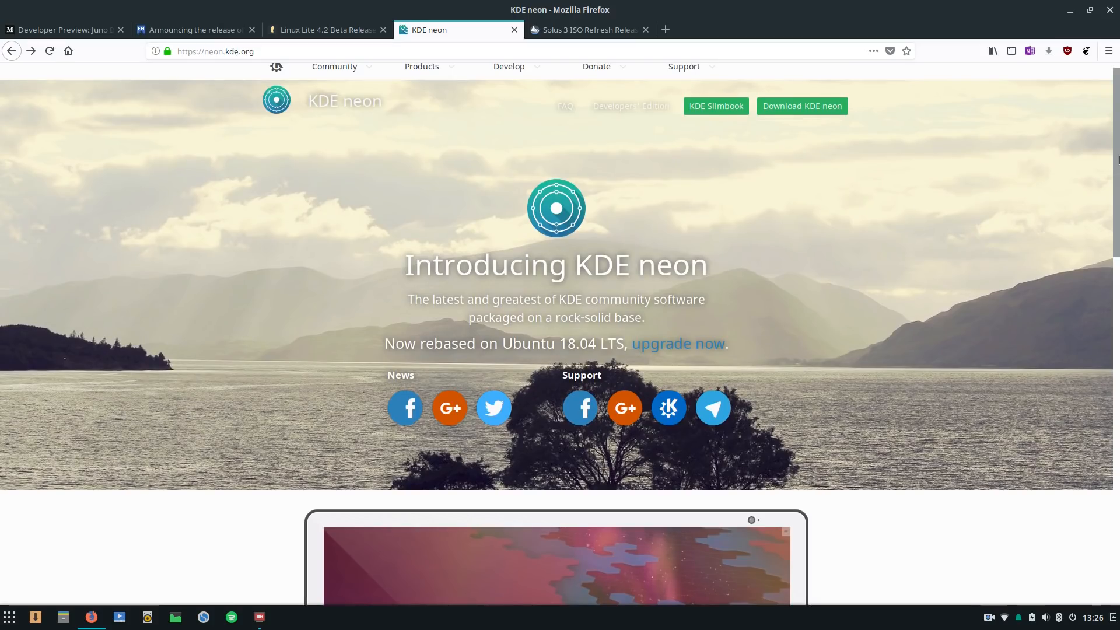
{"action": "mouse_move", "coordinate": [544, 277]}
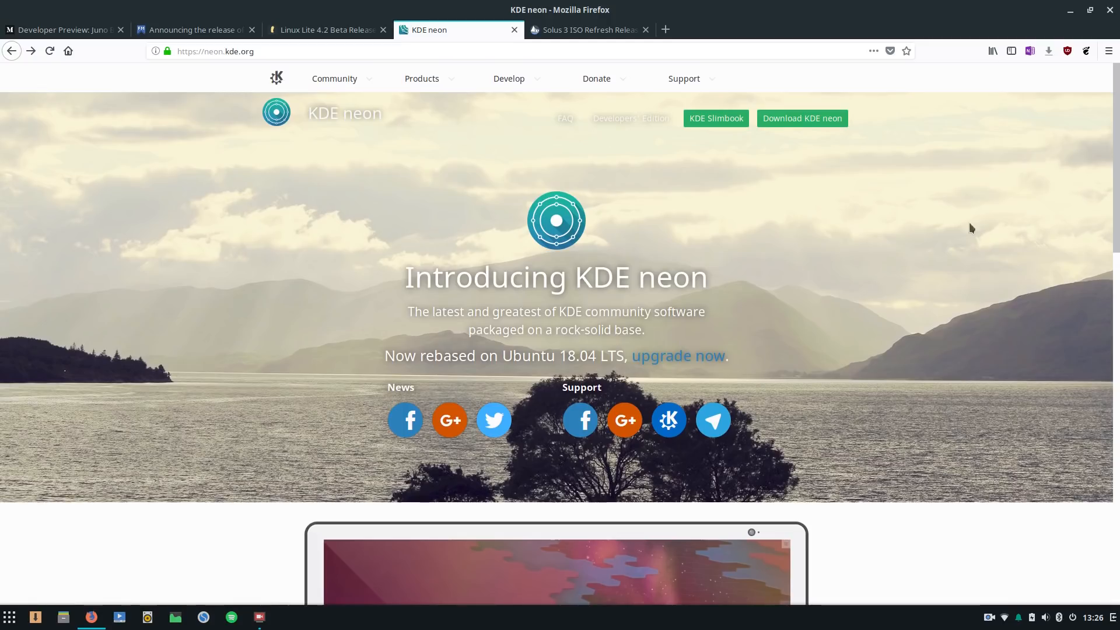
{"action": "scroll", "scroll_direction": "down", "scroll_amount": 3}
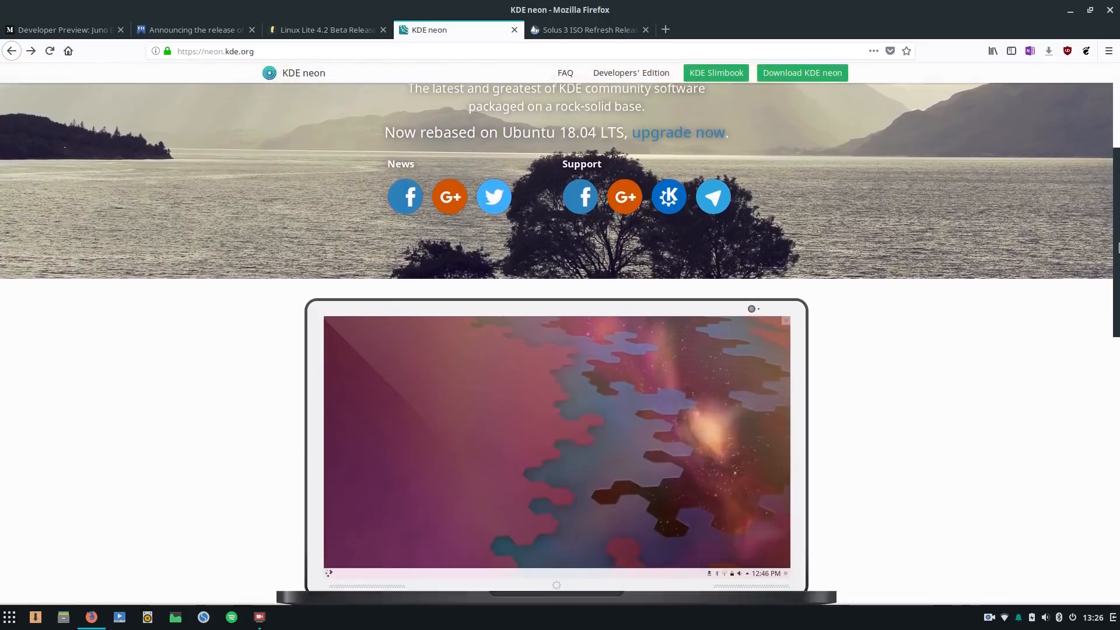
{"action": "scroll", "scroll_direction": "down", "scroll_amount": 3}
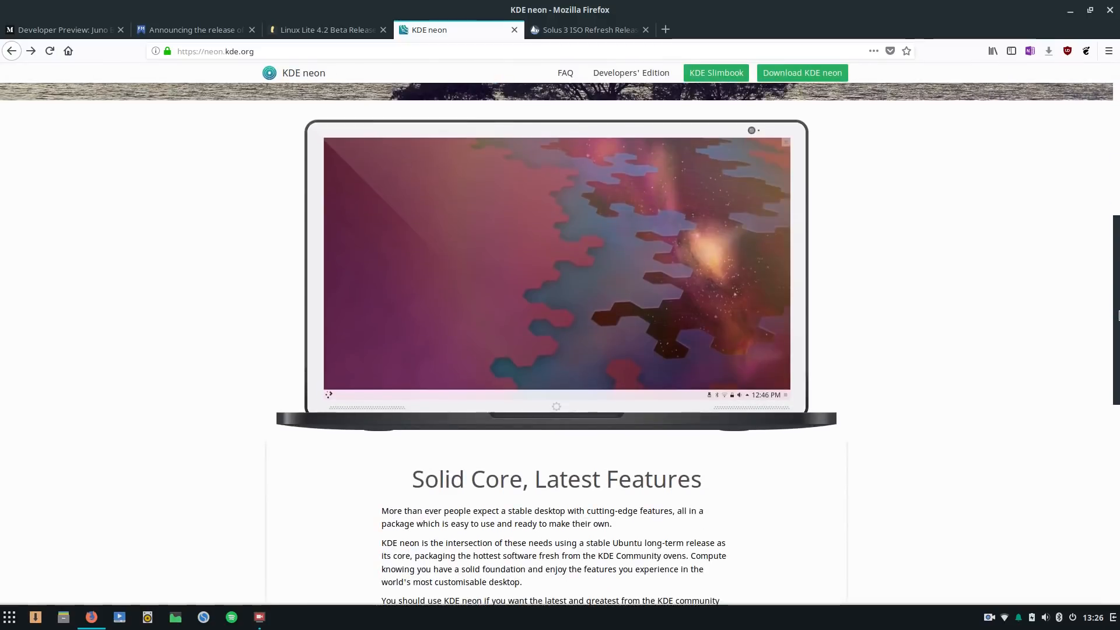
{"action": "scroll", "scroll_direction": "down", "scroll_amount": 3}
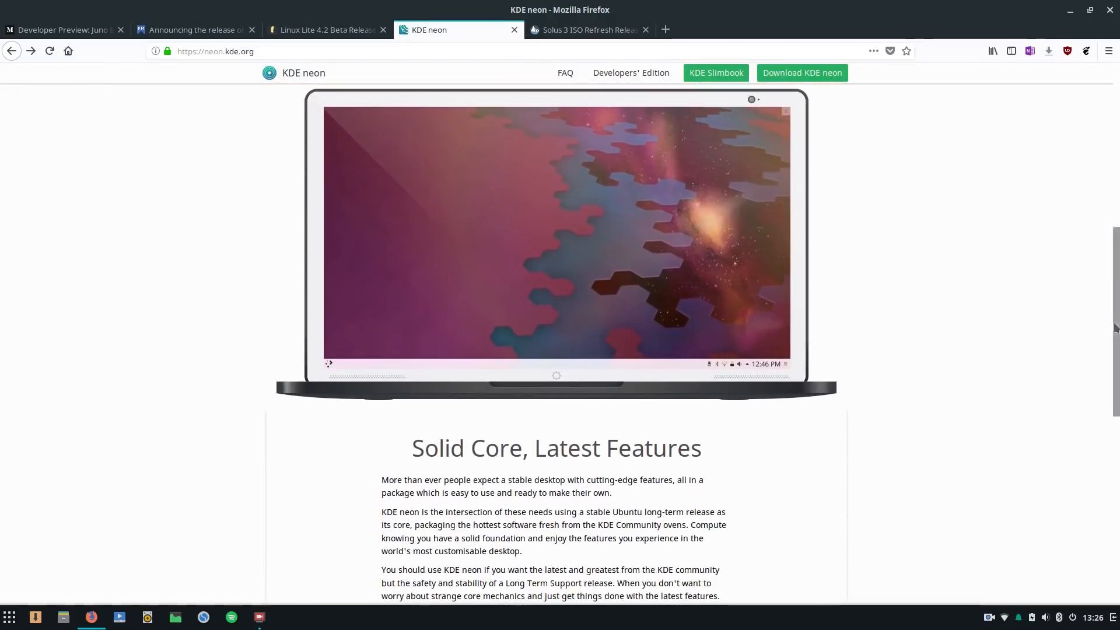
{"action": "scroll", "scroll_direction": "down", "scroll_amount": 3}
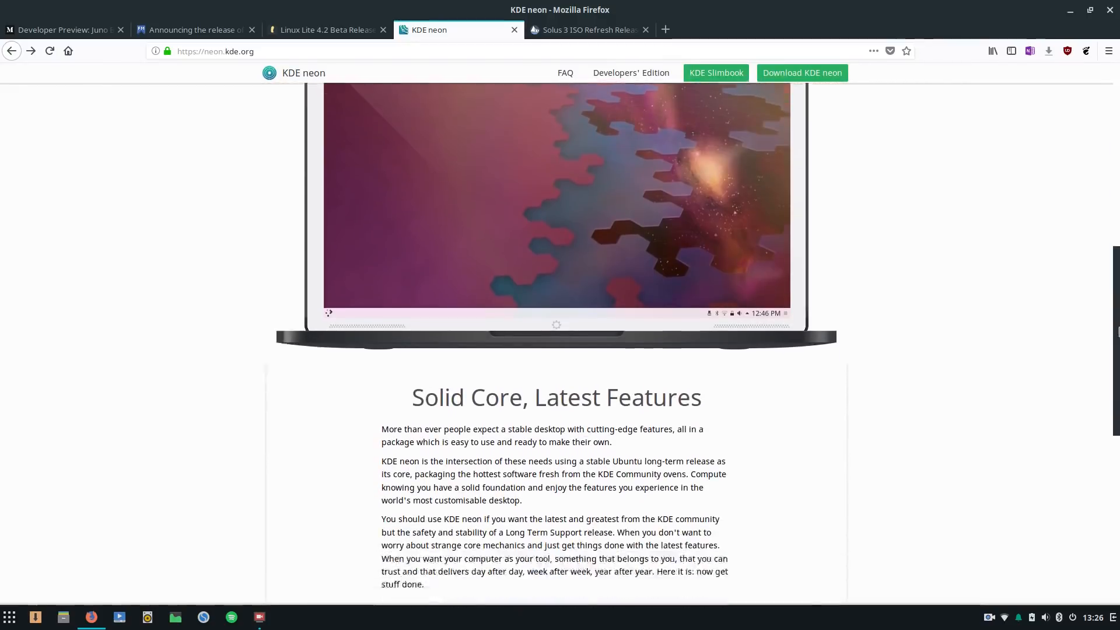
{"action": "scroll", "scroll_direction": "down", "scroll_amount": 3}
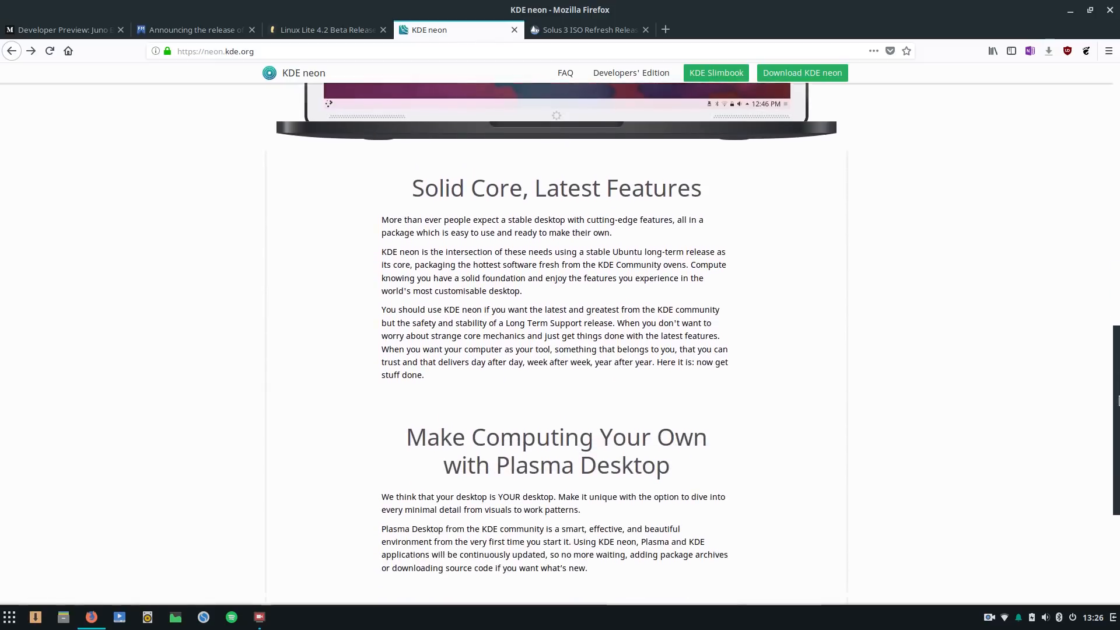
{"action": "scroll", "scroll_direction": "down", "scroll_amount": 3}
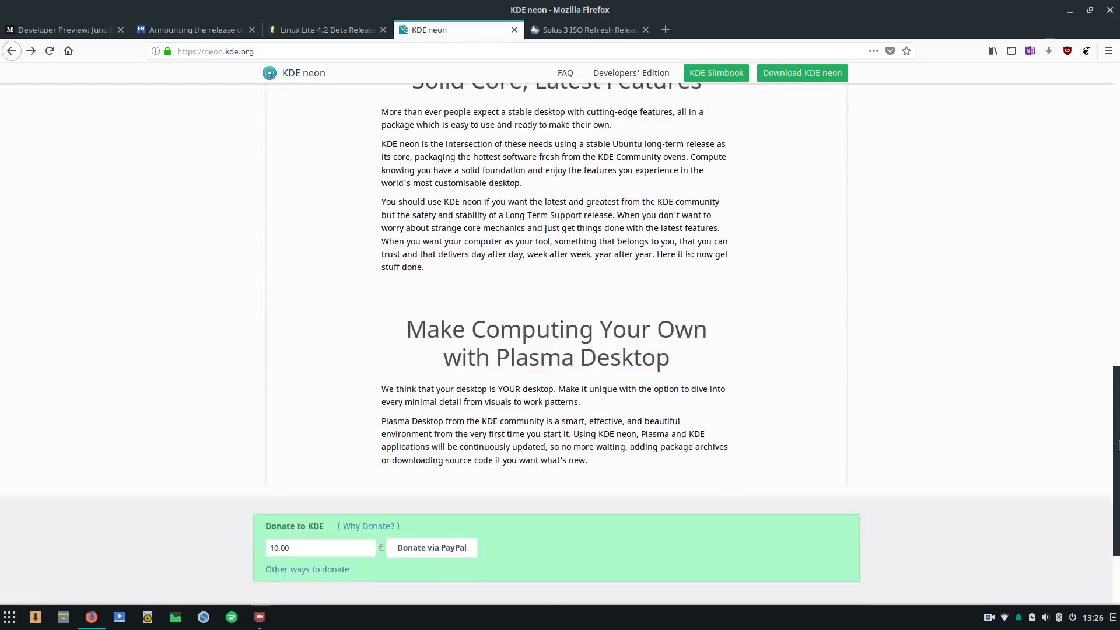
{"action": "scroll", "scroll_direction": "down", "scroll_amount": 3}
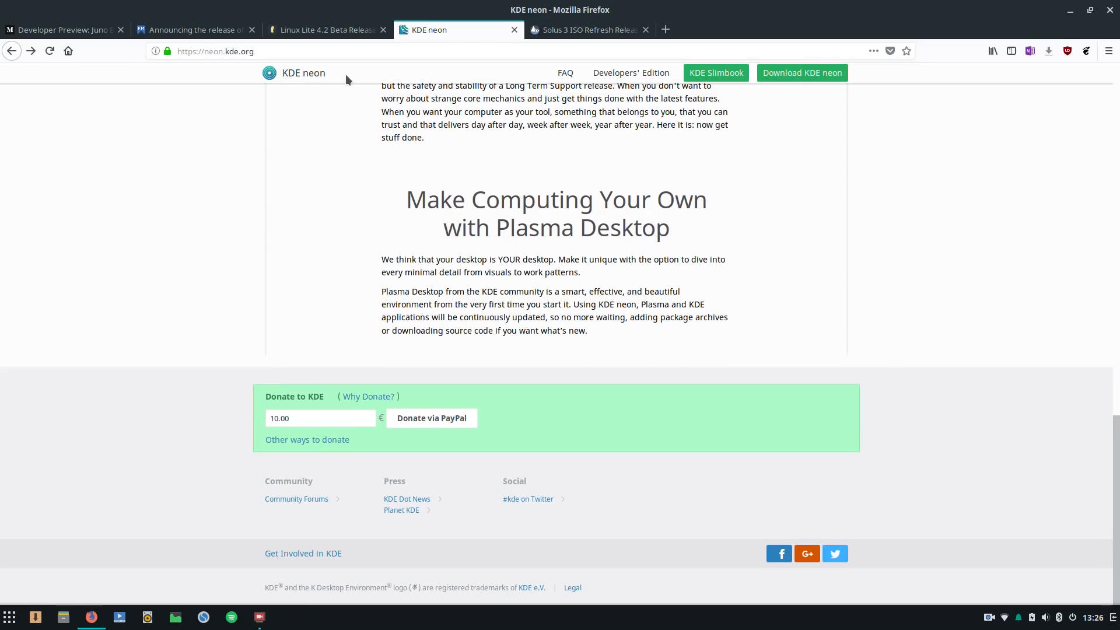
{"action": "mouse_move", "coordinate": [1105, 505]}
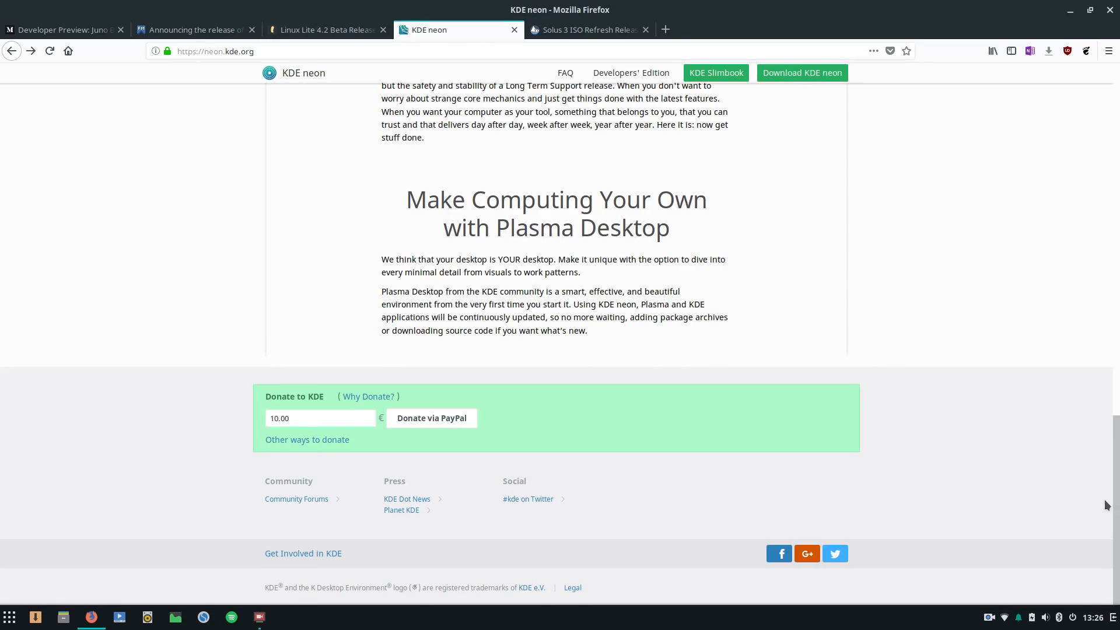
{"action": "scroll", "scroll_direction": "up", "scroll_amount": 3}
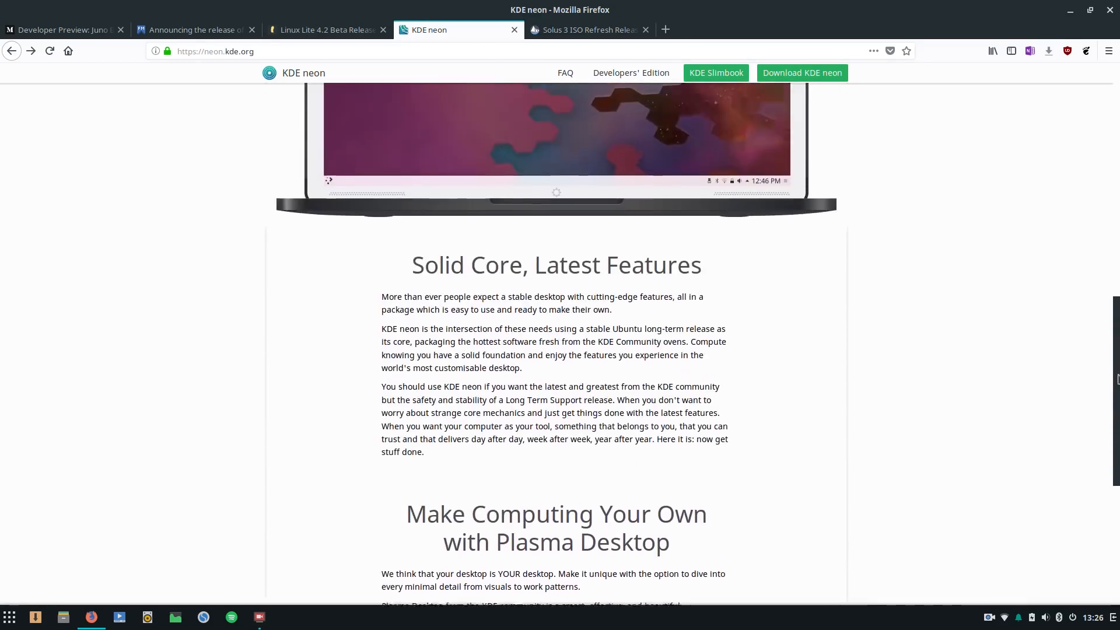
{"action": "scroll", "scroll_direction": "up", "scroll_amount": 3}
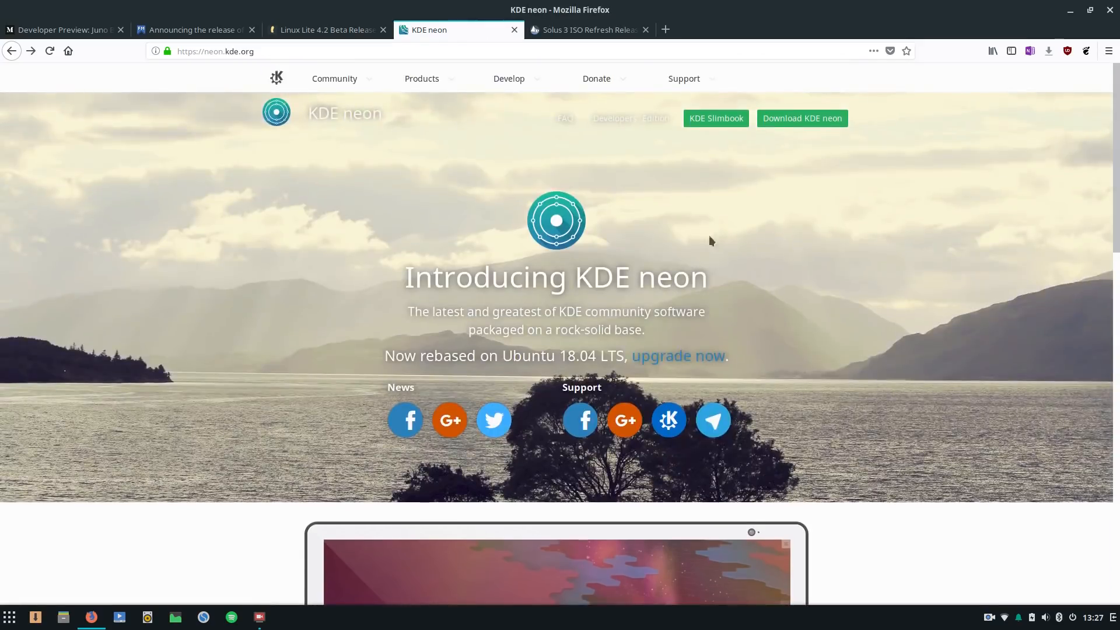
{"action": "scroll", "scroll_direction": "down", "scroll_amount": 3}
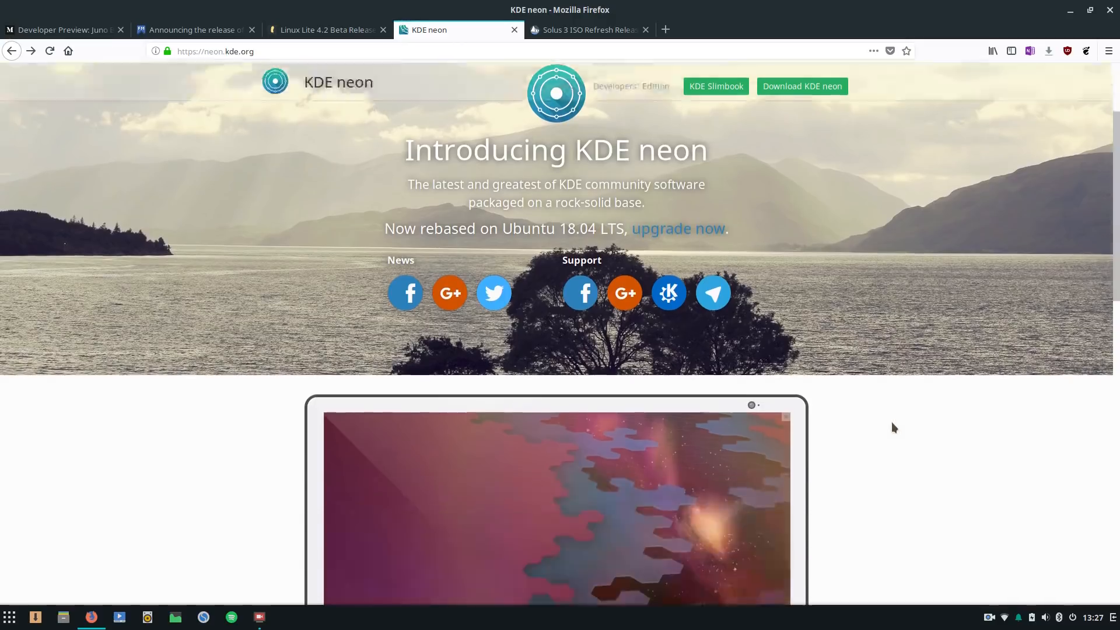
{"action": "scroll", "scroll_direction": "down", "scroll_amount": 3}
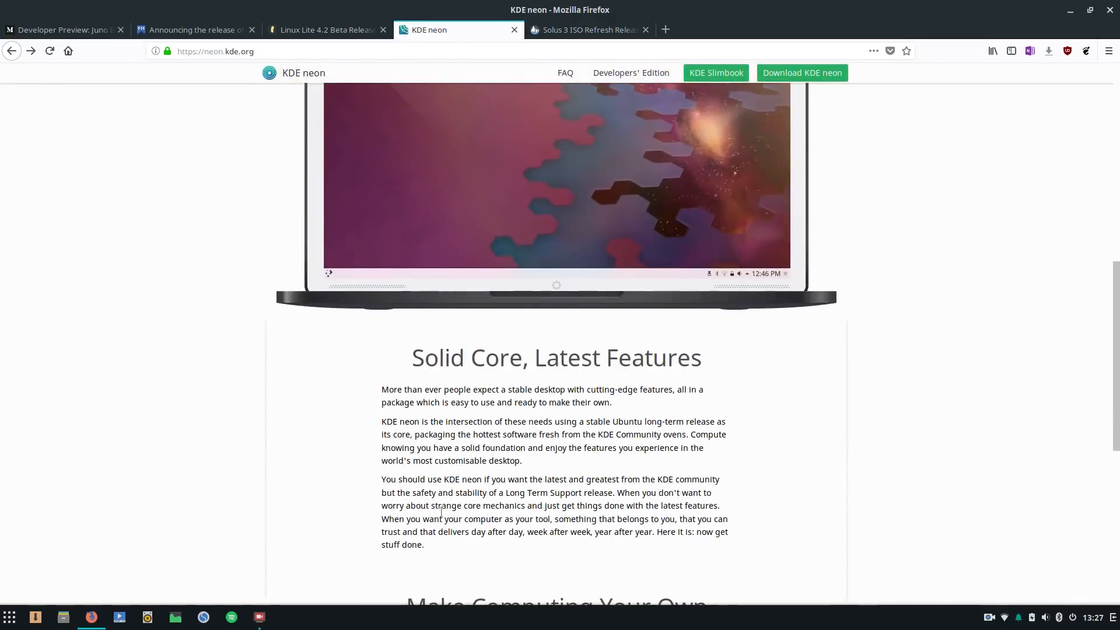
{"action": "scroll", "scroll_direction": "down", "scroll_amount": 3}
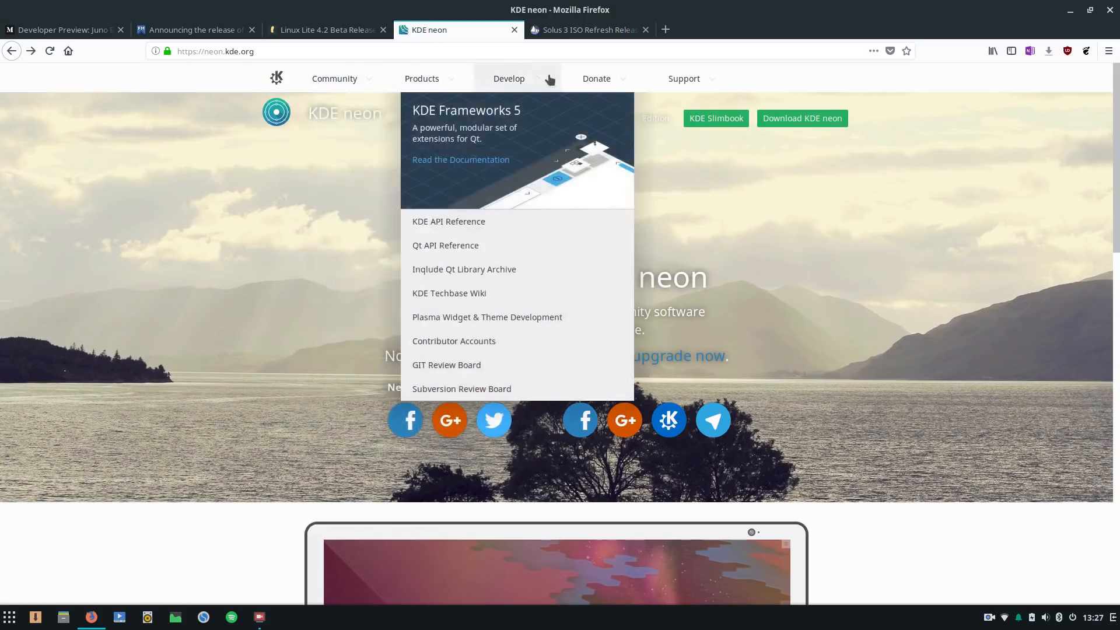
{"action": "mouse_move", "coordinate": [852, 345]}
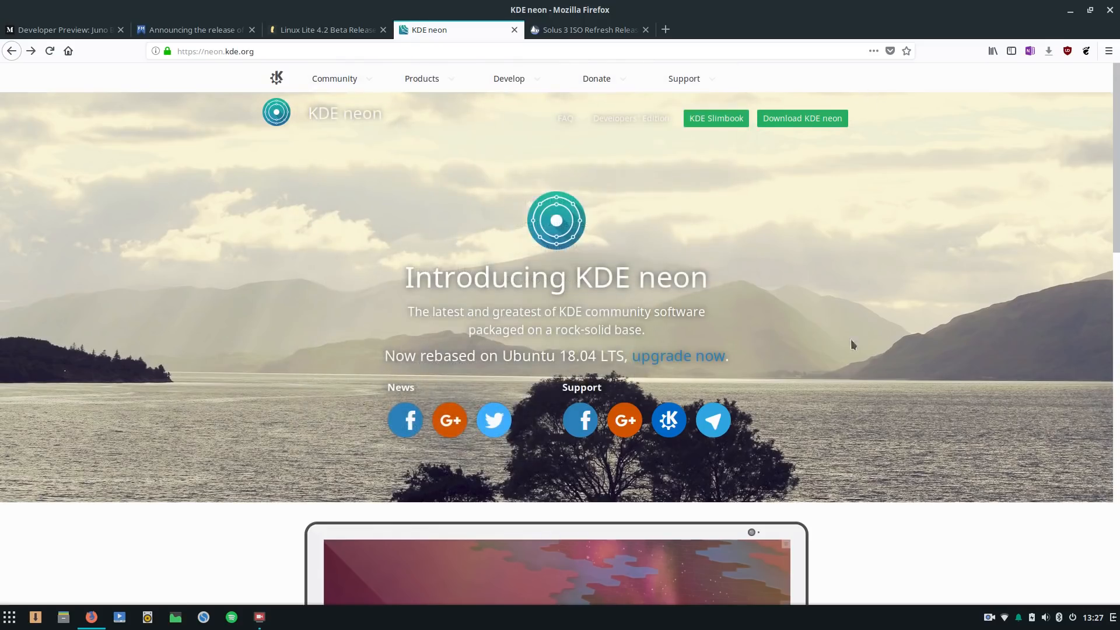
{"action": "mouse_move", "coordinate": [723, 336]}
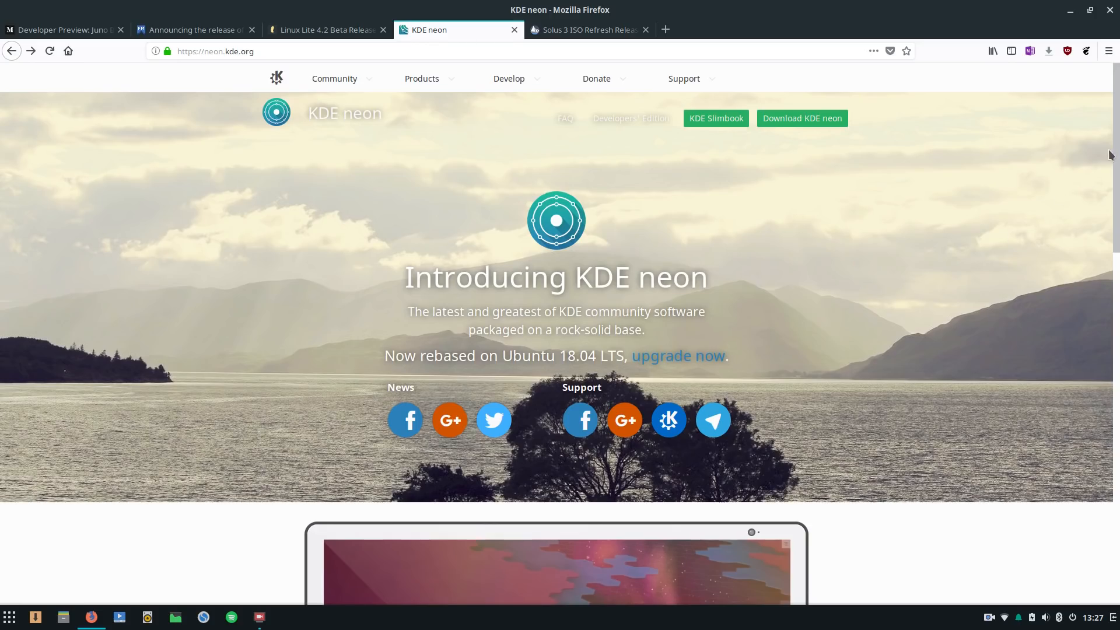
{"action": "mouse_move", "coordinate": [931, 329]}
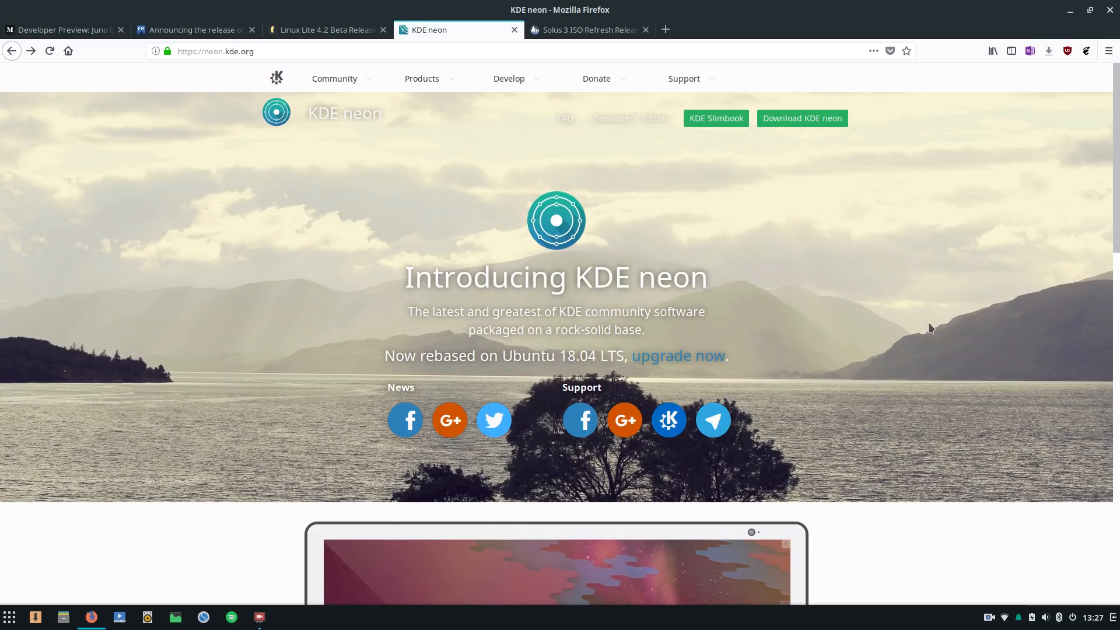
{"action": "mouse_move", "coordinate": [1112, 152]}
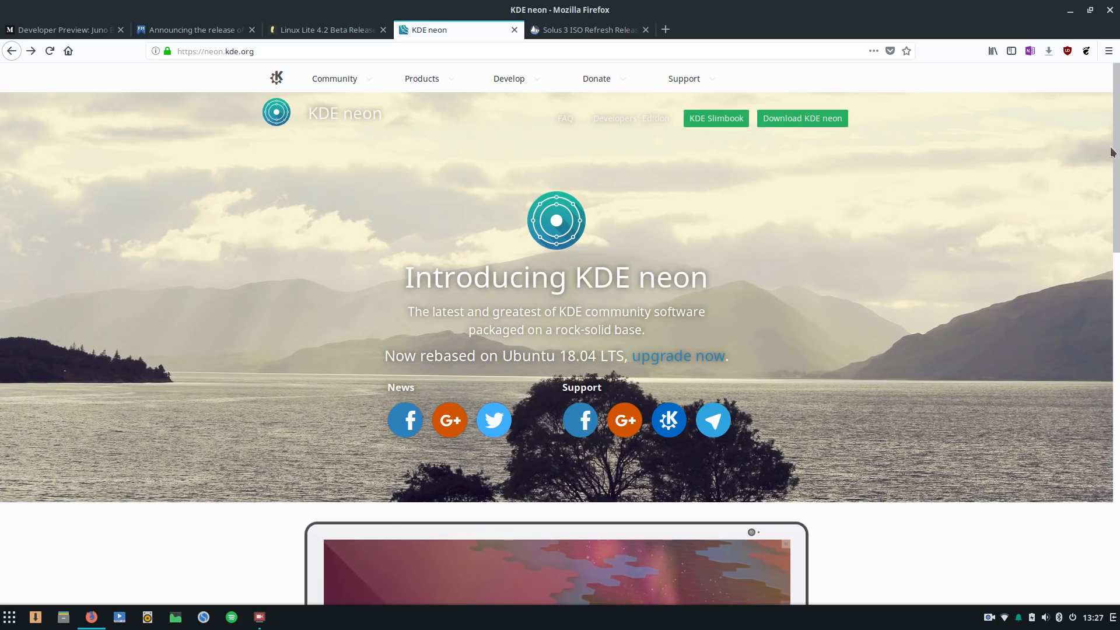
{"action": "scroll", "scroll_direction": "down", "scroll_amount": 3}
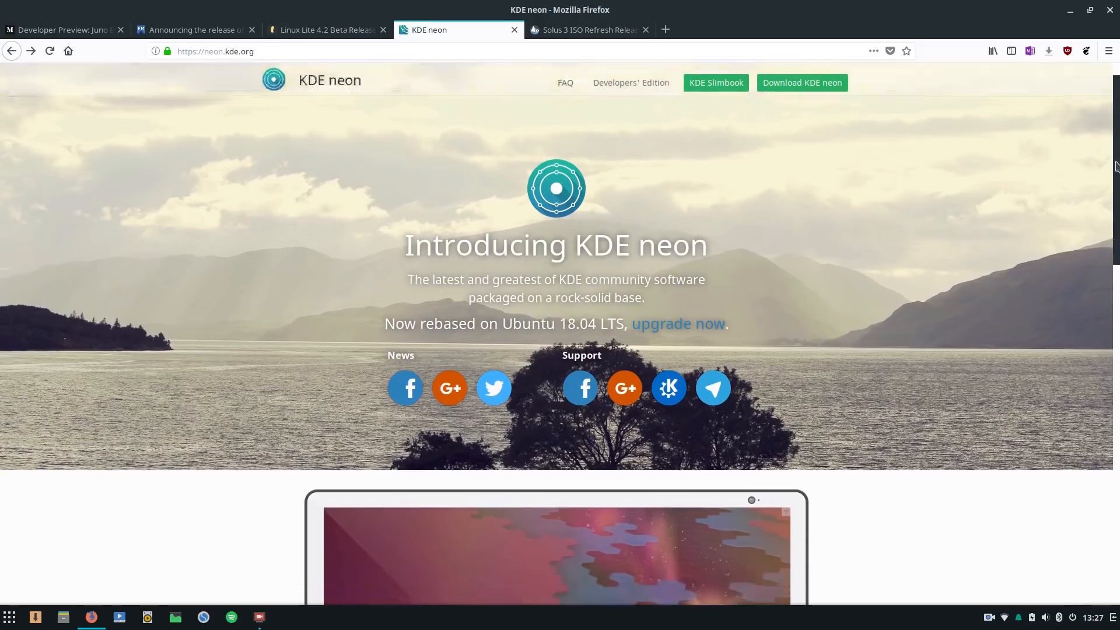
{"action": "scroll", "scroll_direction": "down", "scroll_amount": 3}
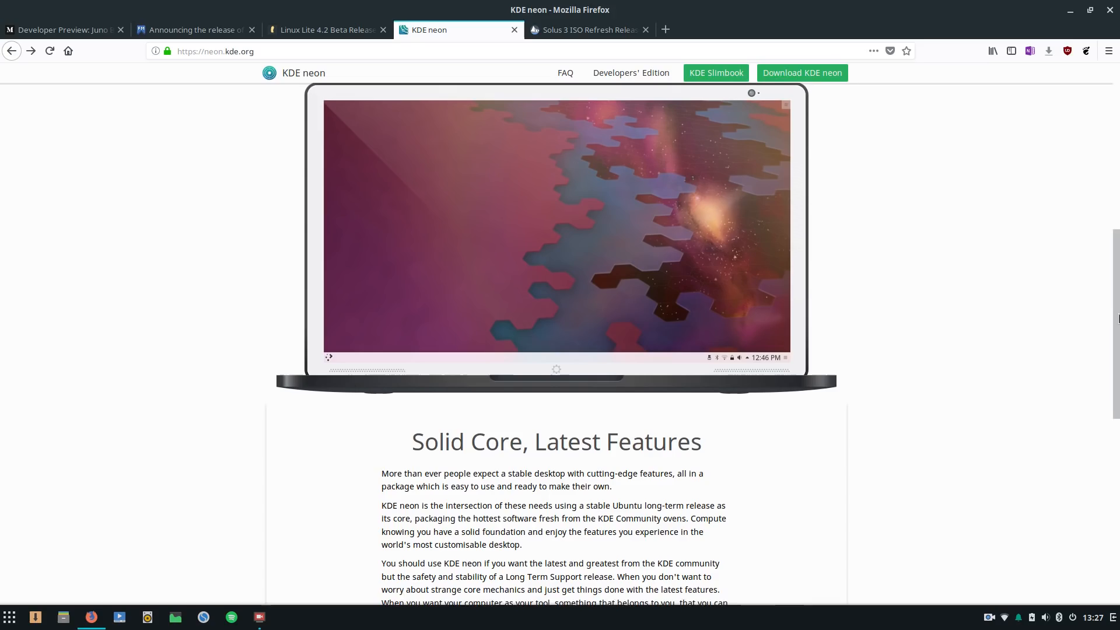
{"action": "scroll", "scroll_direction": "down", "scroll_amount": 3}
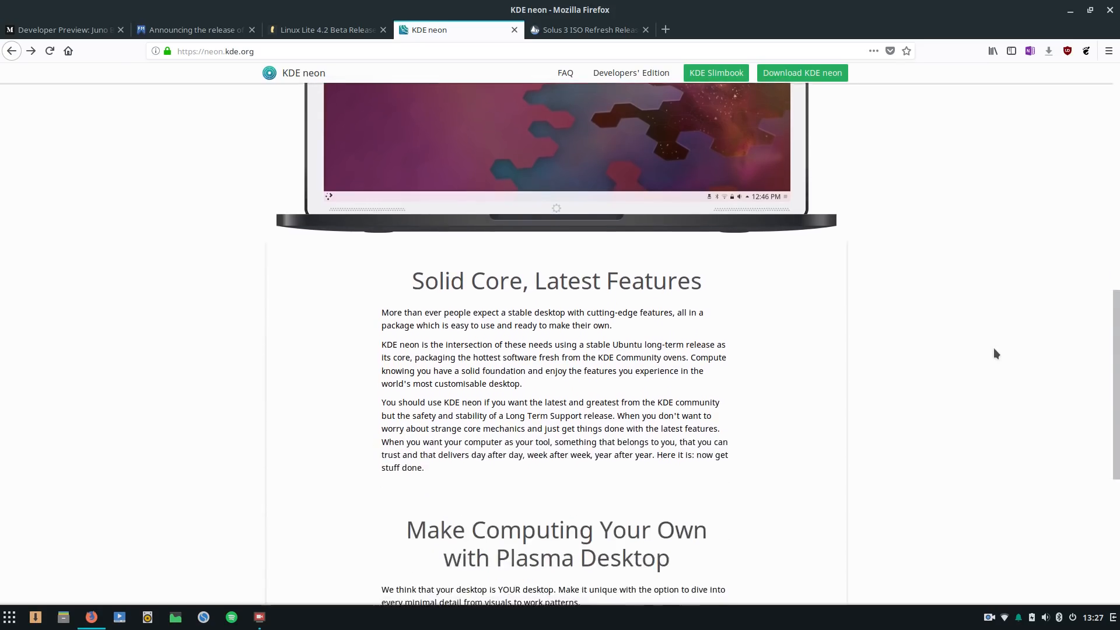
{"action": "scroll", "scroll_direction": "down", "scroll_amount": 3}
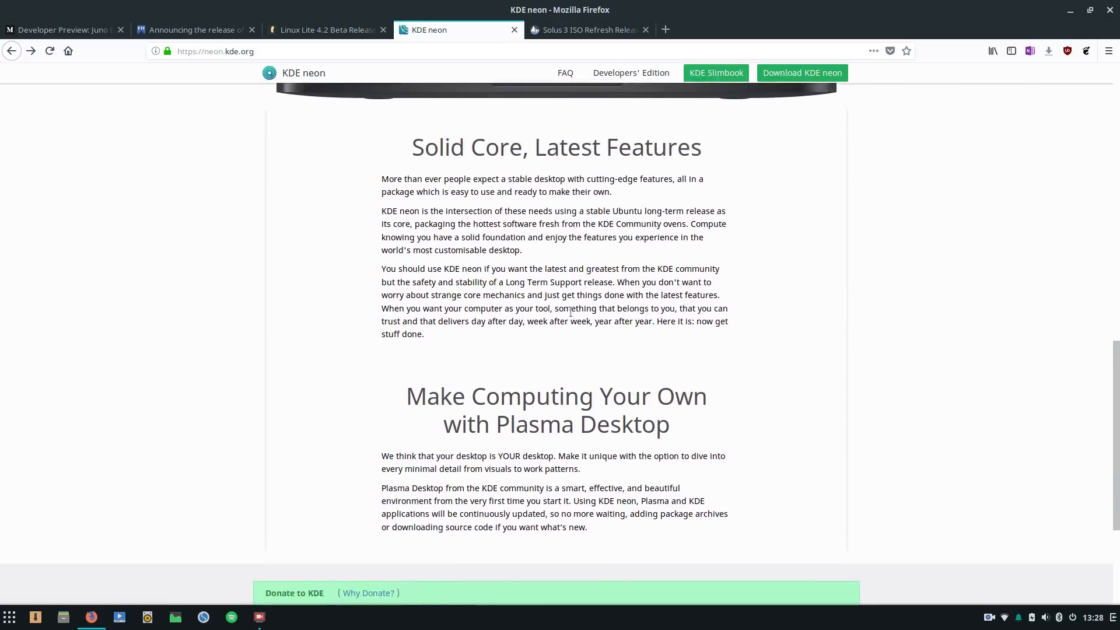
{"action": "scroll", "scroll_direction": "down", "scroll_amount": 3}
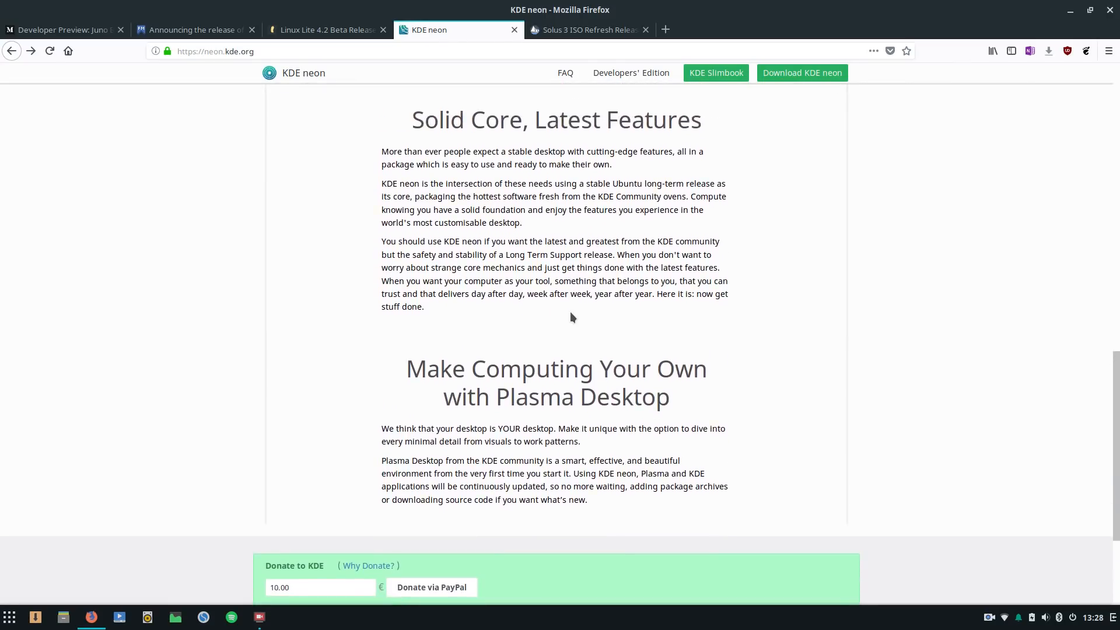
{"action": "scroll", "scroll_direction": "up", "scroll_amount": 3}
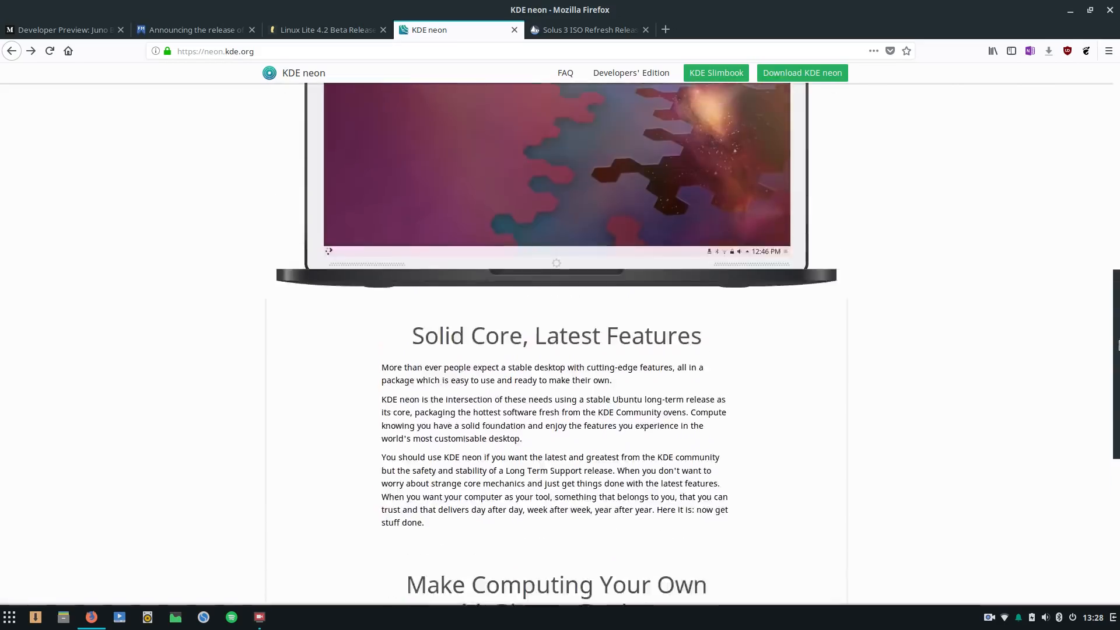
{"action": "scroll", "scroll_direction": "up", "scroll_amount": 3}
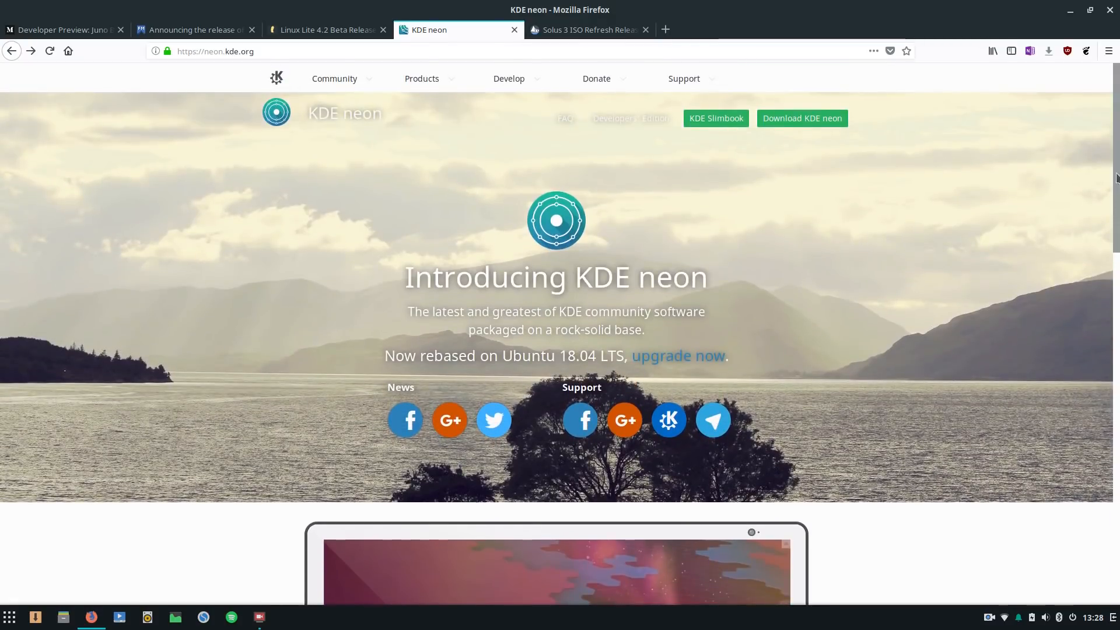
{"action": "scroll", "scroll_direction": "down", "scroll_amount": 3}
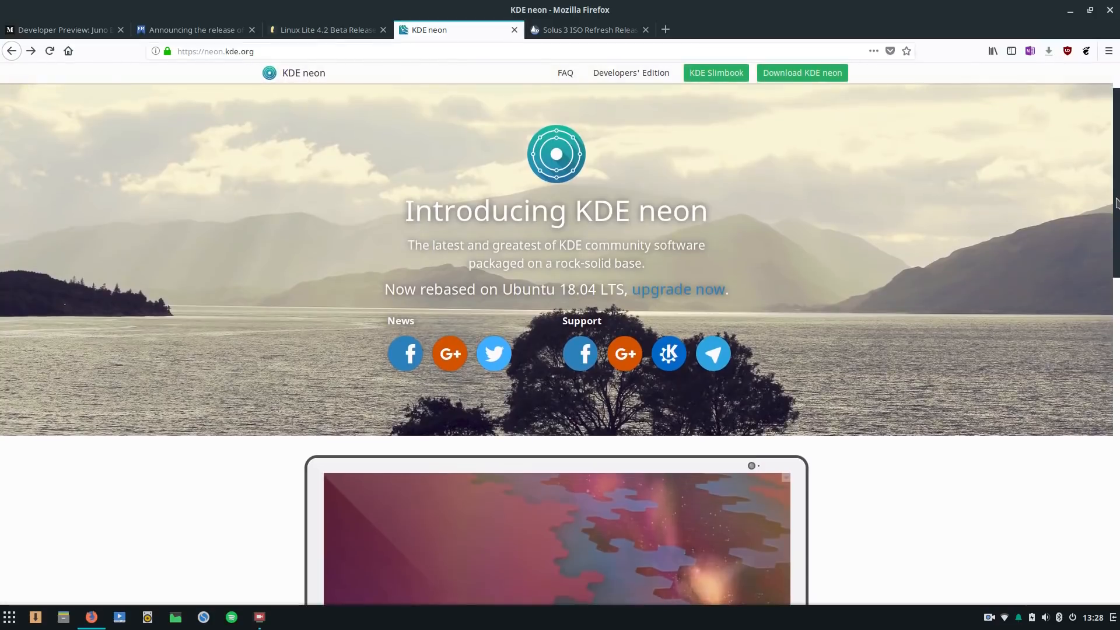
{"action": "left_click", "coordinate": [325, 29]}
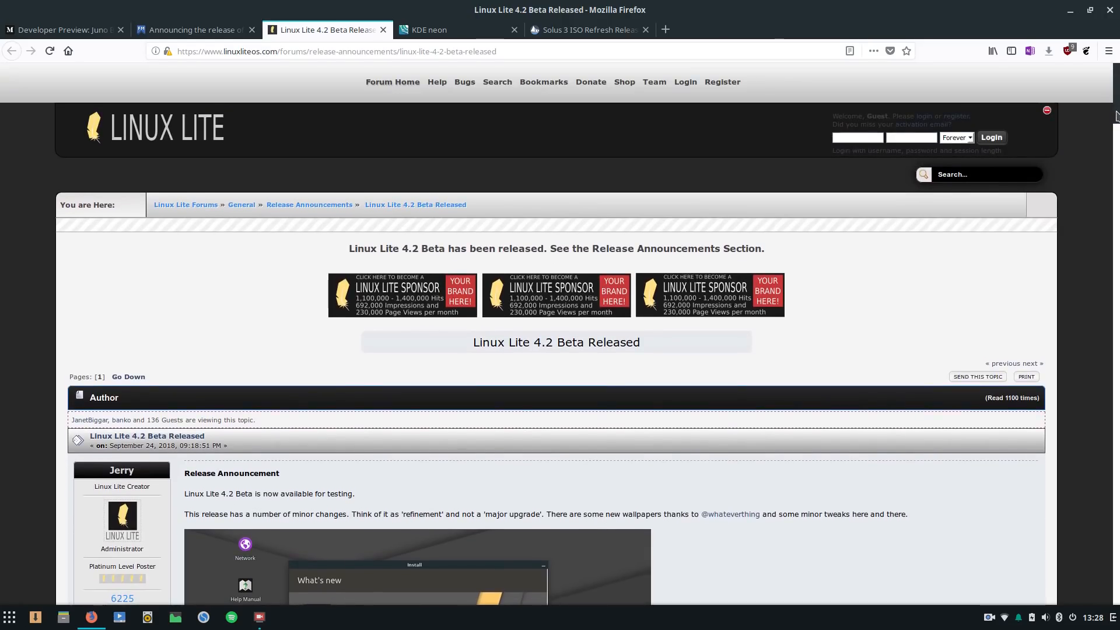
Step: Read down the Linux Lite 4.2 Beta Released post through its changes and screenshots
{"action": "scroll", "scroll_direction": "down", "scroll_amount": 3}
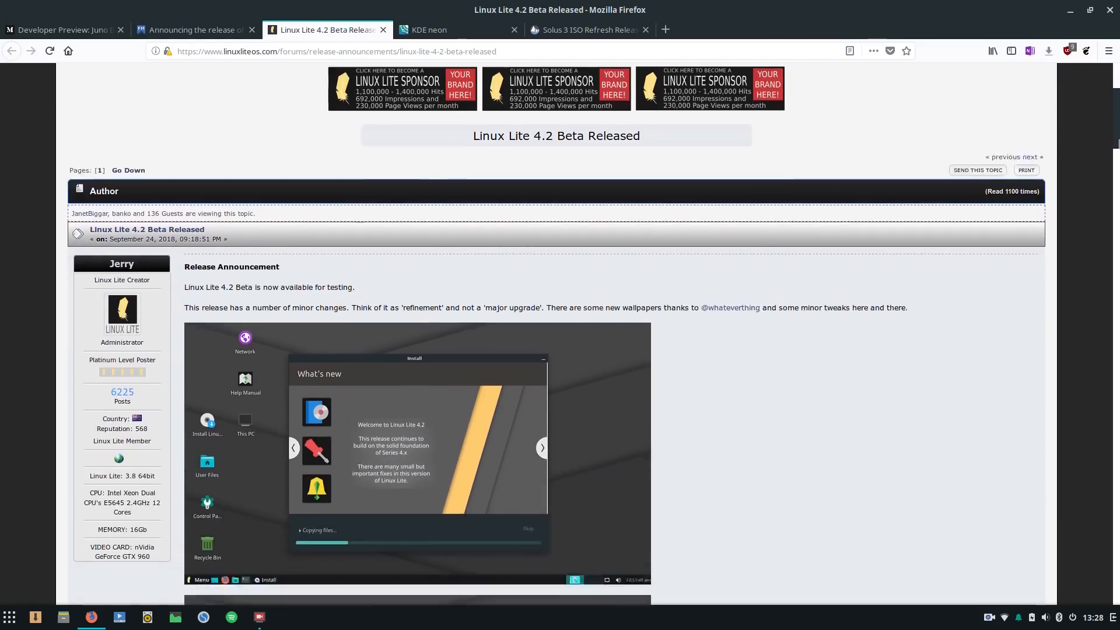
{"action": "scroll", "scroll_direction": "down", "scroll_amount": 3}
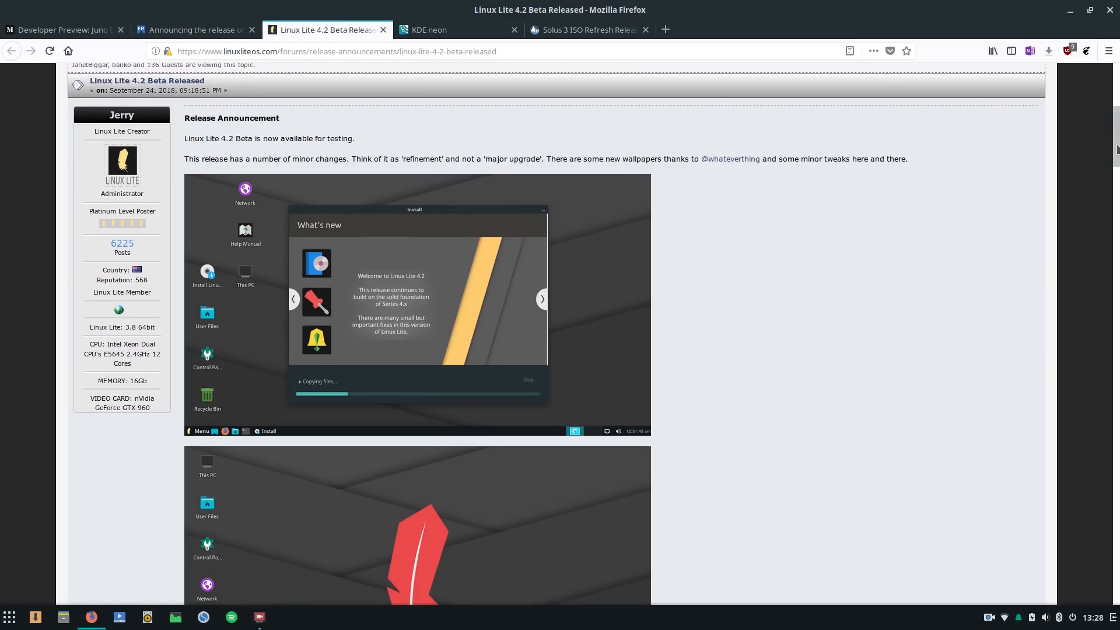
{"action": "scroll", "scroll_direction": "down", "scroll_amount": 3}
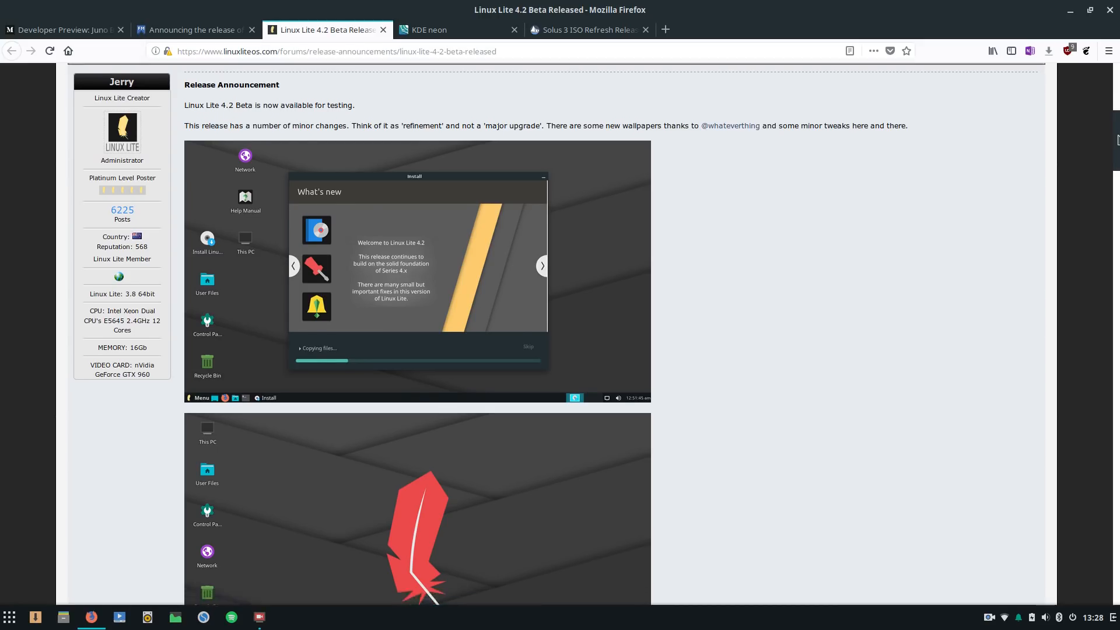
{"action": "scroll", "scroll_direction": "down", "scroll_amount": 3}
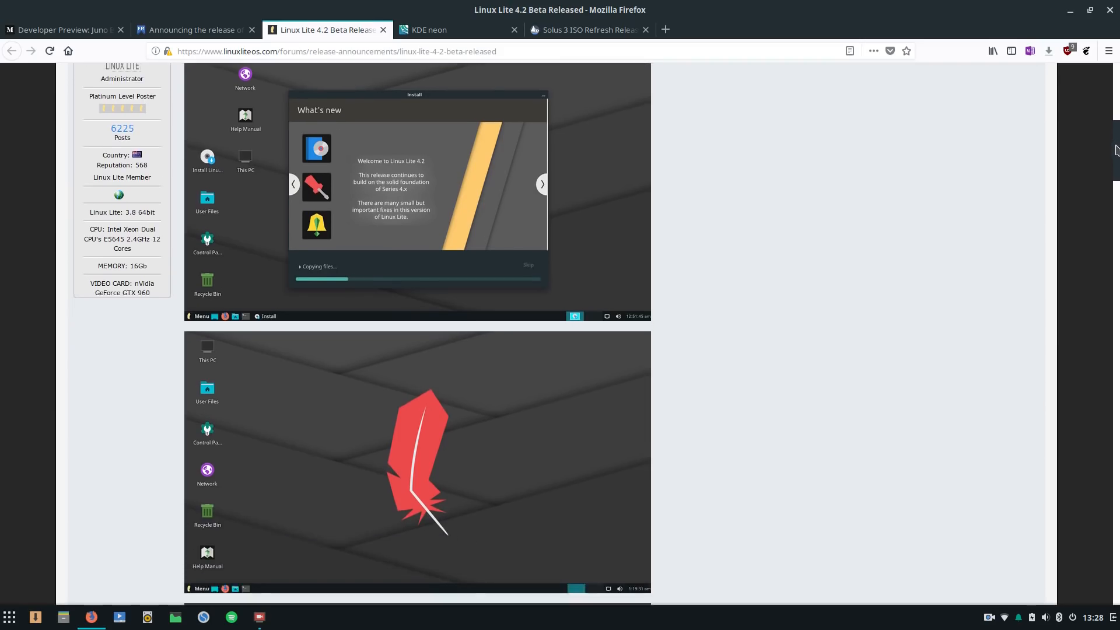
{"action": "scroll", "scroll_direction": "down", "scroll_amount": 3}
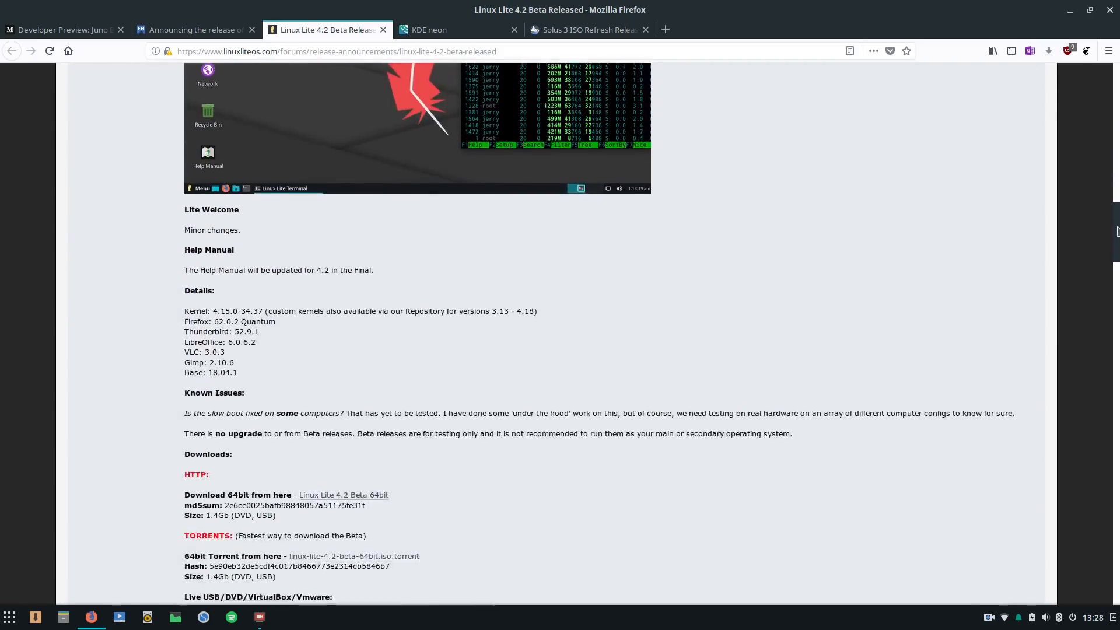
{"action": "scroll", "scroll_direction": "down", "scroll_amount": 3}
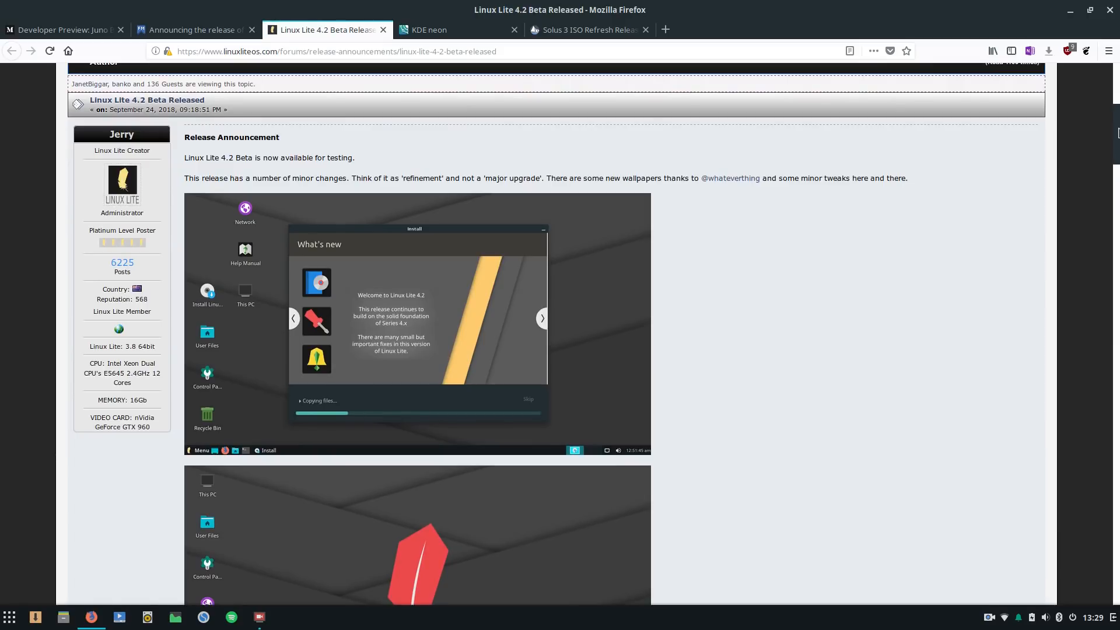
{"action": "scroll", "scroll_direction": "down", "scroll_amount": 3}
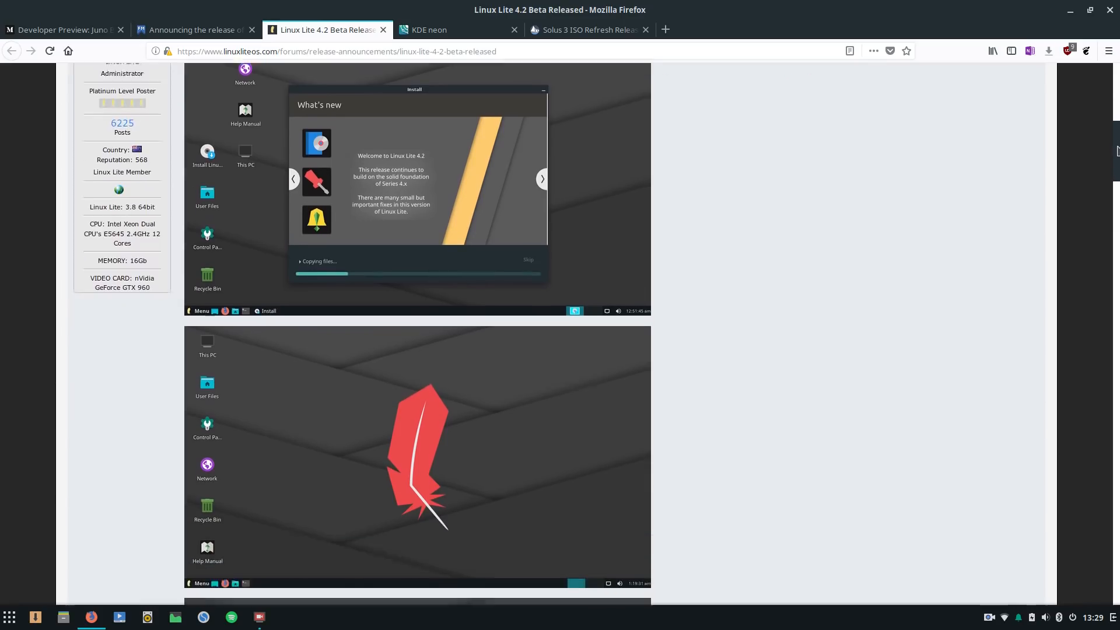
{"action": "scroll", "scroll_direction": "down", "scroll_amount": 3}
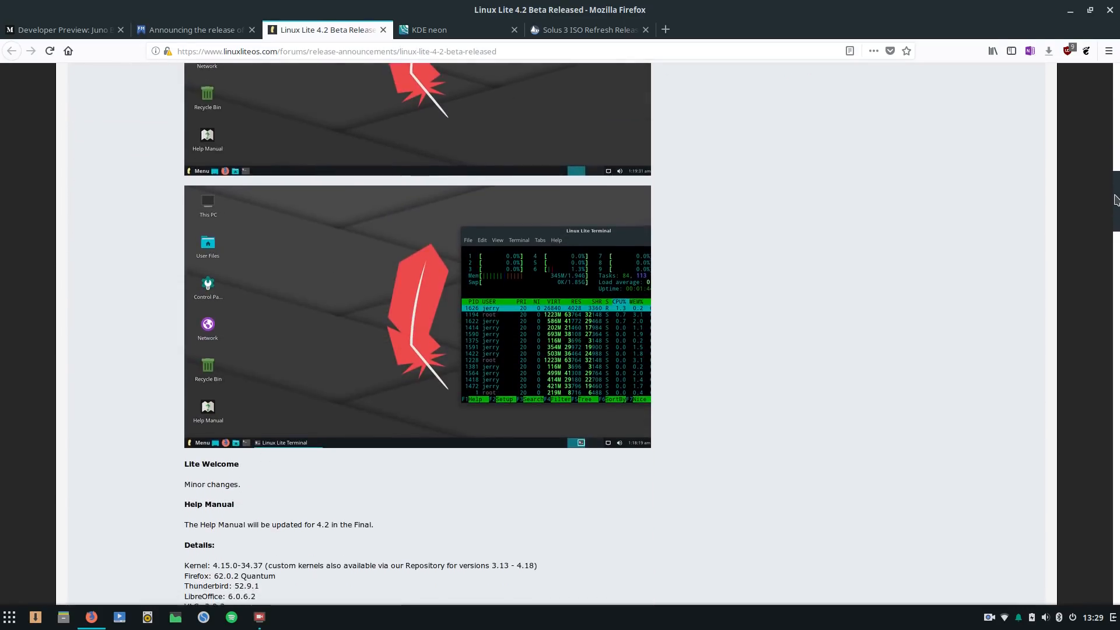
Step: Continue to the specs, downloads and sign-off, then switch to the Fedora 29 Beta tab
{"action": "scroll", "scroll_direction": "down", "scroll_amount": 3}
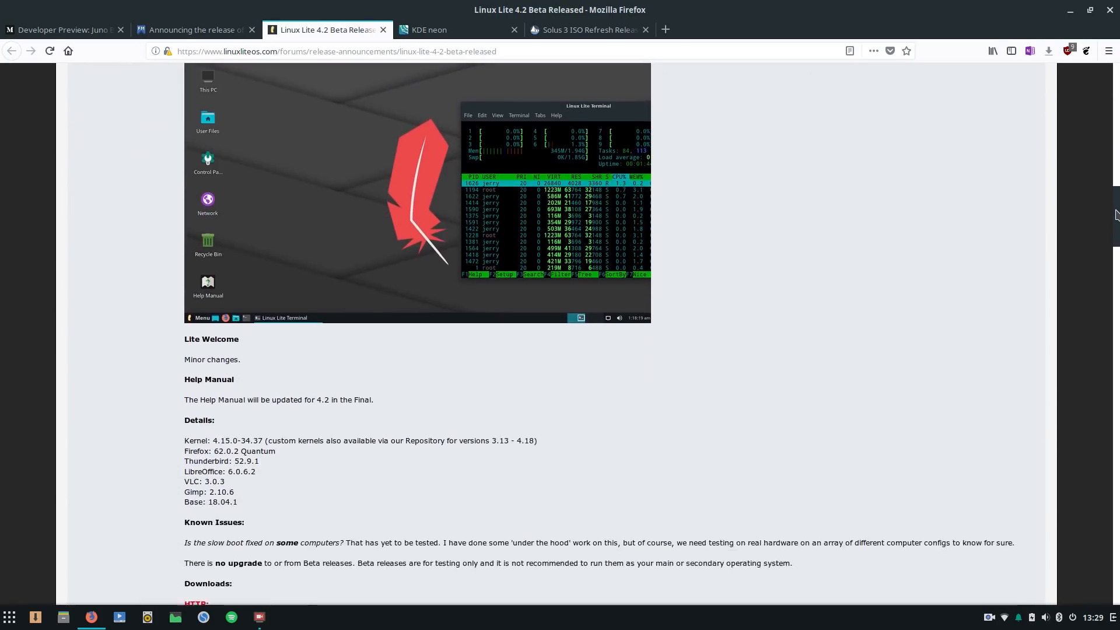
{"action": "scroll", "scroll_direction": "down", "scroll_amount": 3}
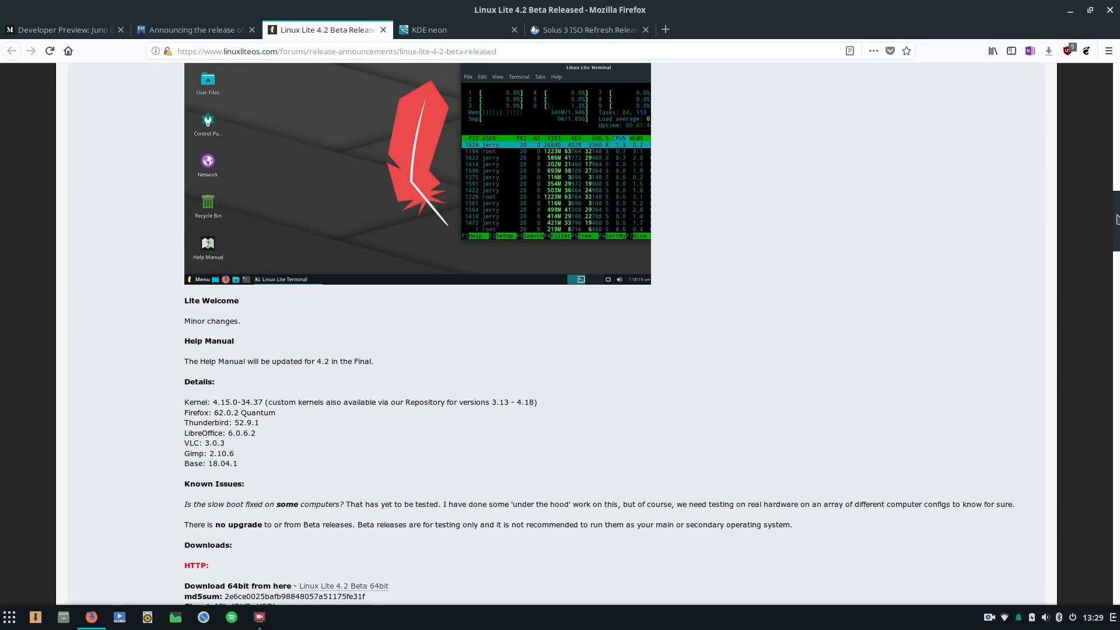
{"action": "scroll", "scroll_direction": "down", "scroll_amount": 3}
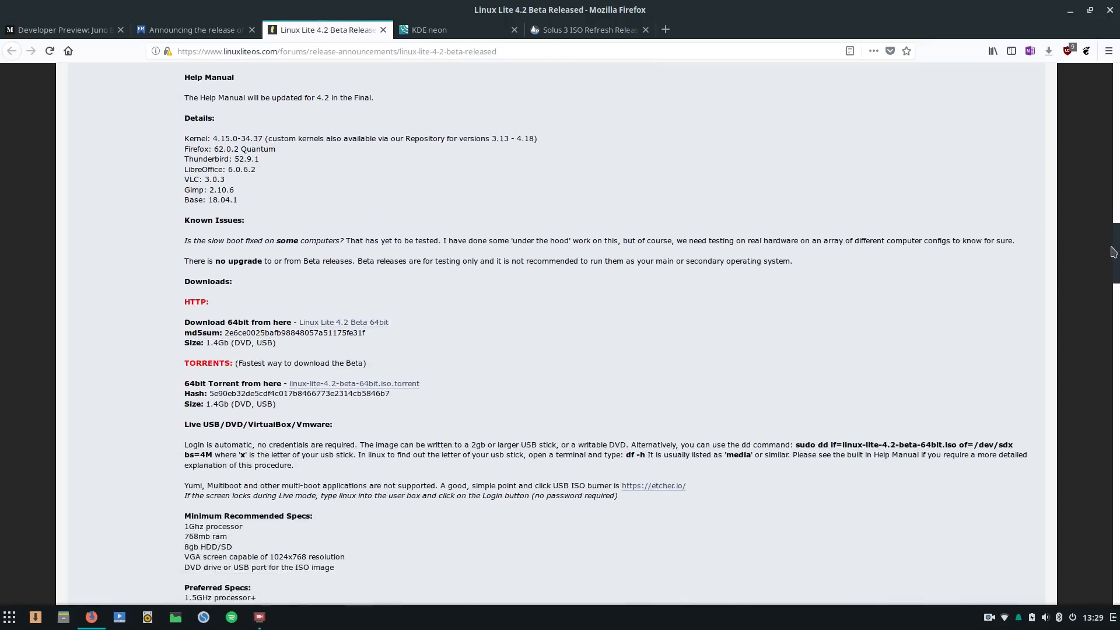
{"action": "scroll", "scroll_direction": "down", "scroll_amount": 3}
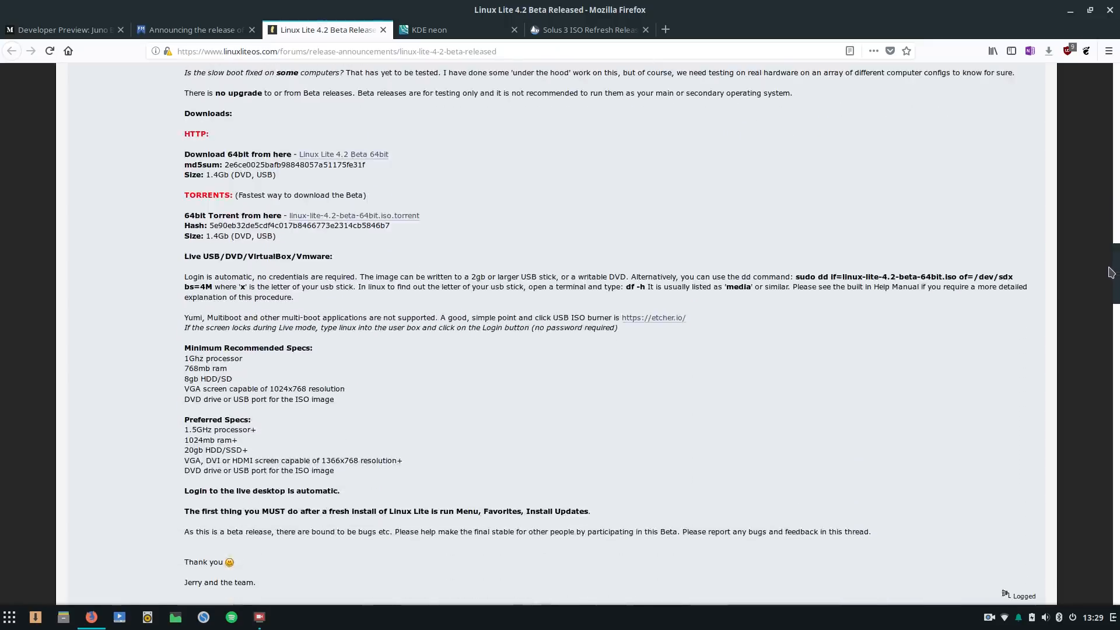
{"action": "scroll", "scroll_direction": "down", "scroll_amount": 3}
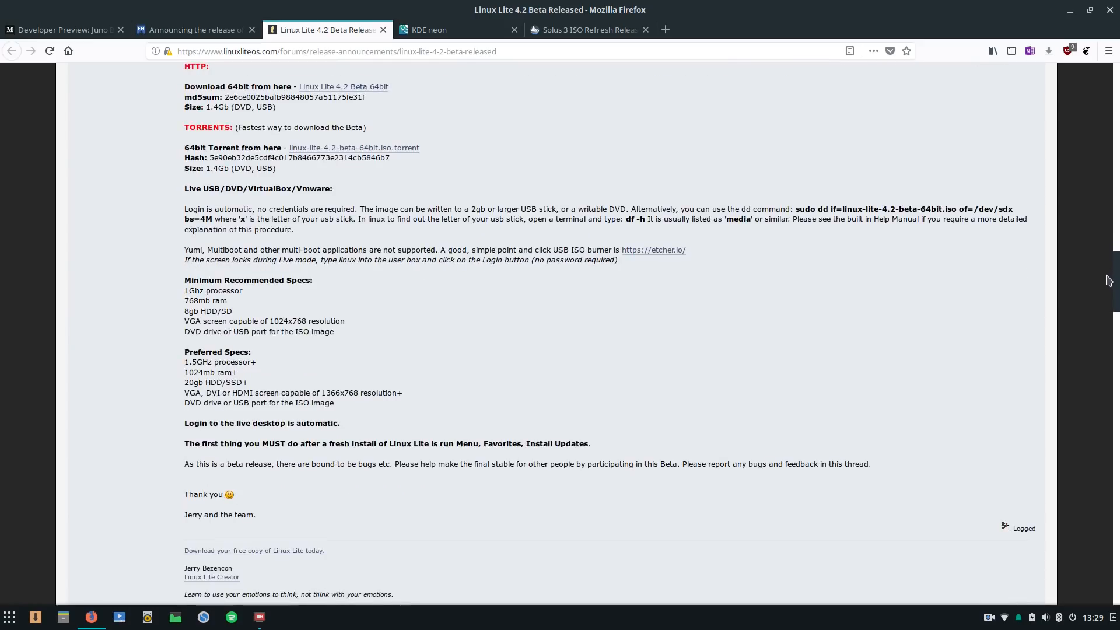
{"action": "scroll", "scroll_direction": "down", "scroll_amount": 3}
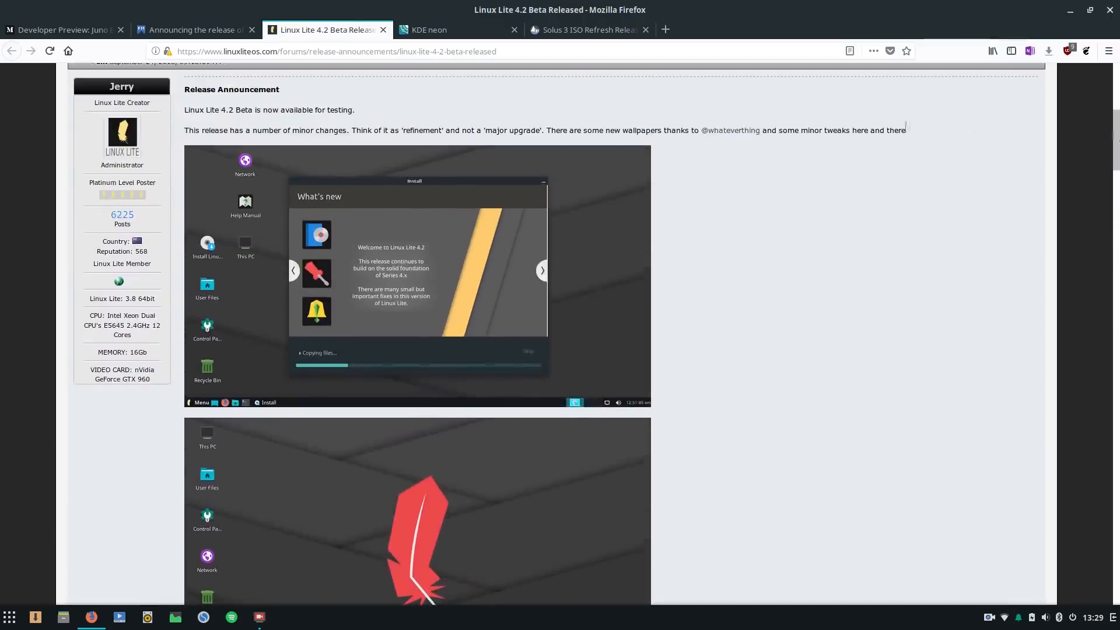
{"action": "mouse_move", "coordinate": [635, 113]}
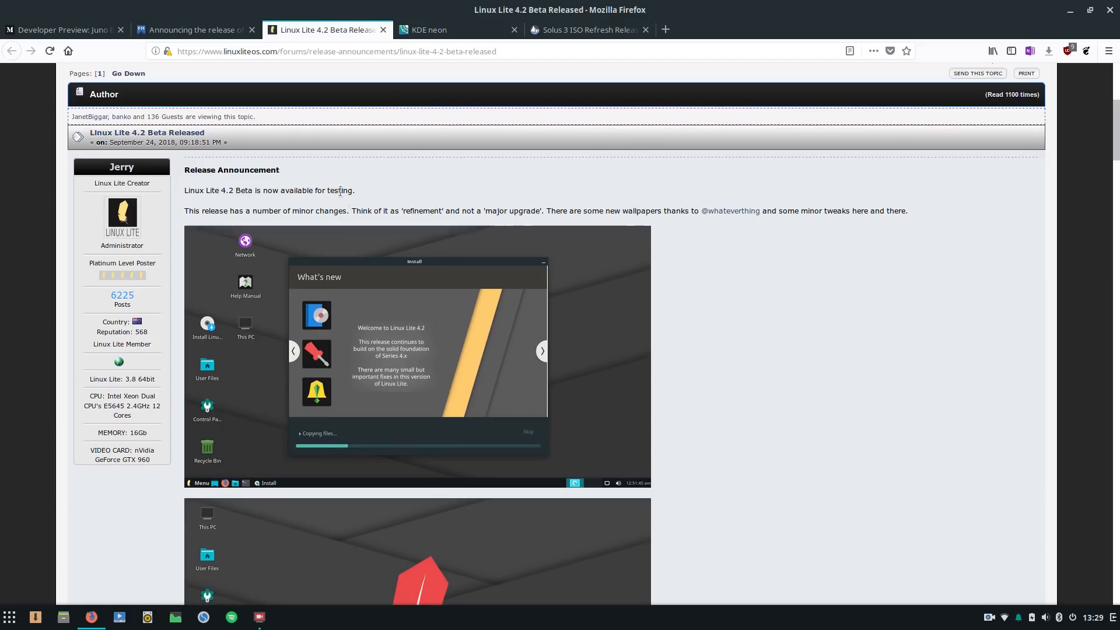
{"action": "scroll", "scroll_direction": "down", "scroll_amount": 3}
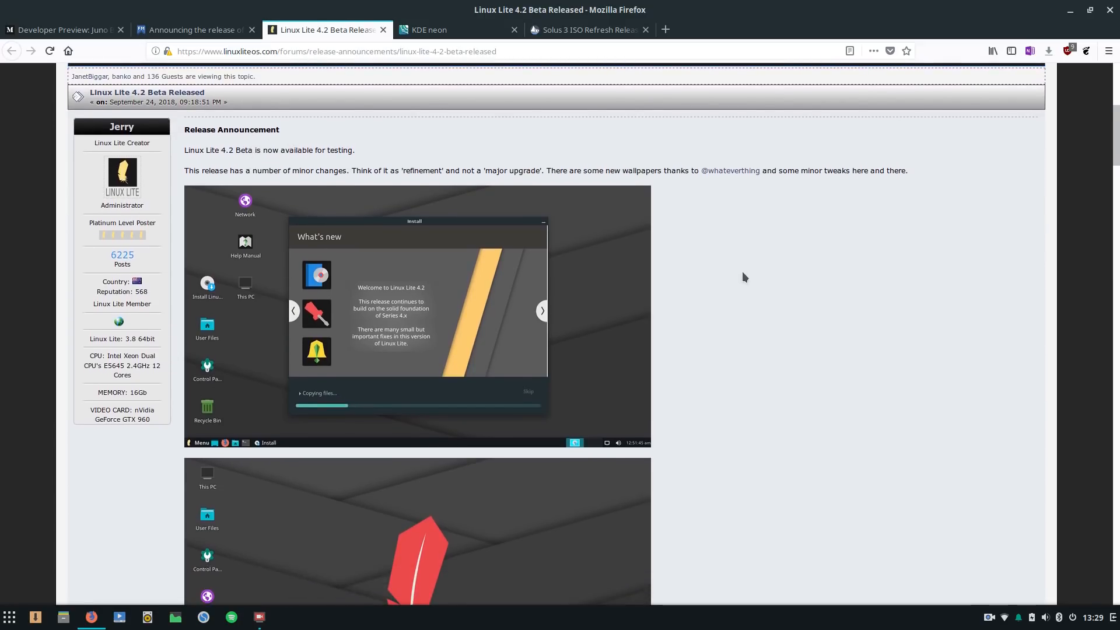
{"action": "left_click", "coordinate": [192, 29]}
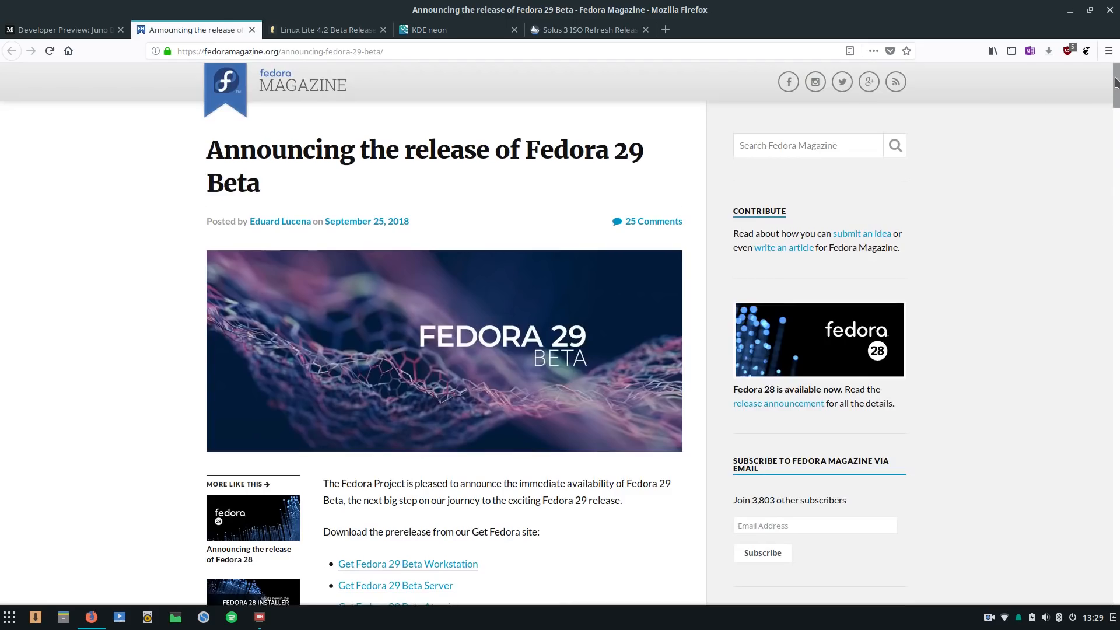
Step: Read the opening of the Fedora 29 Beta announcement into the Beta Release Highlights
{"action": "scroll", "scroll_direction": "down", "scroll_amount": 3}
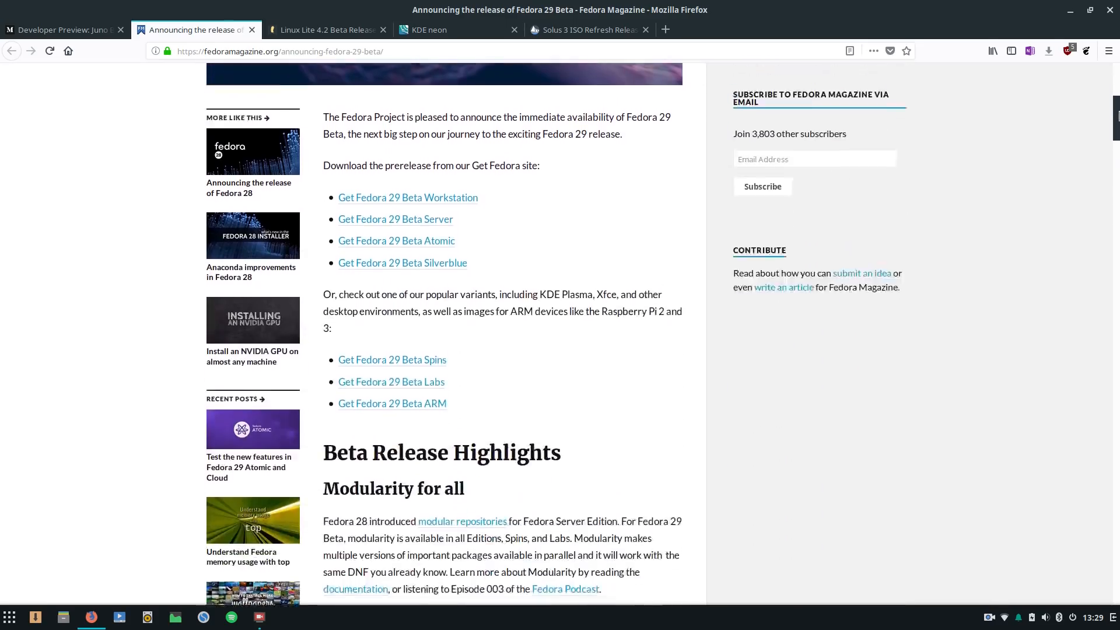
{"action": "scroll", "scroll_direction": "down", "scroll_amount": 3}
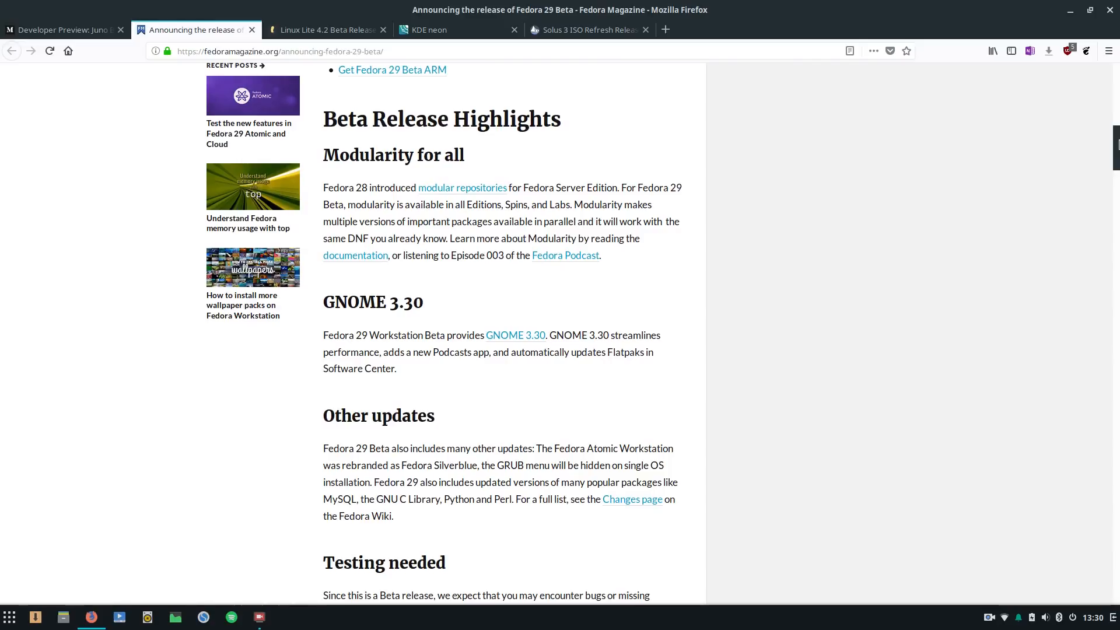
{"action": "scroll", "scroll_direction": "down", "scroll_amount": 3}
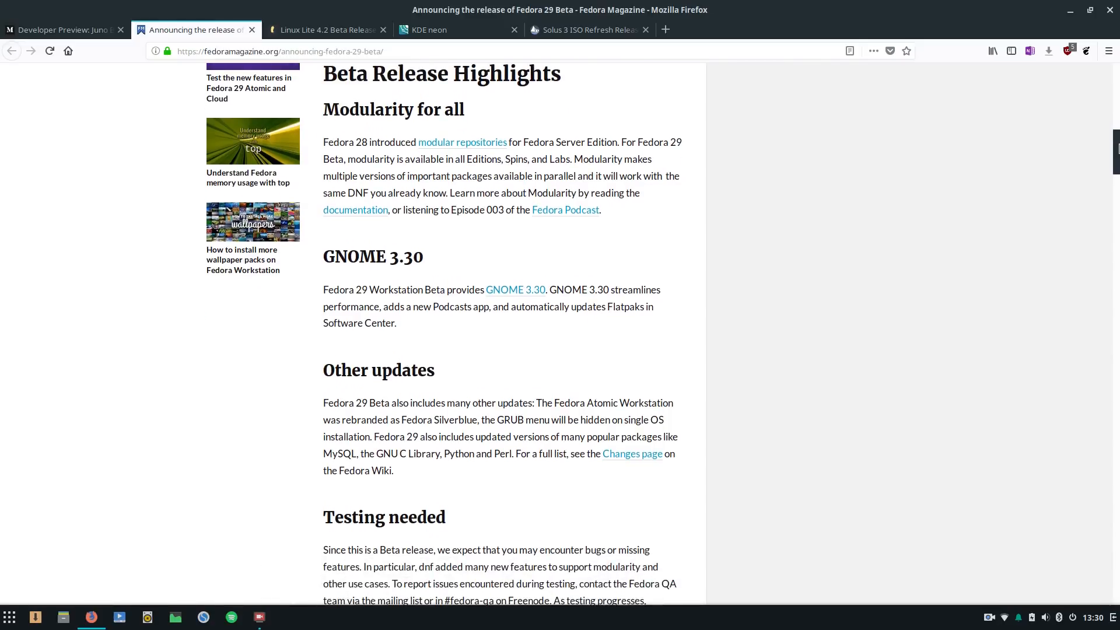
{"action": "scroll", "scroll_direction": "down", "scroll_amount": 3}
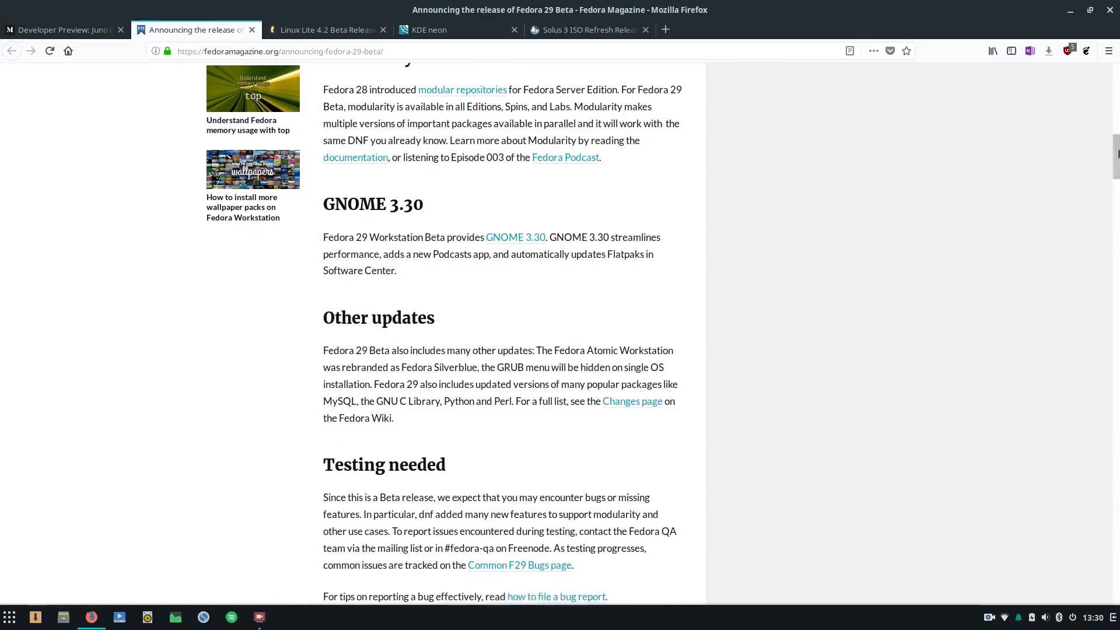
{"action": "scroll", "scroll_direction": "up", "scroll_amount": 3}
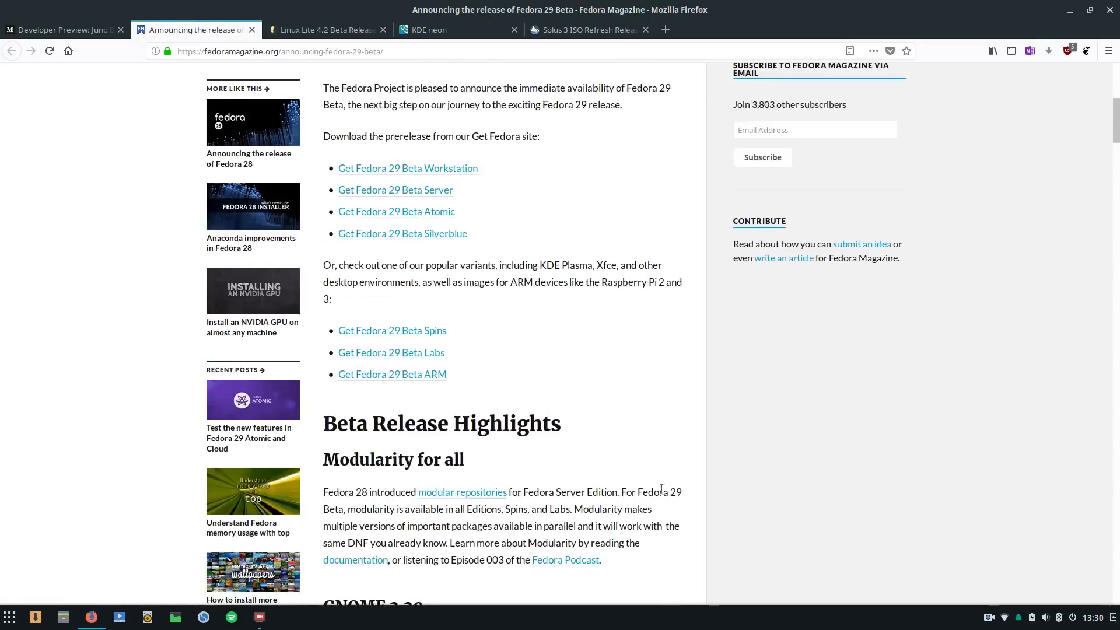
{"action": "scroll", "scroll_direction": "down", "scroll_amount": 3}
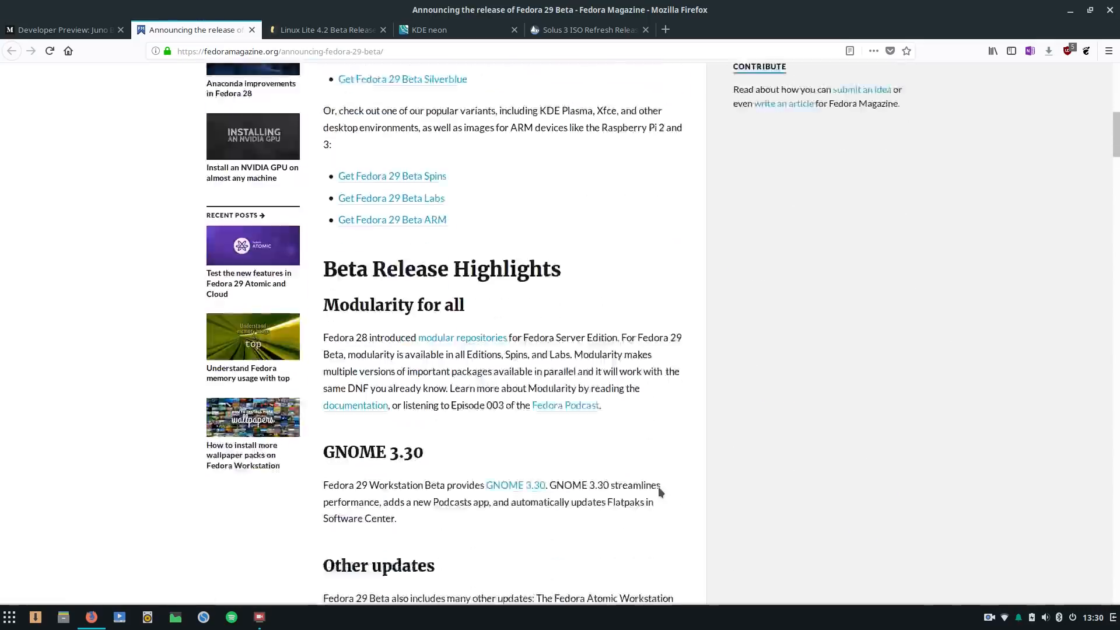
{"action": "scroll", "scroll_direction": "down", "scroll_amount": 3}
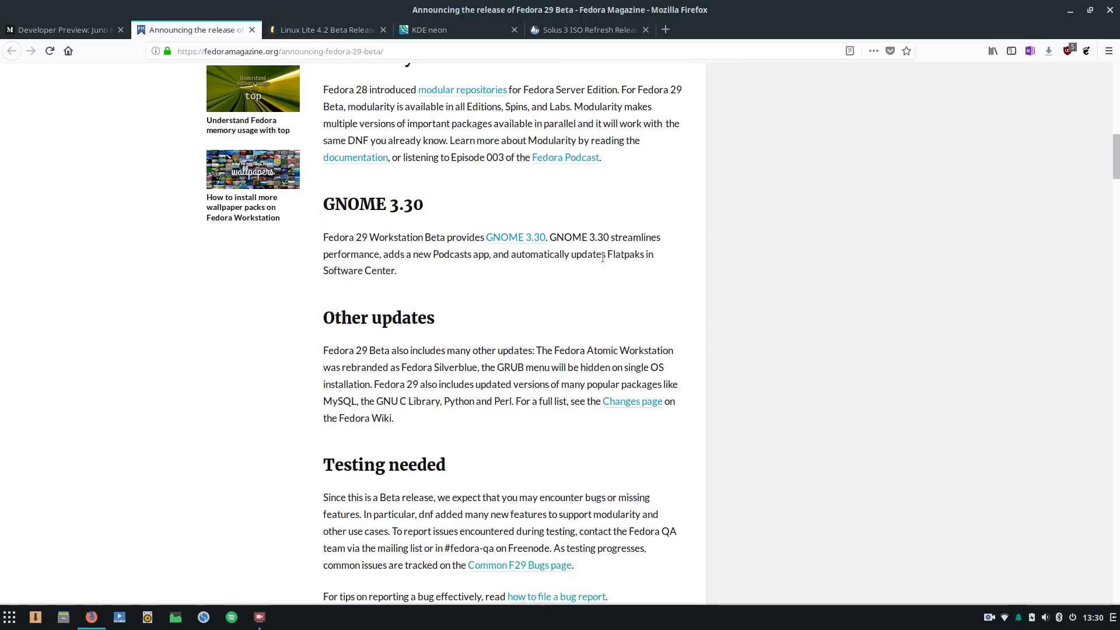
{"action": "left_click_drag", "start_coordinate": [608, 254], "coordinate": [396, 269]}
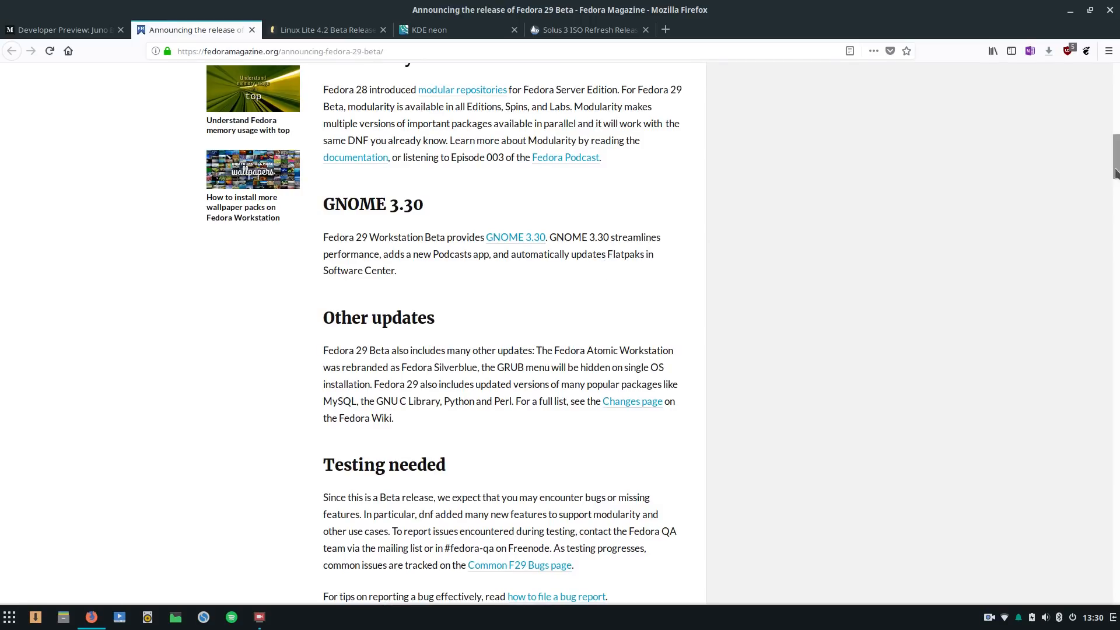
{"action": "scroll", "scroll_direction": "down", "scroll_amount": 3}
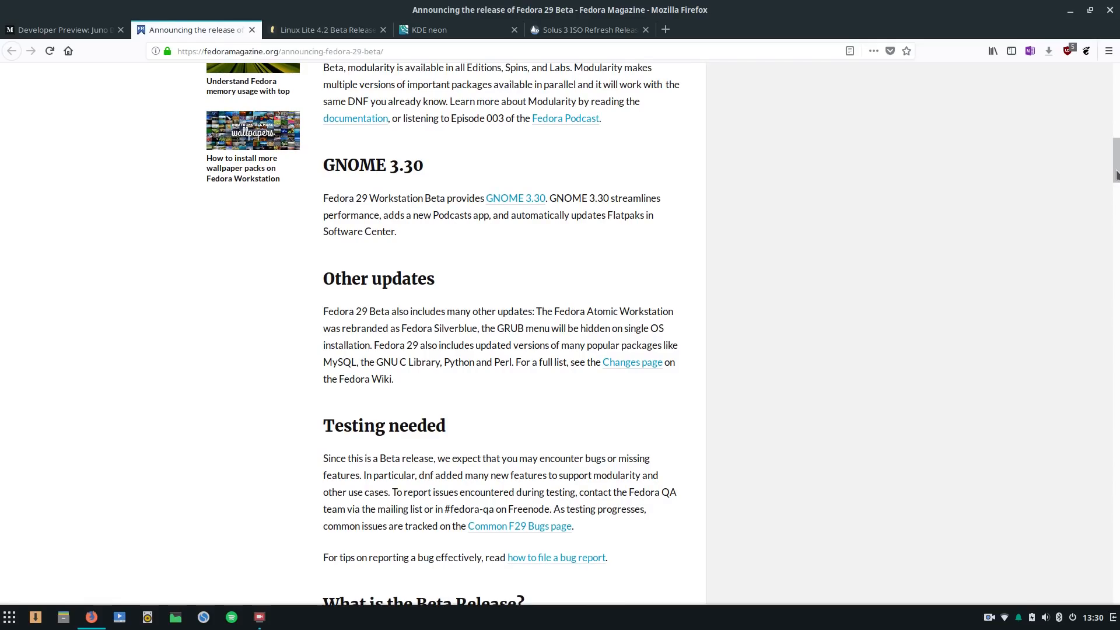
{"action": "mouse_move", "coordinate": [791, 212]}
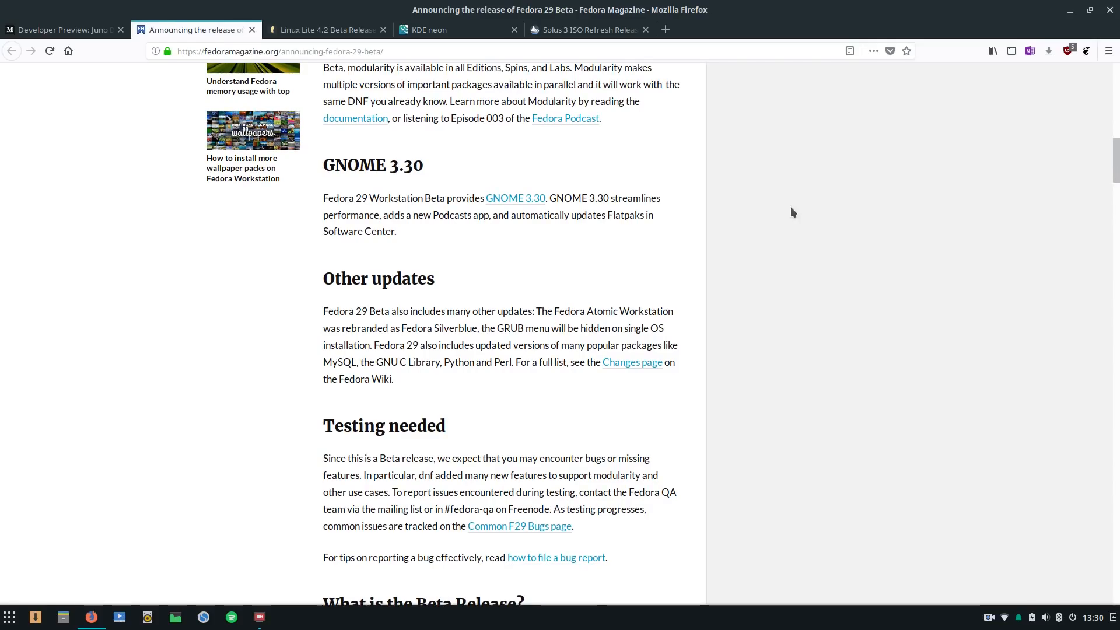
{"action": "mouse_move", "coordinate": [762, 217]}
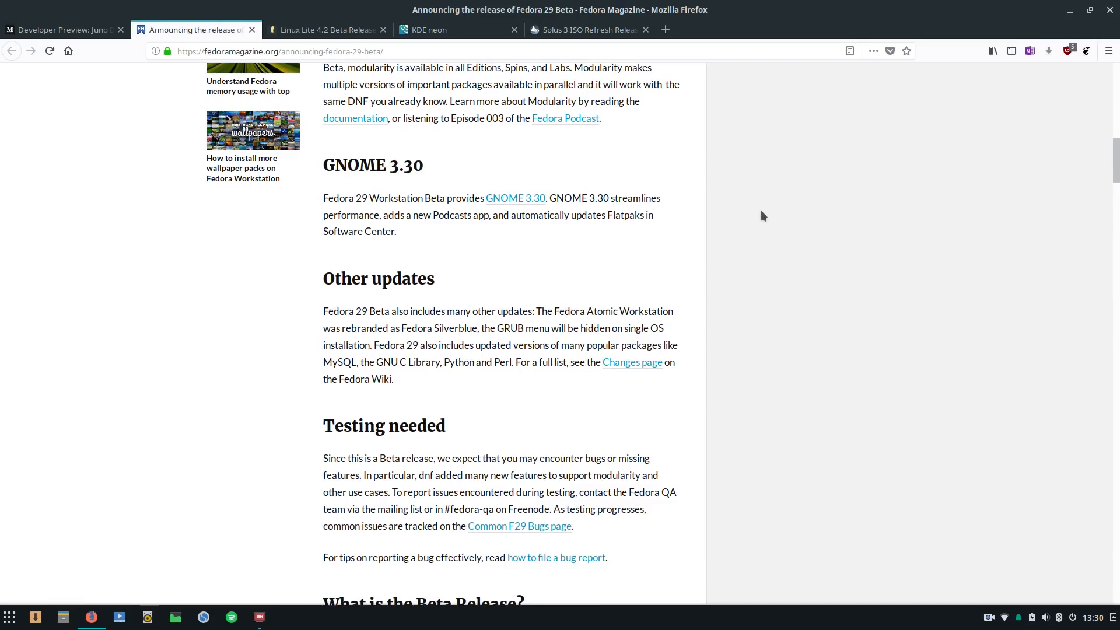
{"action": "mouse_move", "coordinate": [649, 252]}
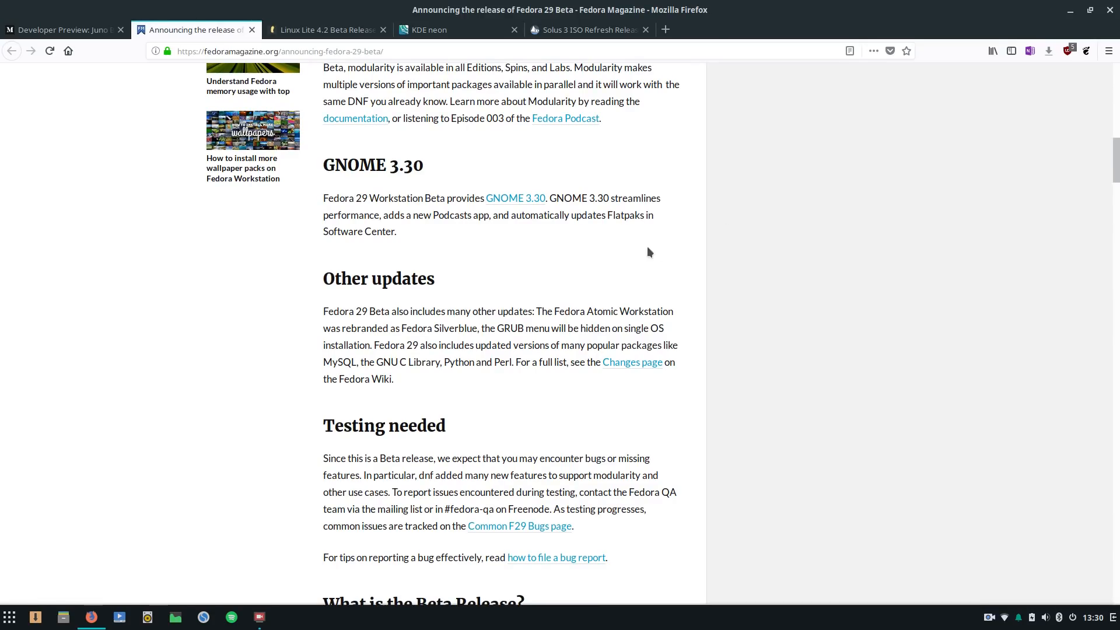
{"action": "mouse_move", "coordinate": [1085, 186]}
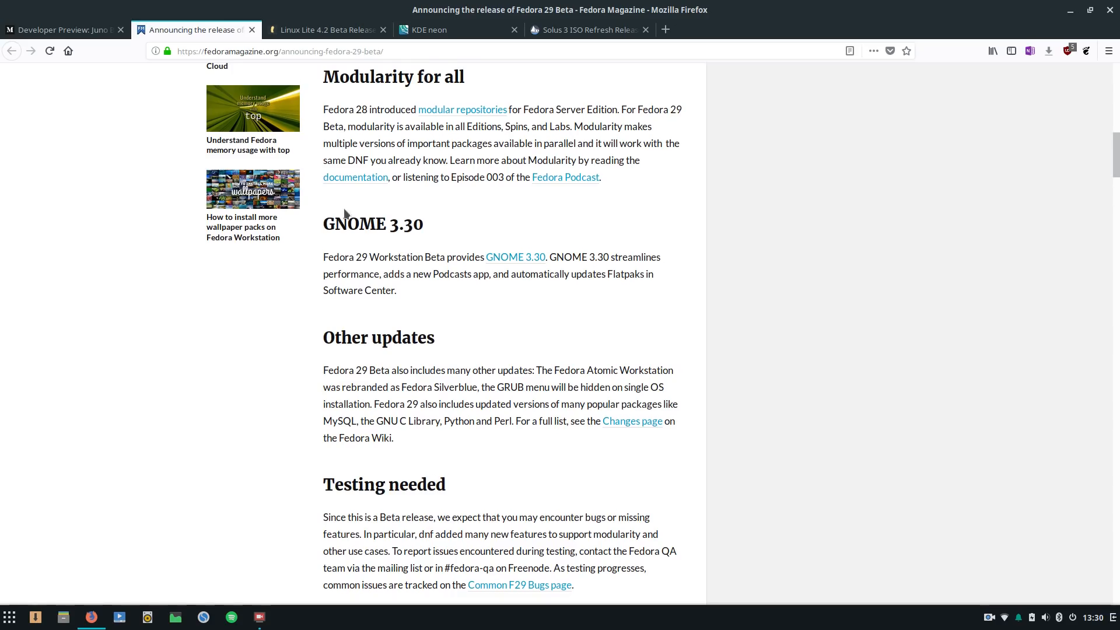
{"action": "mouse_move", "coordinate": [444, 229]}
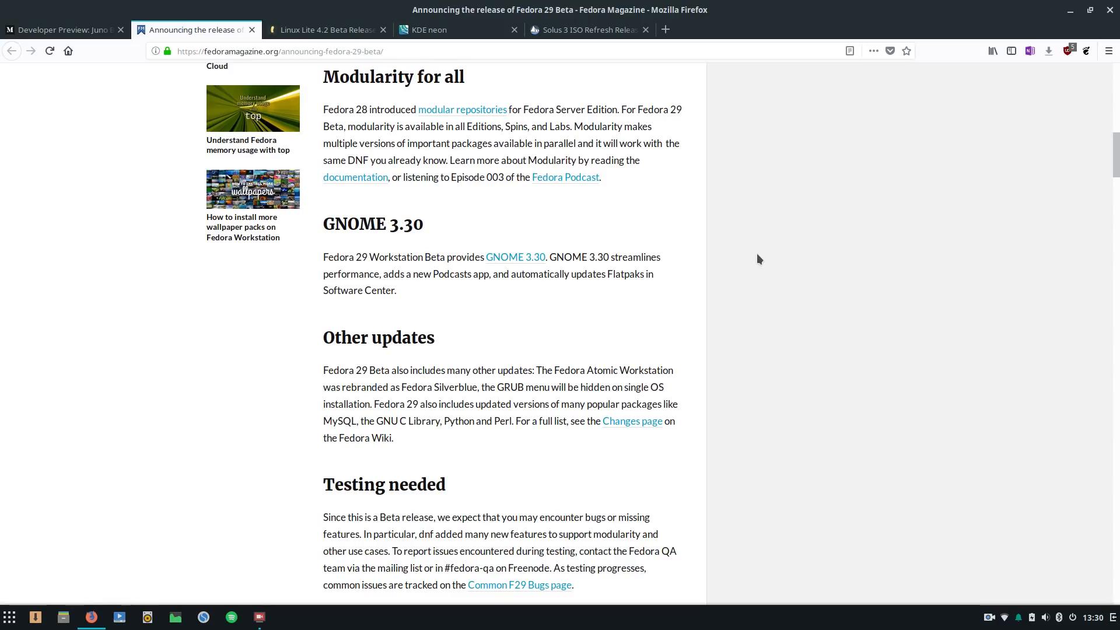
{"action": "mouse_move", "coordinate": [749, 262]}
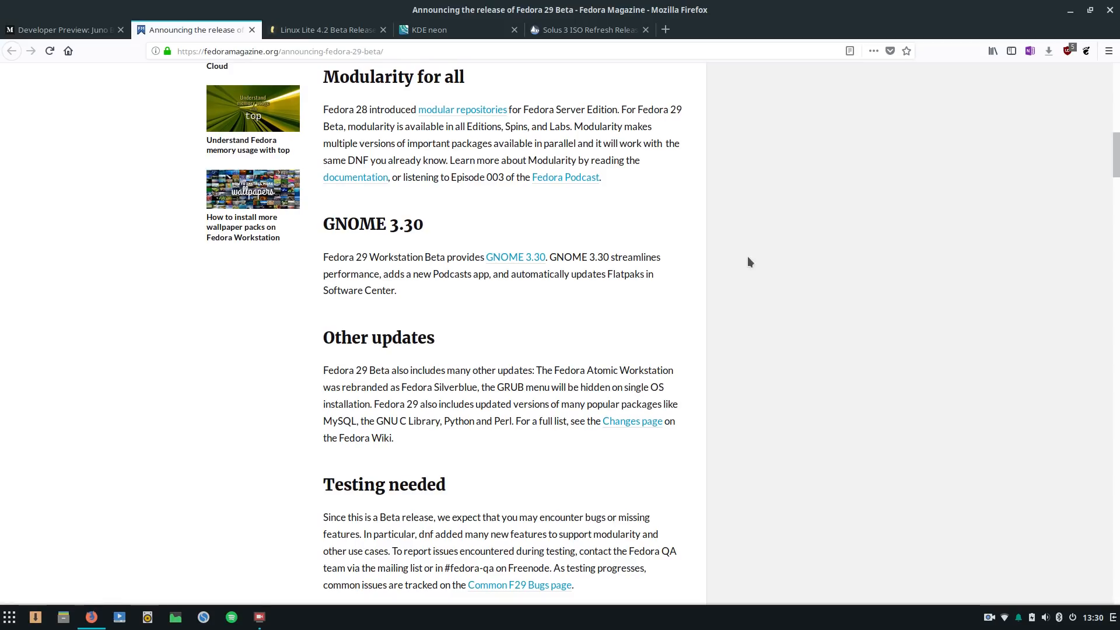
Step: Read the rest of the release highlights, then switch to the elementary OS Juno Beta 2 tab
{"action": "scroll", "scroll_direction": "down", "scroll_amount": 3}
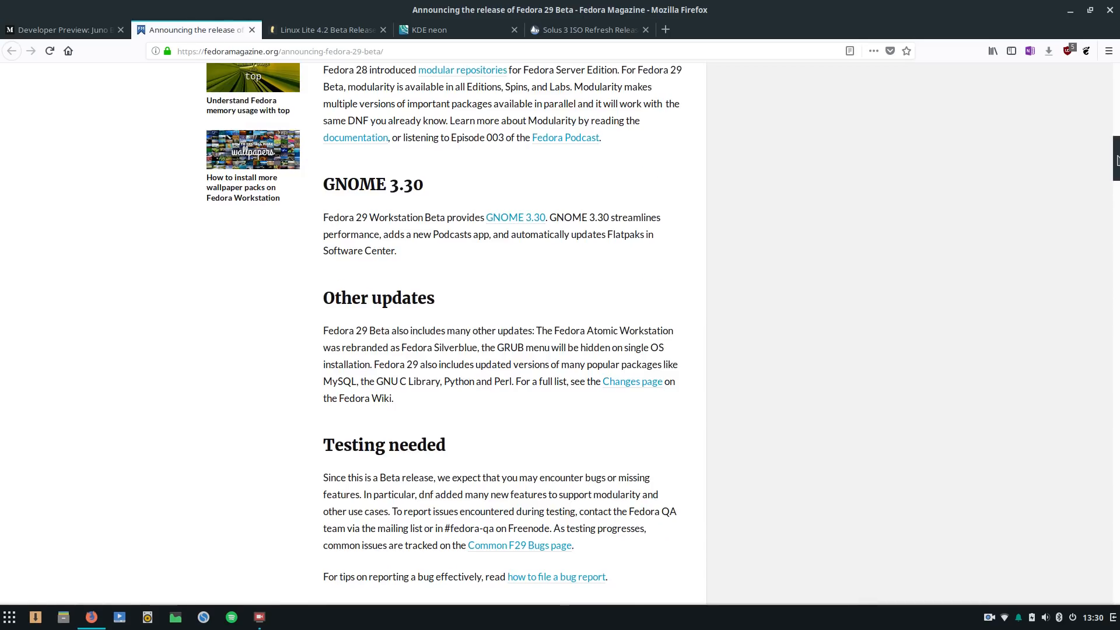
{"action": "scroll", "scroll_direction": "down", "scroll_amount": 3}
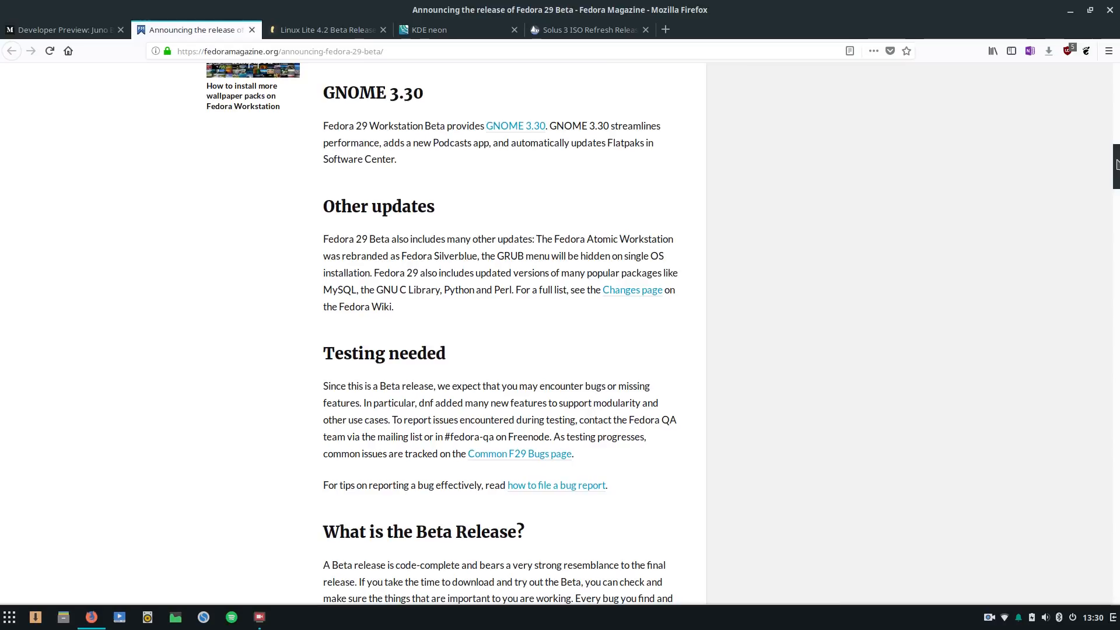
{"action": "scroll", "scroll_direction": "down", "scroll_amount": 3}
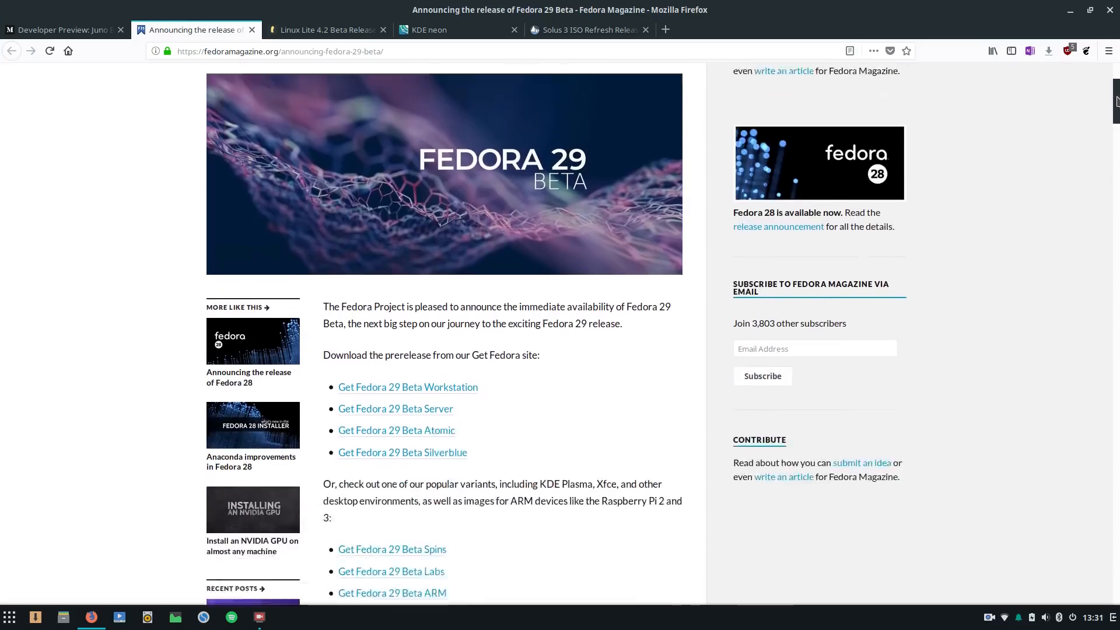
{"action": "scroll", "scroll_direction": "down", "scroll_amount": 3}
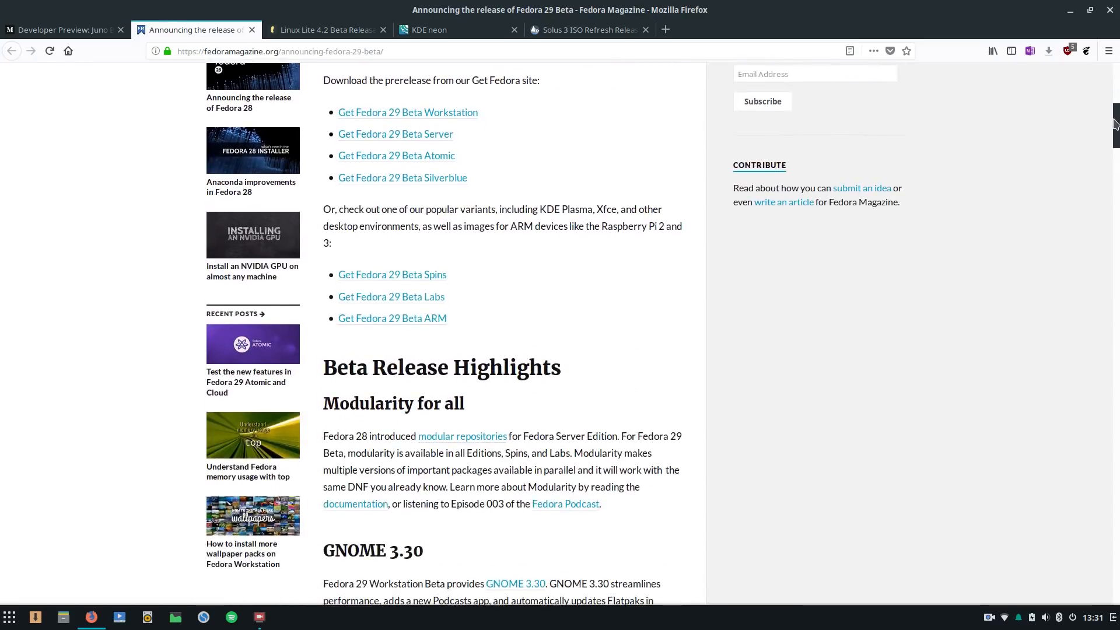
{"action": "scroll", "scroll_direction": "down", "scroll_amount": 3}
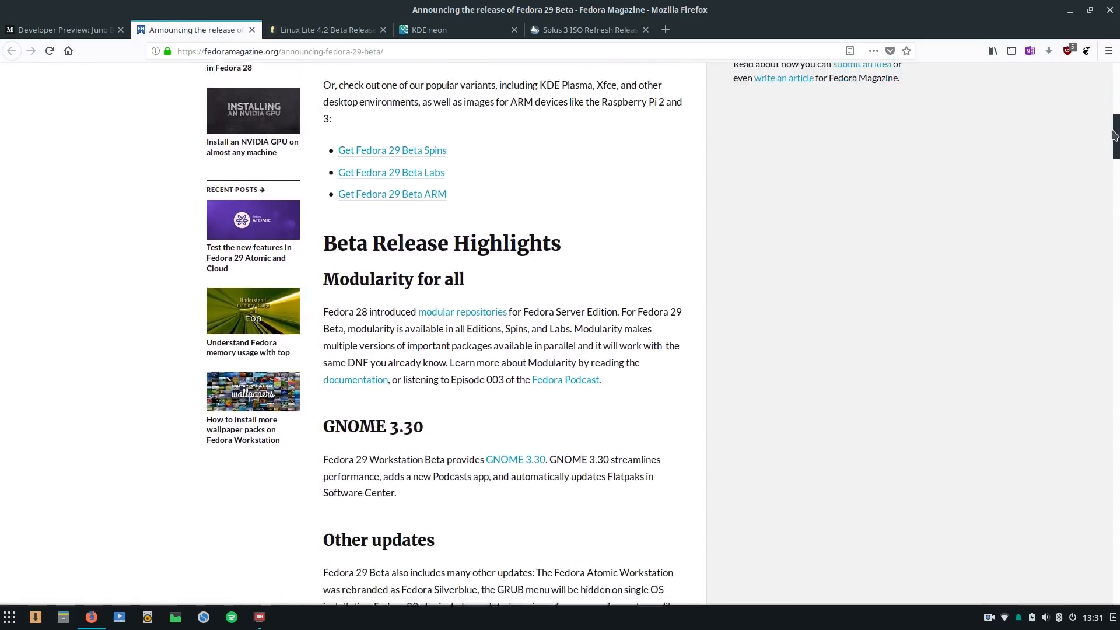
{"action": "scroll", "scroll_direction": "down", "scroll_amount": 3}
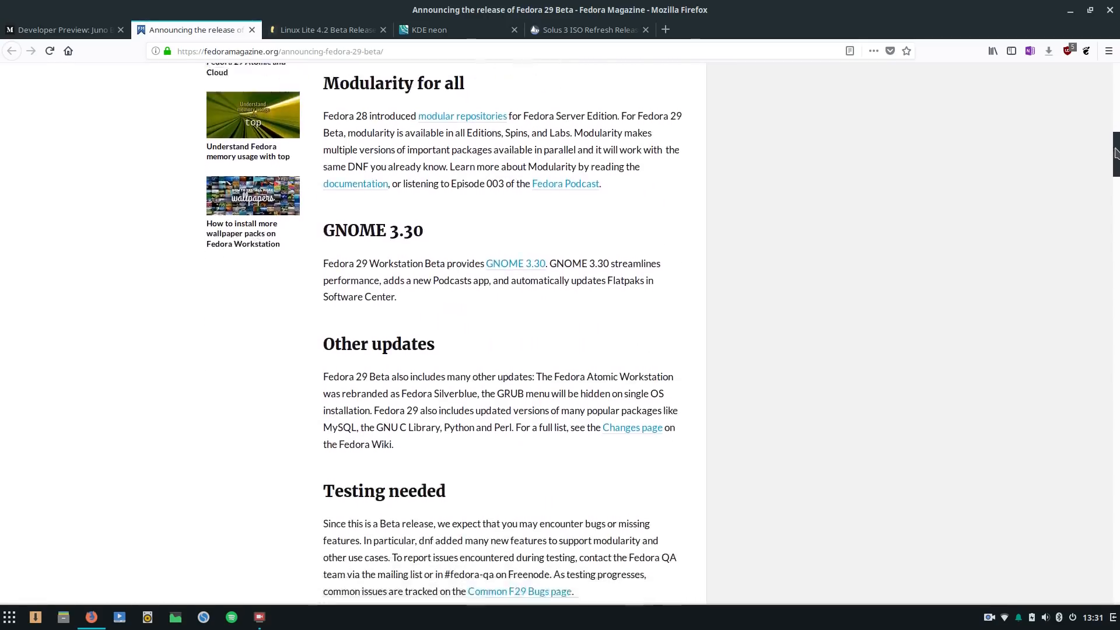
{"action": "scroll", "scroll_direction": "down", "scroll_amount": 3}
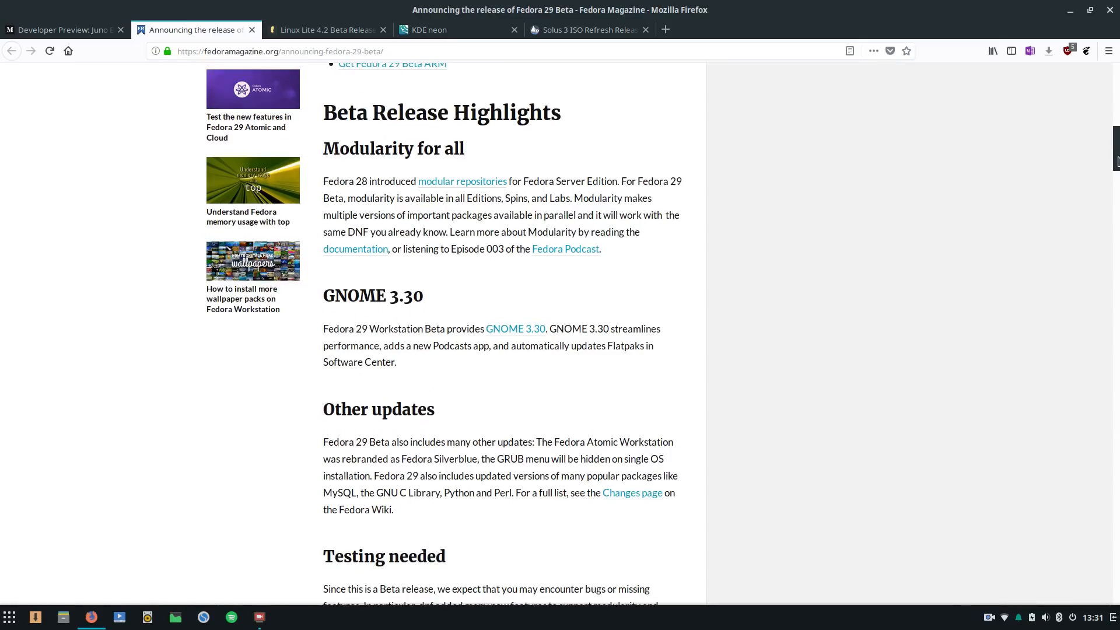
{"action": "scroll", "scroll_direction": "down", "scroll_amount": 3}
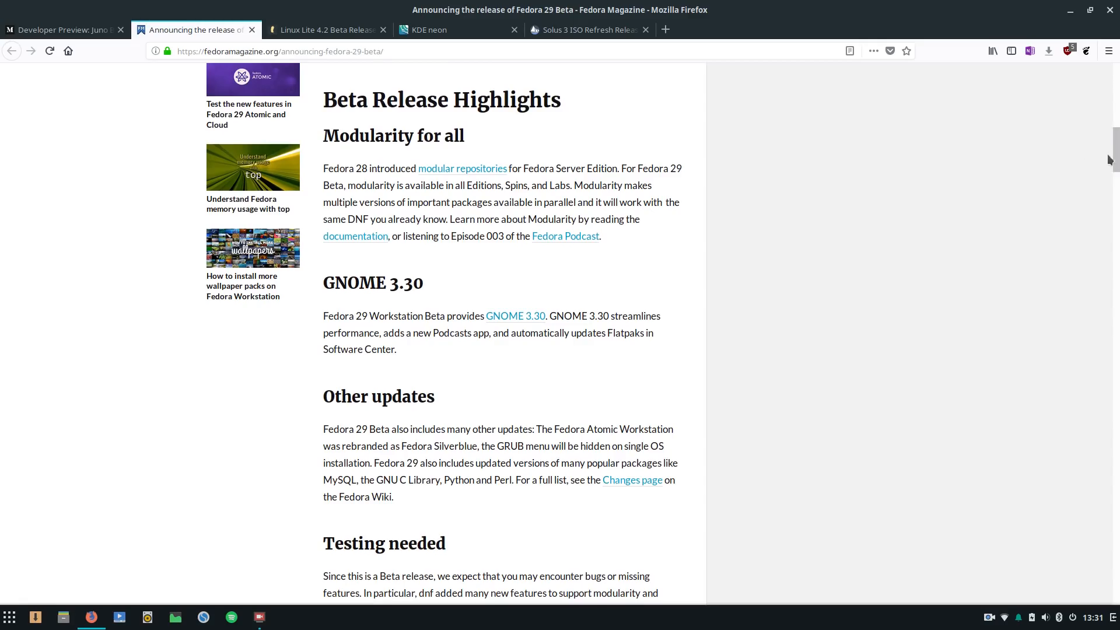
{"action": "scroll", "scroll_direction": "up", "scroll_amount": 3}
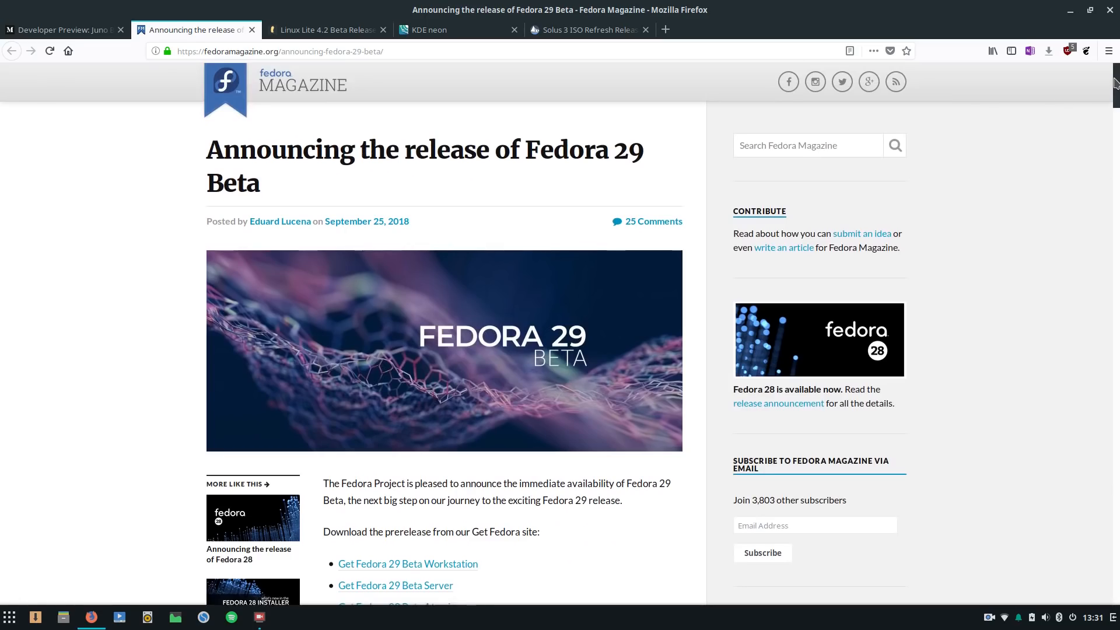
{"action": "mouse_move", "coordinate": [173, 195]}
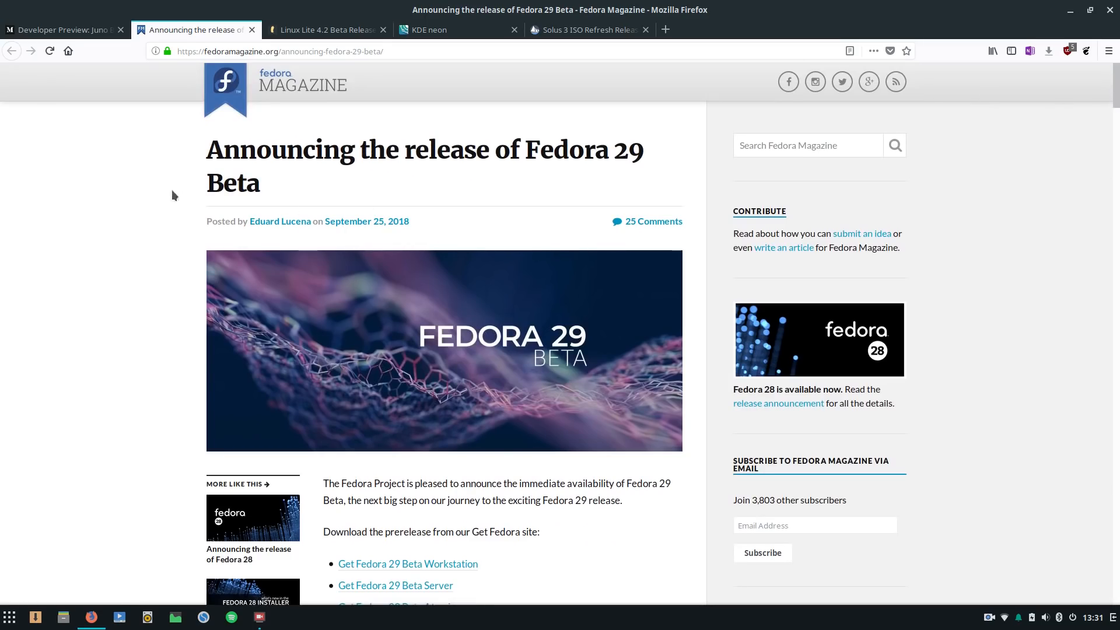
{"action": "mouse_move", "coordinate": [98, 172]}
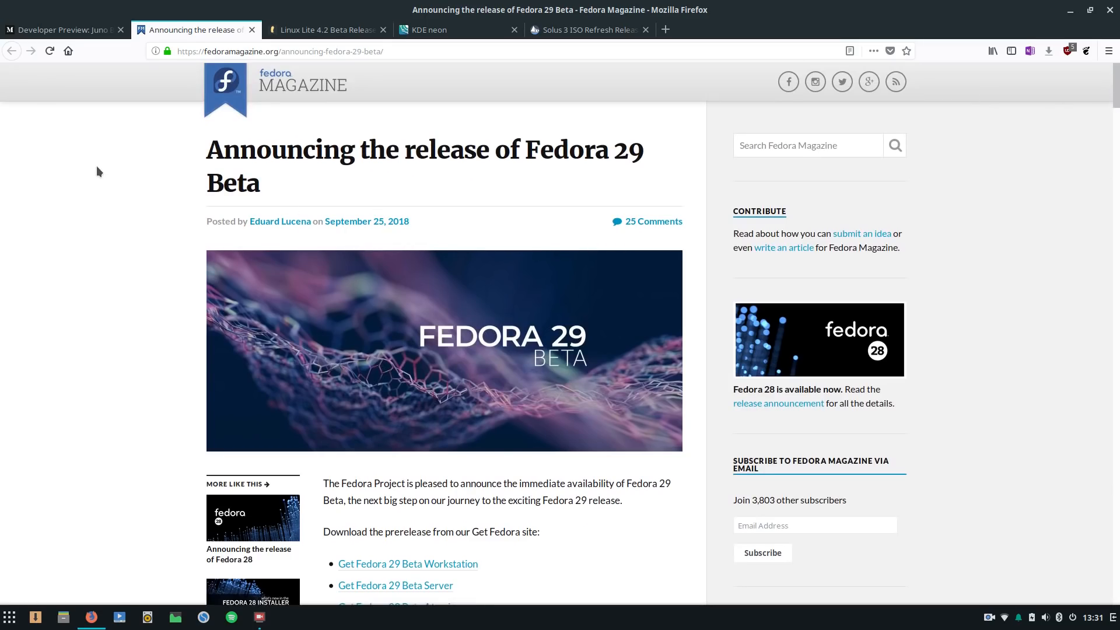
{"action": "mouse_move", "coordinate": [195, 129]}
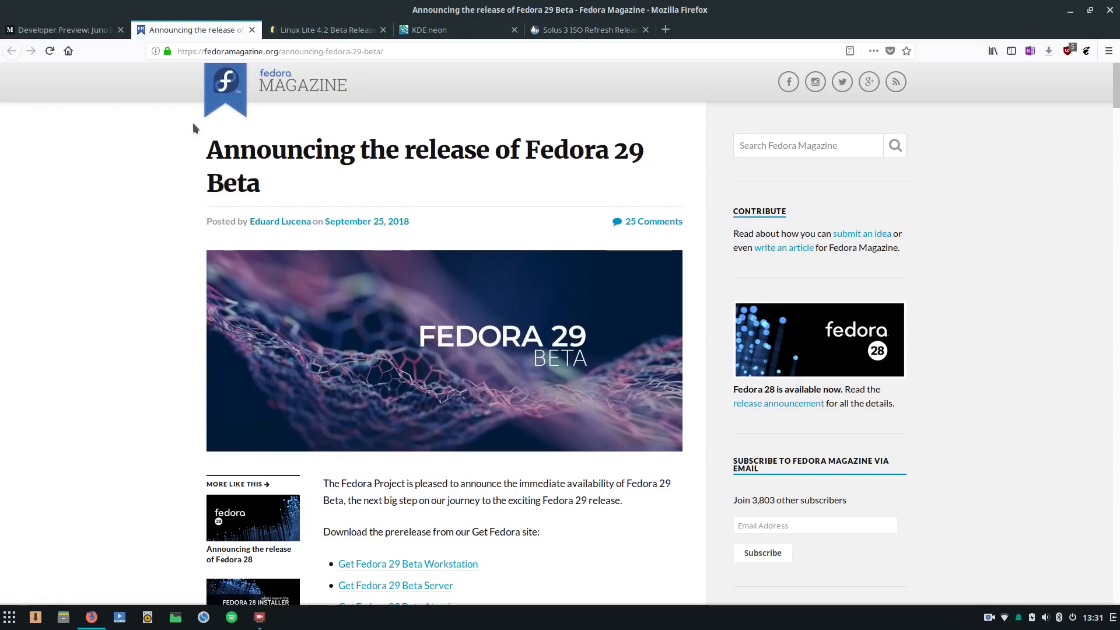
{"action": "left_click", "coordinate": [60, 29]}
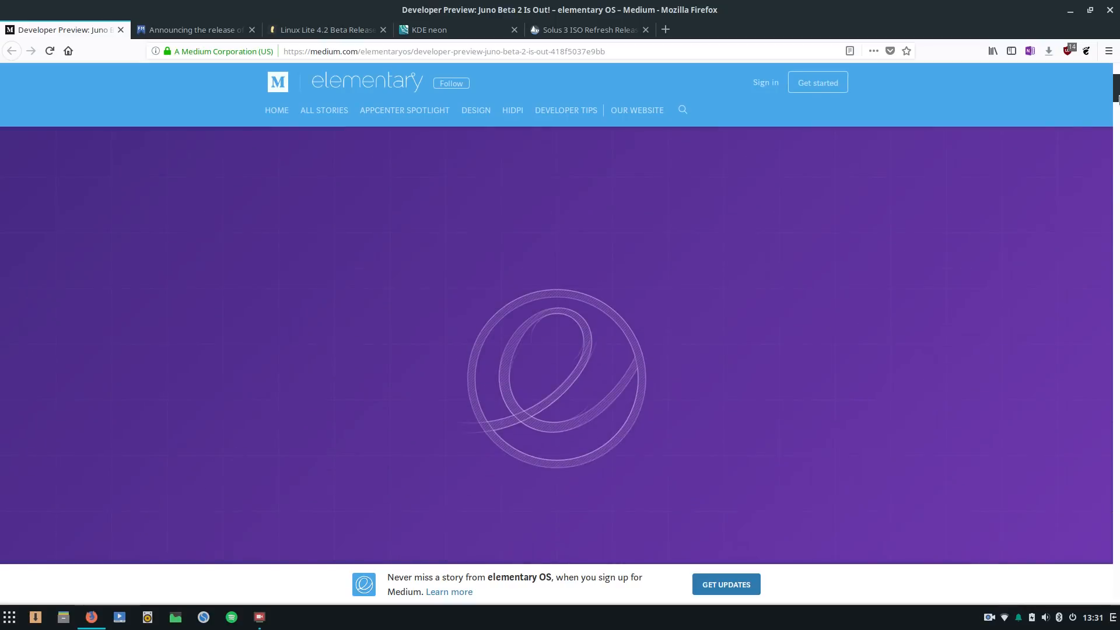
Step: Read the Juno Beta 2 announcement's introduction and For App Developers section
{"action": "scroll", "scroll_direction": "down", "scroll_amount": 3}
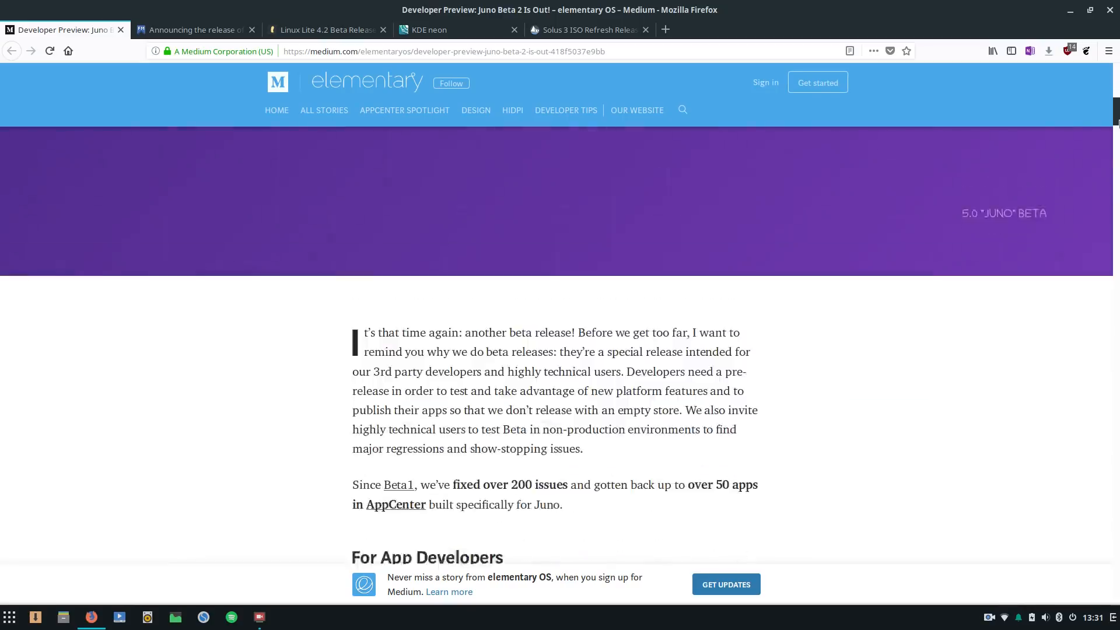
{"action": "scroll", "scroll_direction": "down", "scroll_amount": 3}
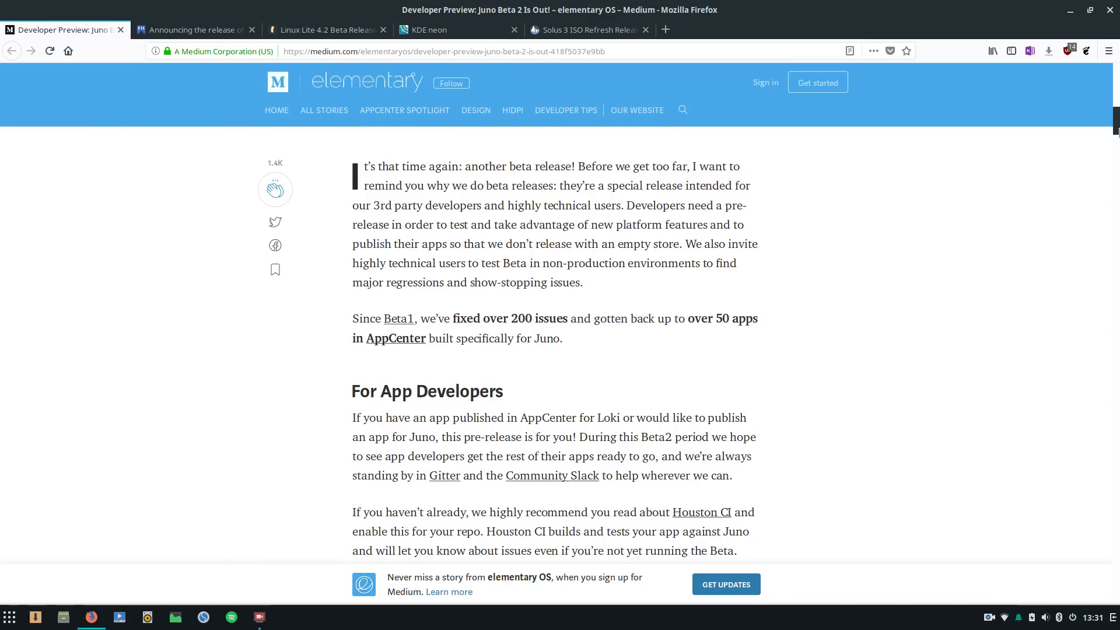
{"action": "scroll", "scroll_direction": "down", "scroll_amount": 3}
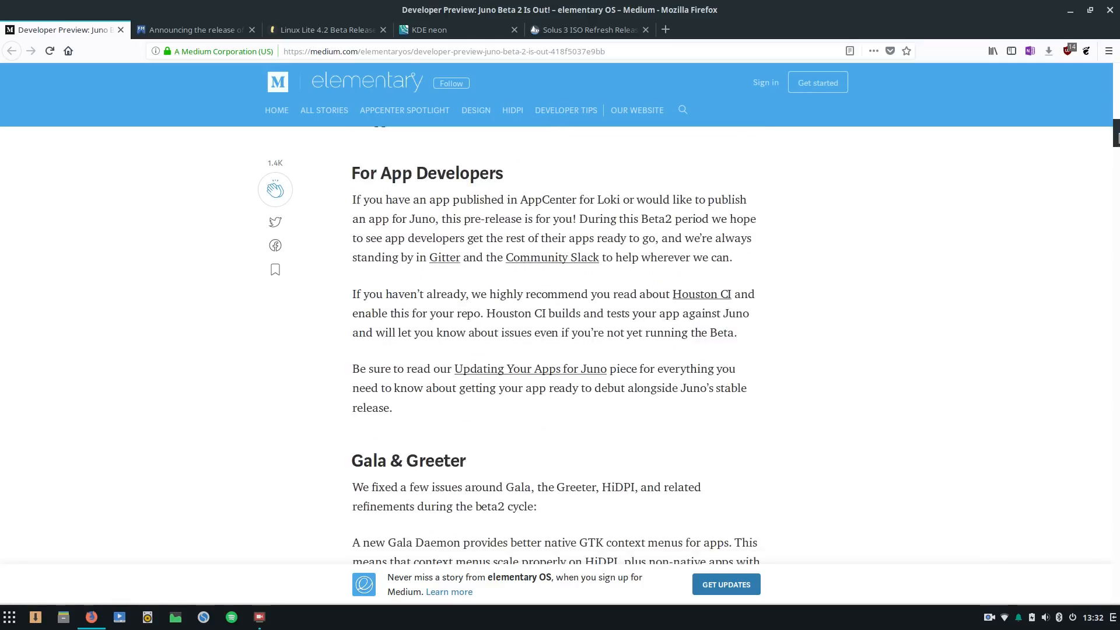
{"action": "scroll", "scroll_direction": "down", "scroll_amount": 3}
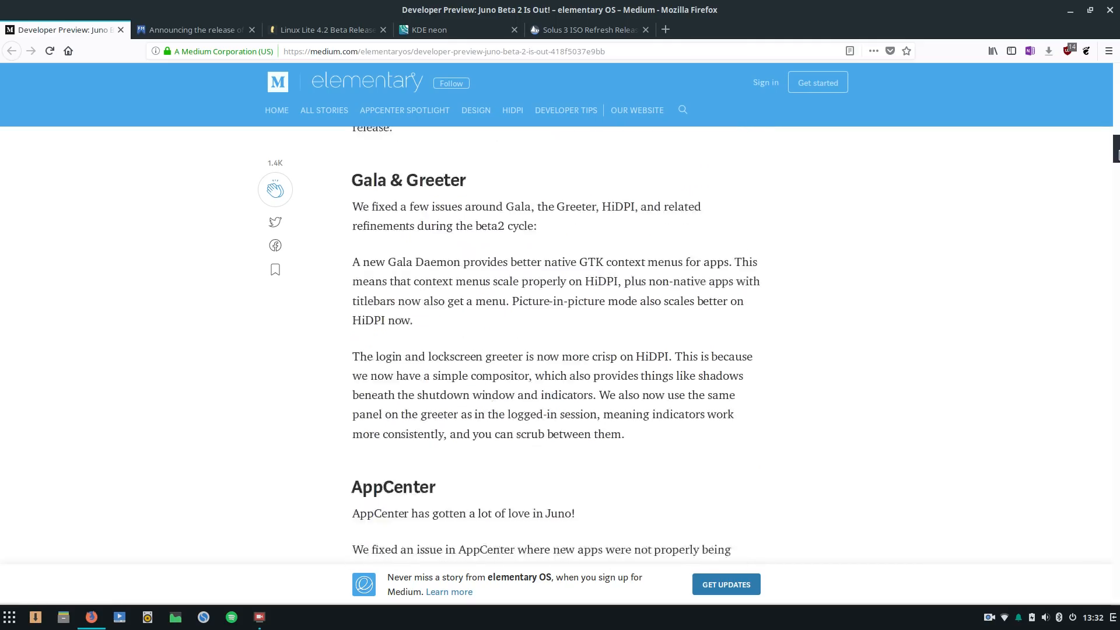
{"action": "scroll", "scroll_direction": "down", "scroll_amount": 3}
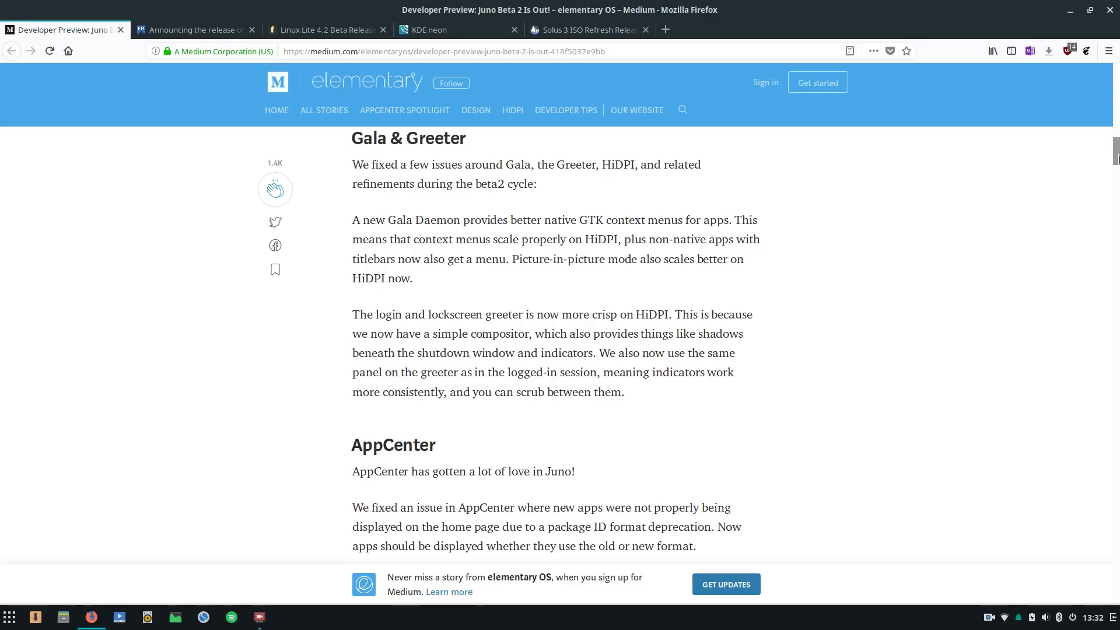
{"action": "scroll", "scroll_direction": "up", "scroll_amount": 3}
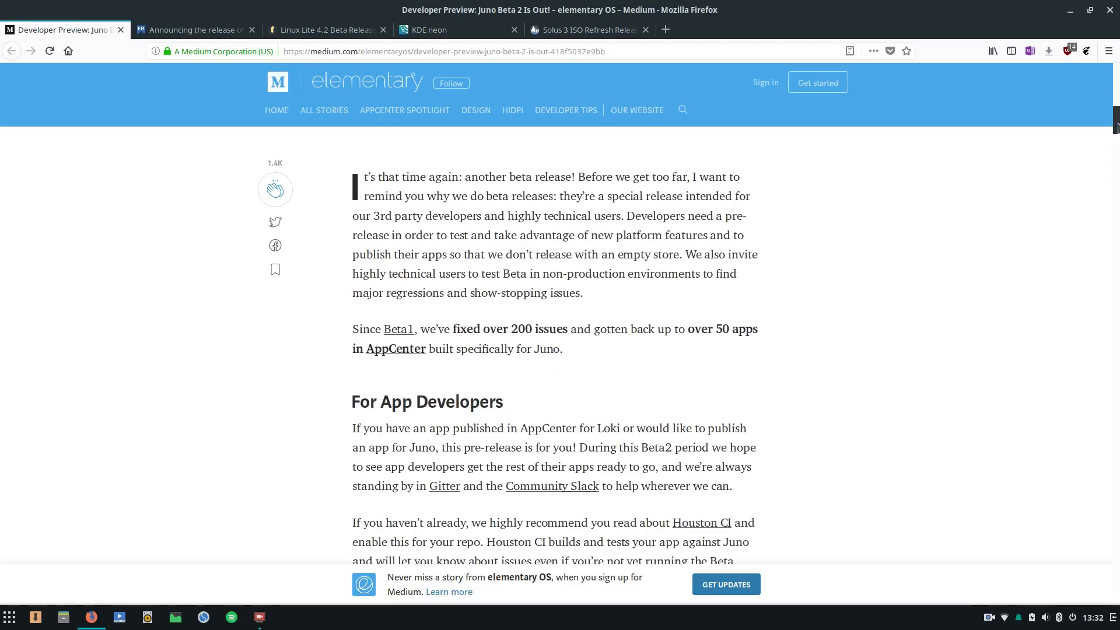
{"action": "scroll", "scroll_direction": "up", "scroll_amount": 3}
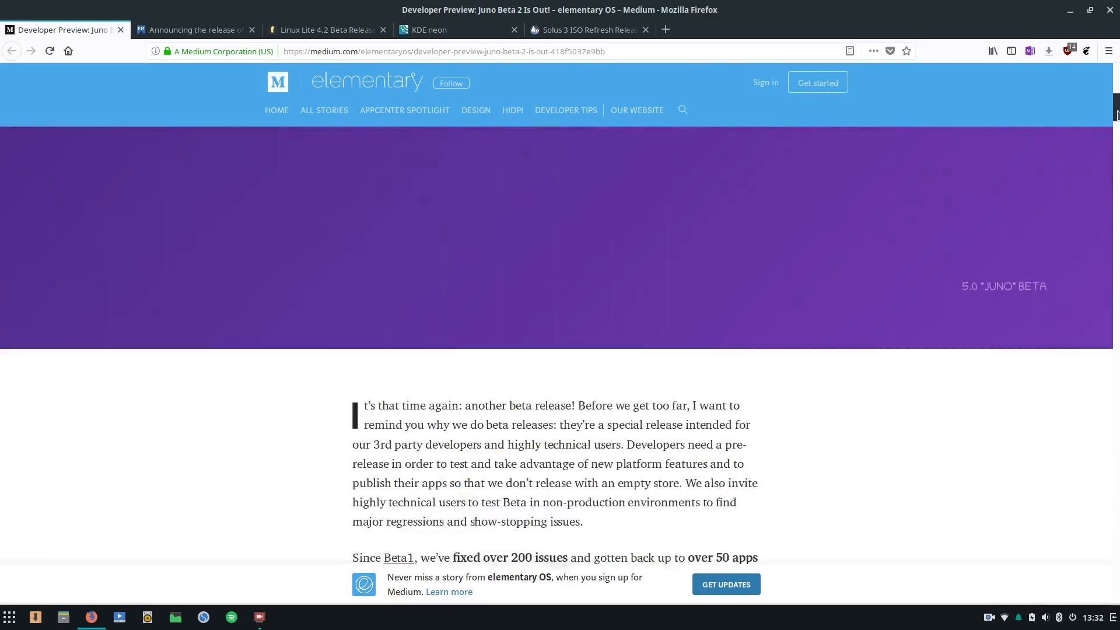
{"action": "scroll", "scroll_direction": "down", "scroll_amount": 3}
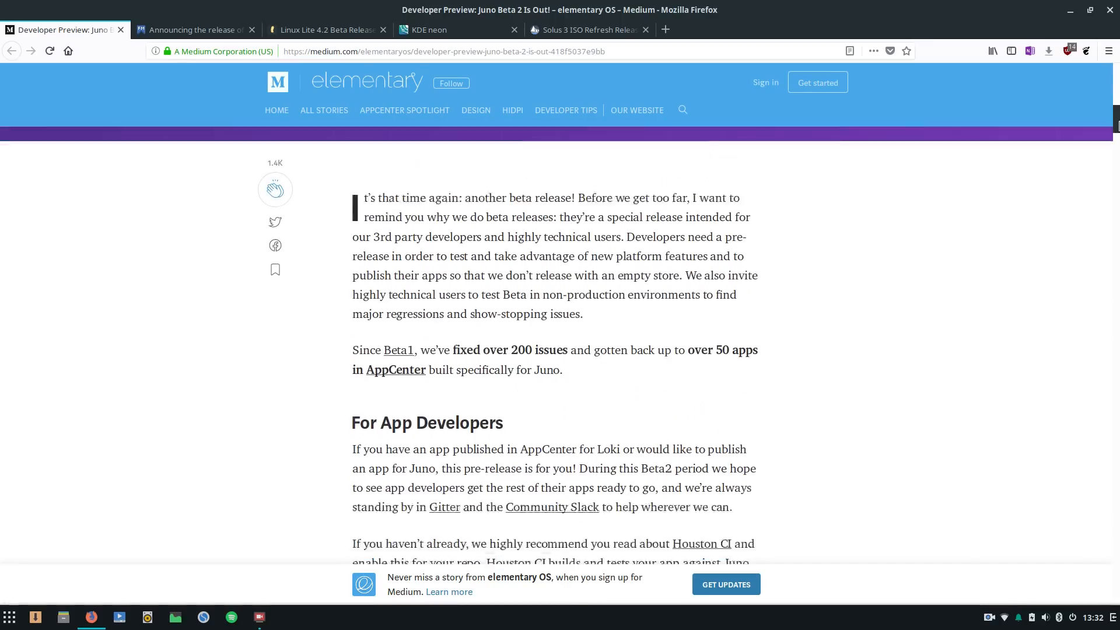
Step: Read on through the Gala & Greeter section into AppCenter
{"action": "scroll", "scroll_direction": "down", "scroll_amount": 3}
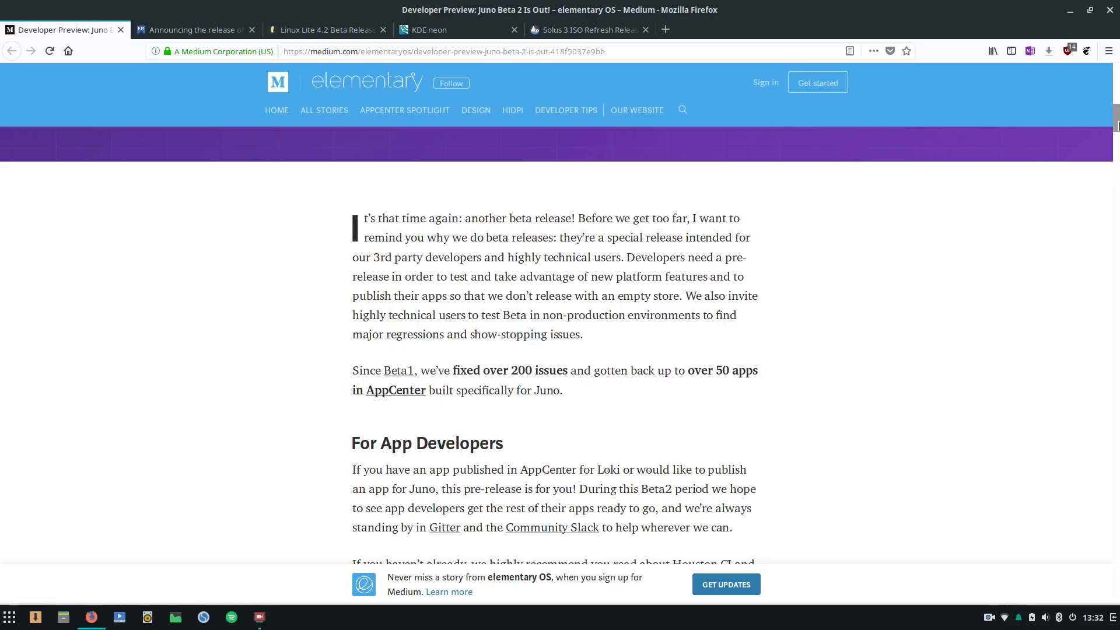
{"action": "scroll", "scroll_direction": "down", "scroll_amount": 3}
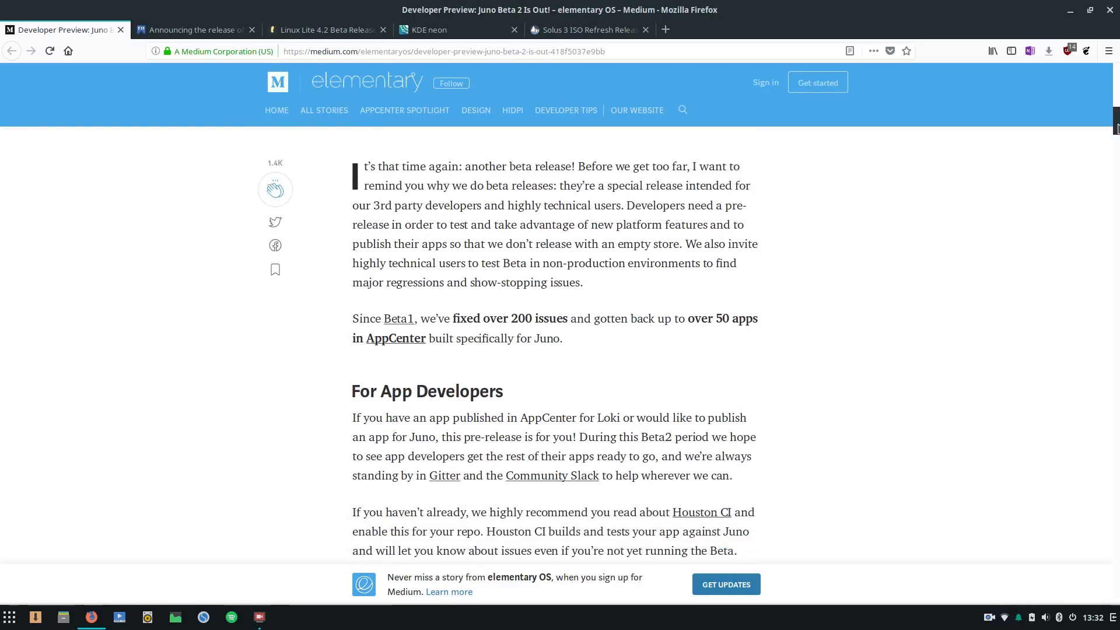
{"action": "scroll", "scroll_direction": "down", "scroll_amount": 3}
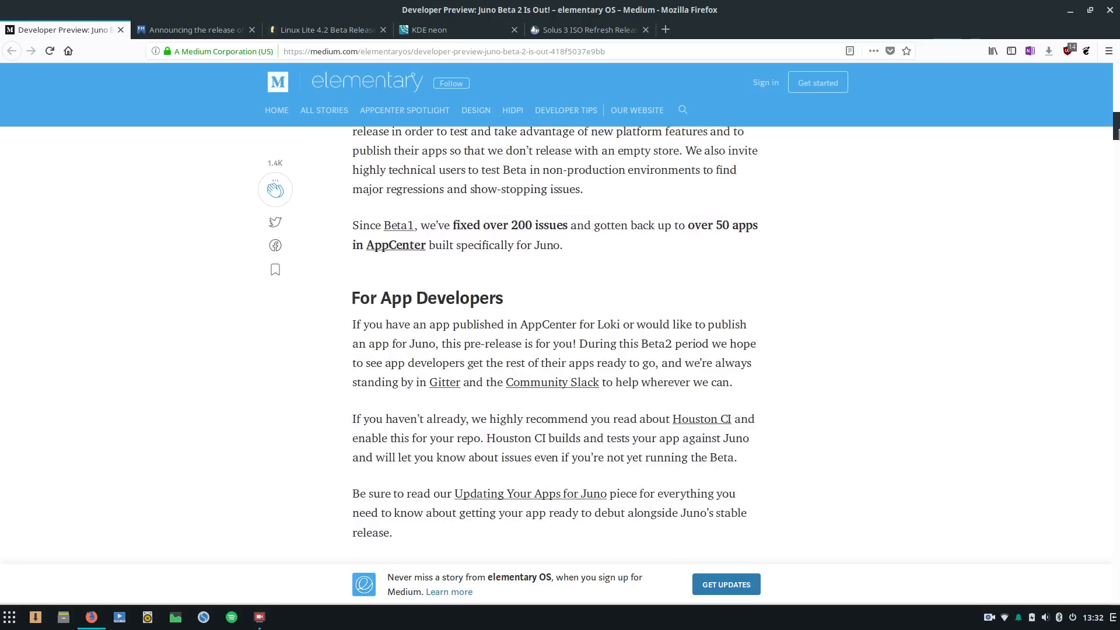
{"action": "scroll", "scroll_direction": "down", "scroll_amount": 3}
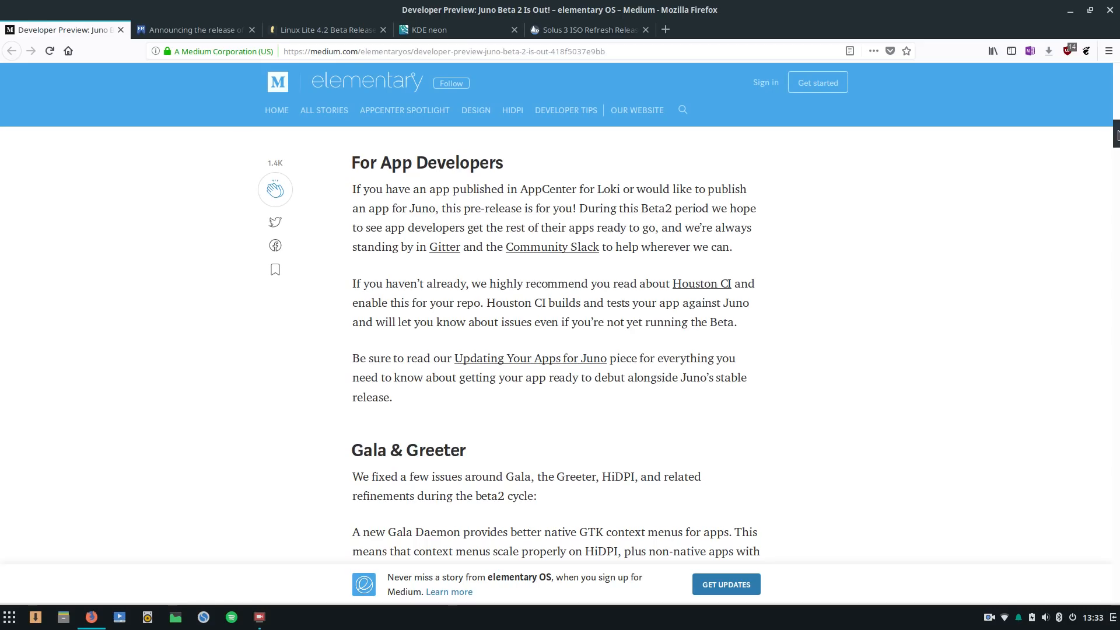
{"action": "scroll", "scroll_direction": "down", "scroll_amount": 3}
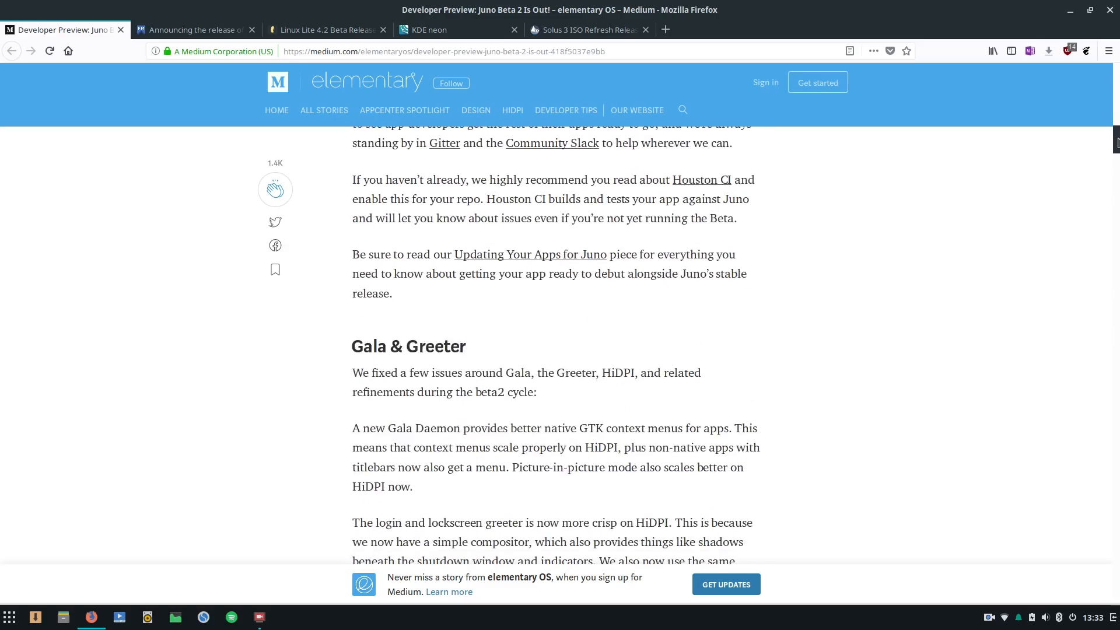
{"action": "scroll", "scroll_direction": "down", "scroll_amount": 3}
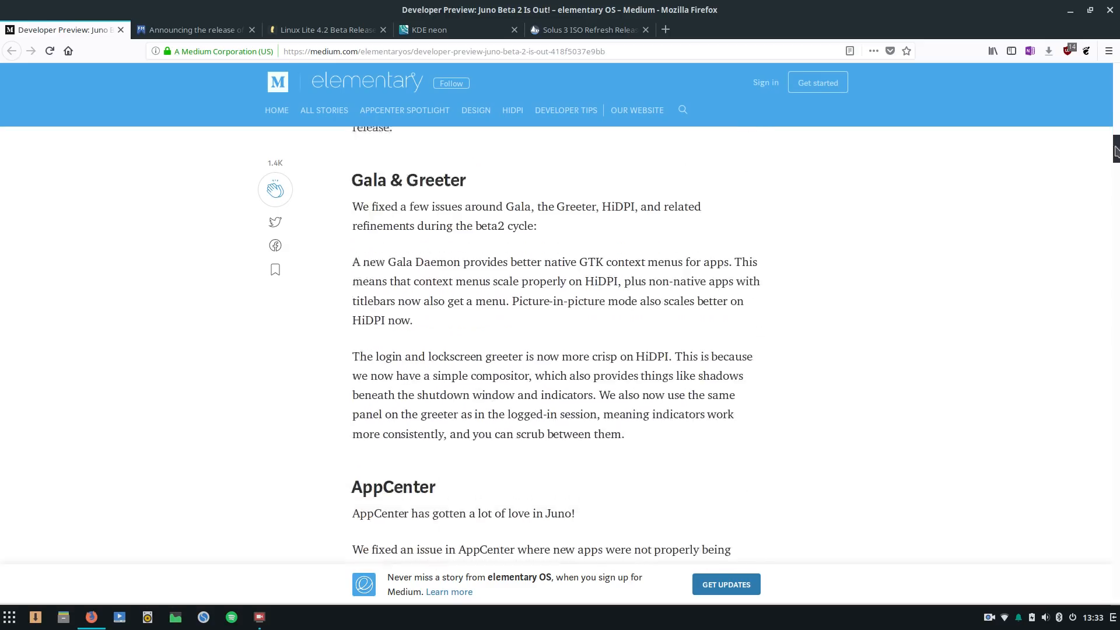
{"action": "scroll", "scroll_direction": "down", "scroll_amount": 3}
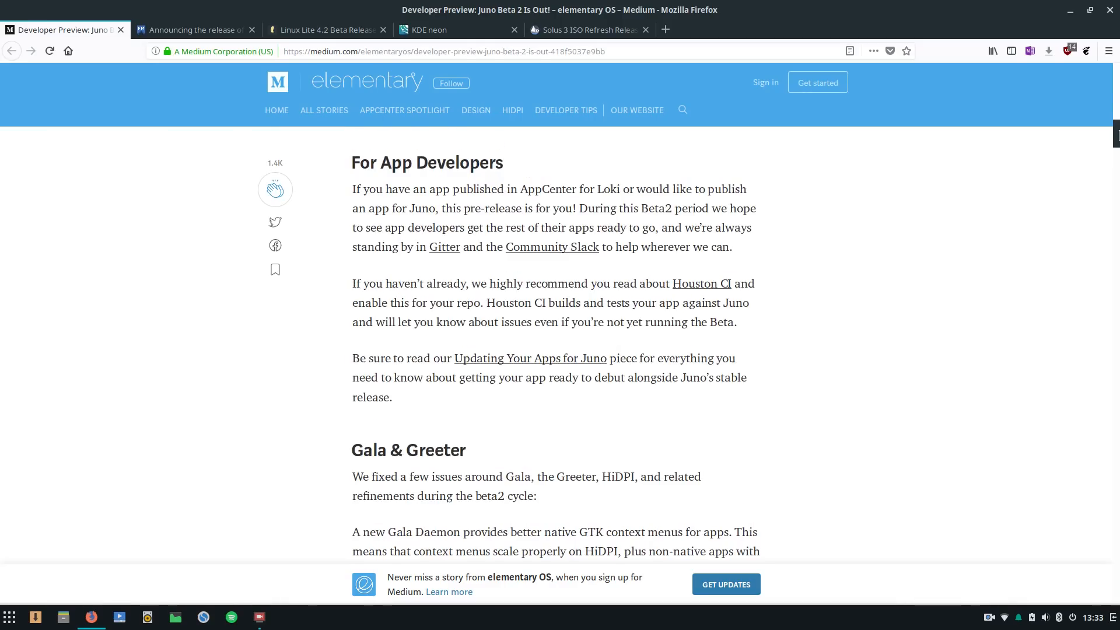
{"action": "scroll", "scroll_direction": "down", "scroll_amount": 3}
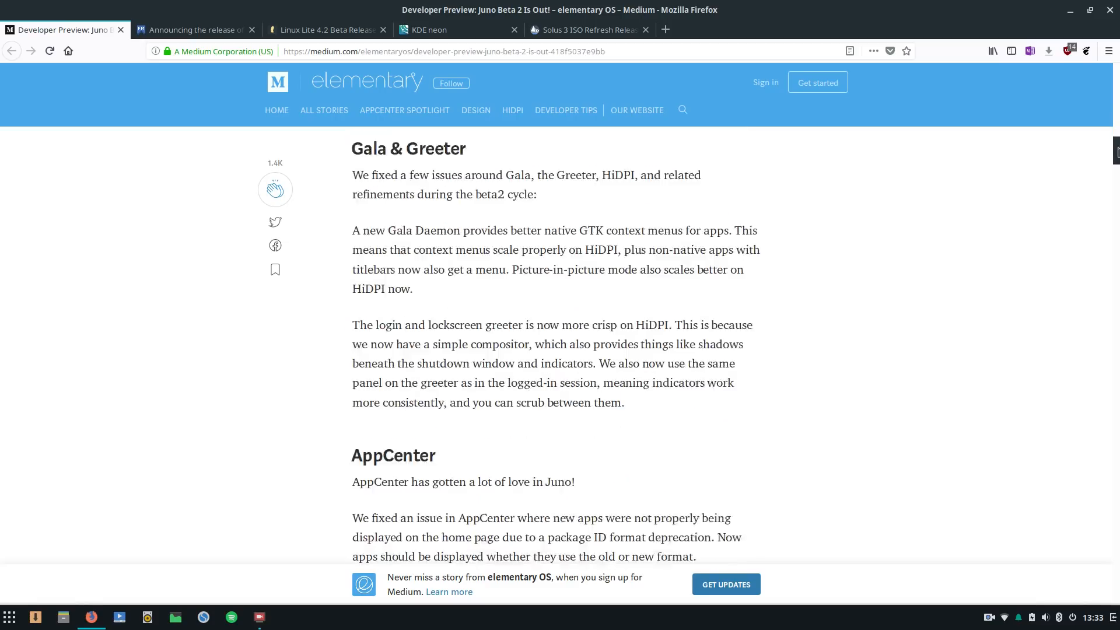
{"action": "scroll", "scroll_direction": "down", "scroll_amount": 3}
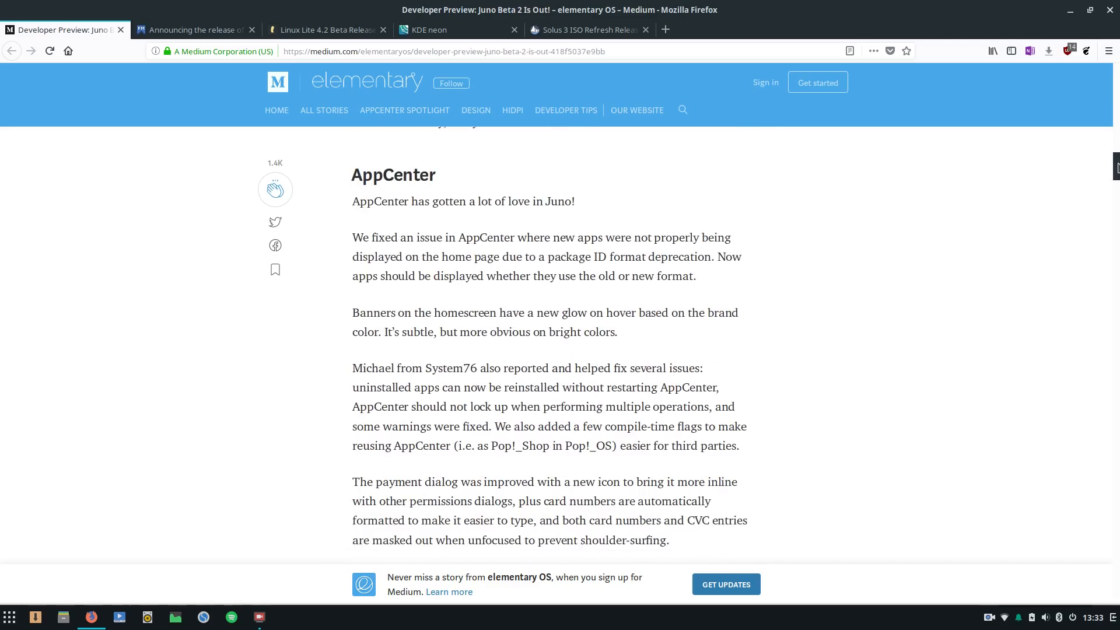
Step: Read past the manila folder icons and fern wallpaper sections
{"action": "scroll", "scroll_direction": "down", "scroll_amount": 3}
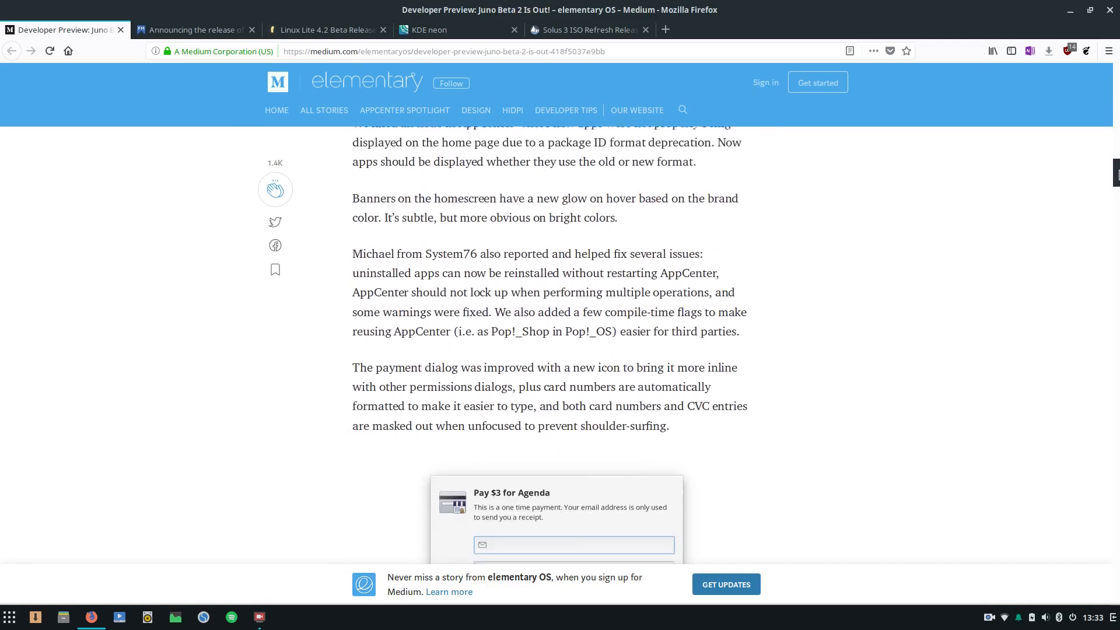
{"action": "scroll", "scroll_direction": "down", "scroll_amount": 3}
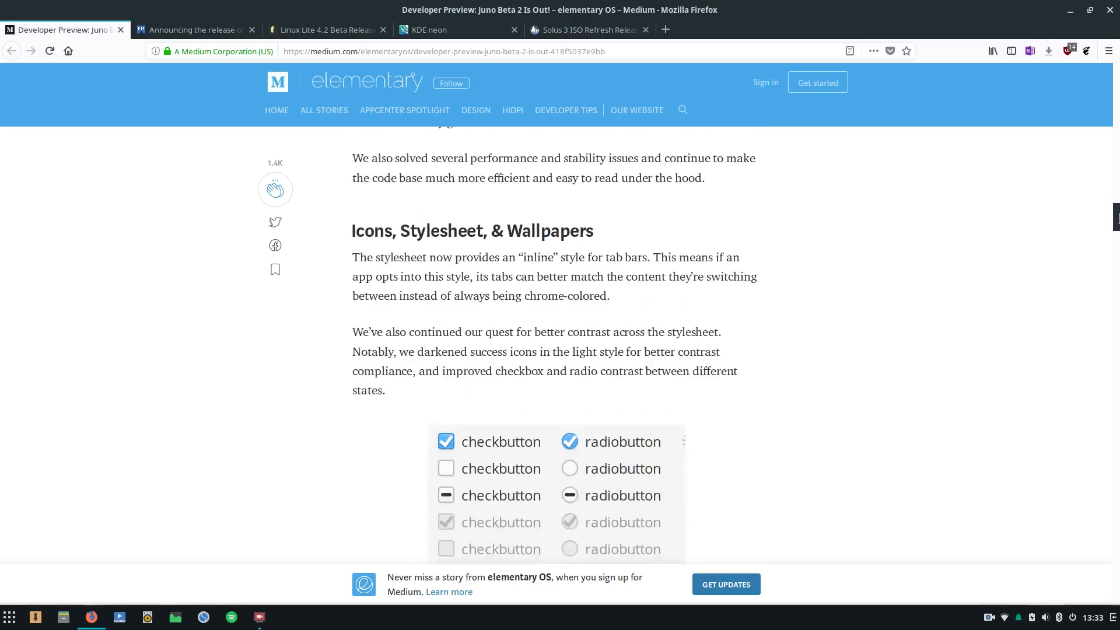
{"action": "scroll", "scroll_direction": "down", "scroll_amount": 3}
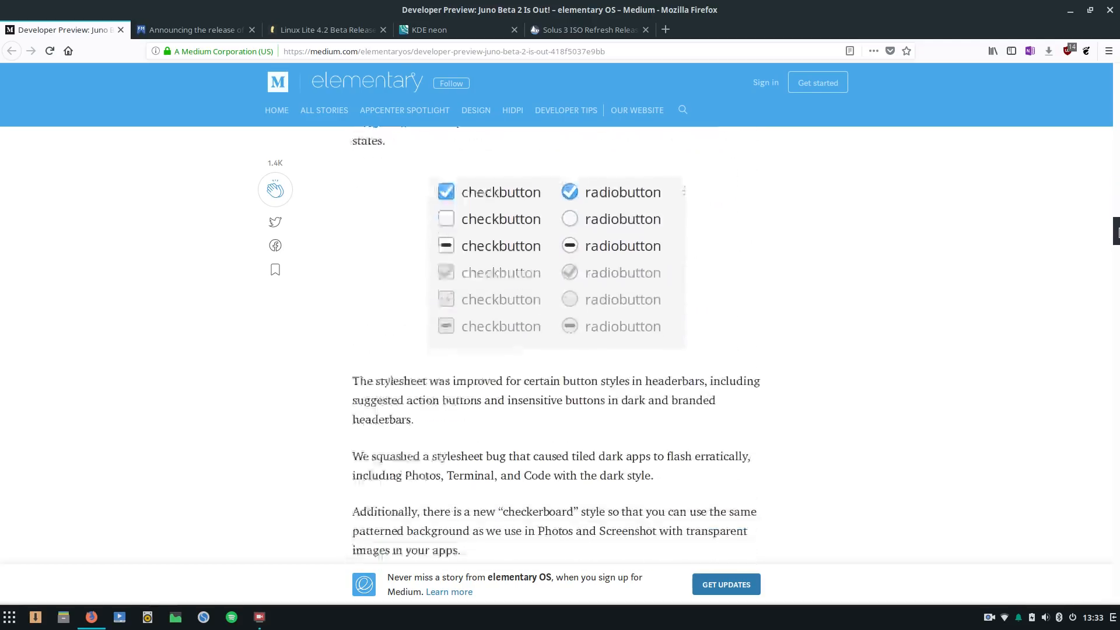
{"action": "scroll", "scroll_direction": "down", "scroll_amount": 3}
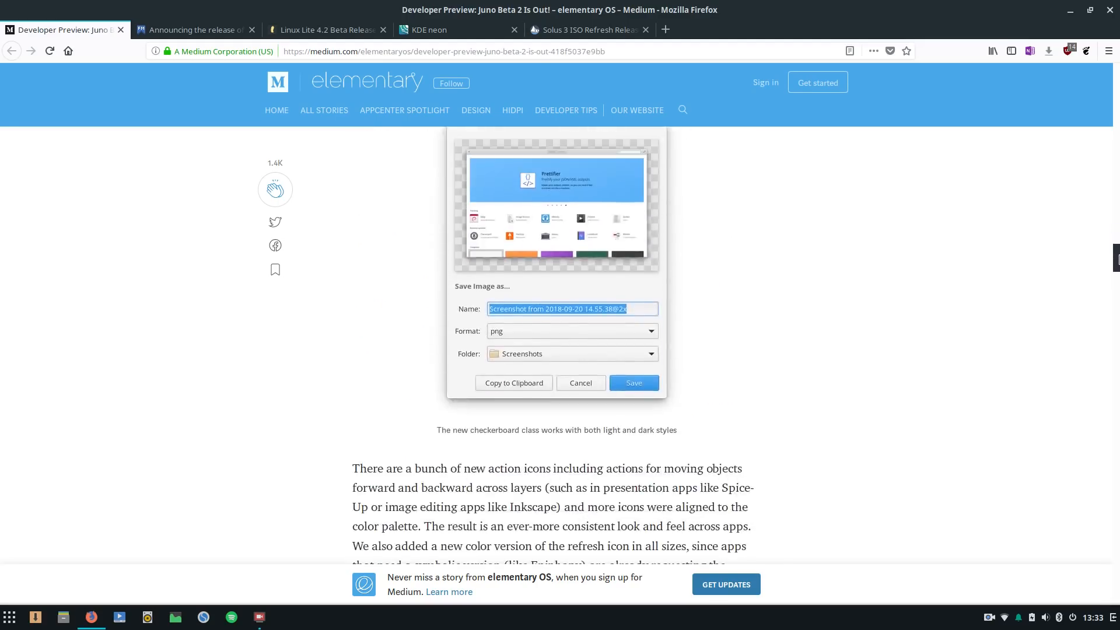
{"action": "left_click", "coordinate": [579, 383]}
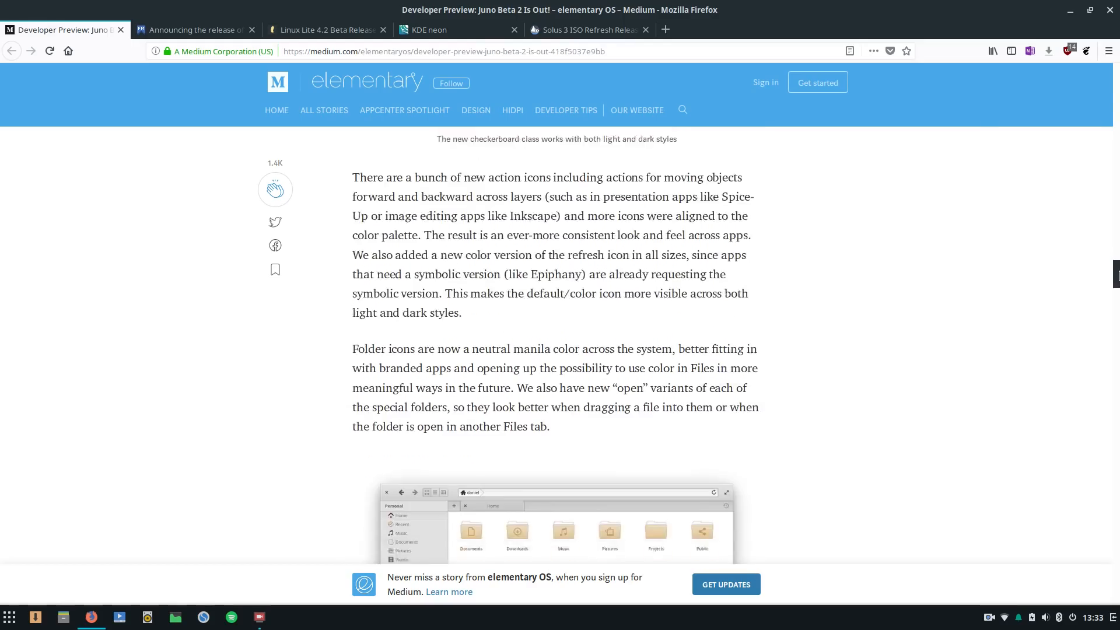
Step: Continue through Music and Photos down to the new Housekeeping settings
{"action": "scroll", "scroll_direction": "down", "scroll_amount": 3}
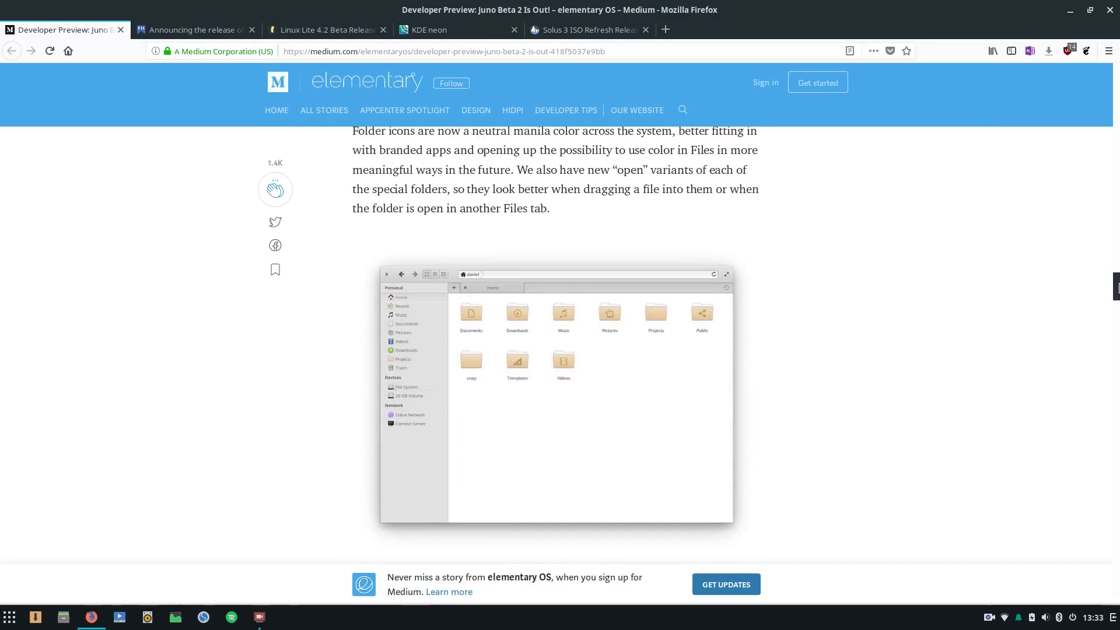
{"action": "scroll", "scroll_direction": "down", "scroll_amount": 3}
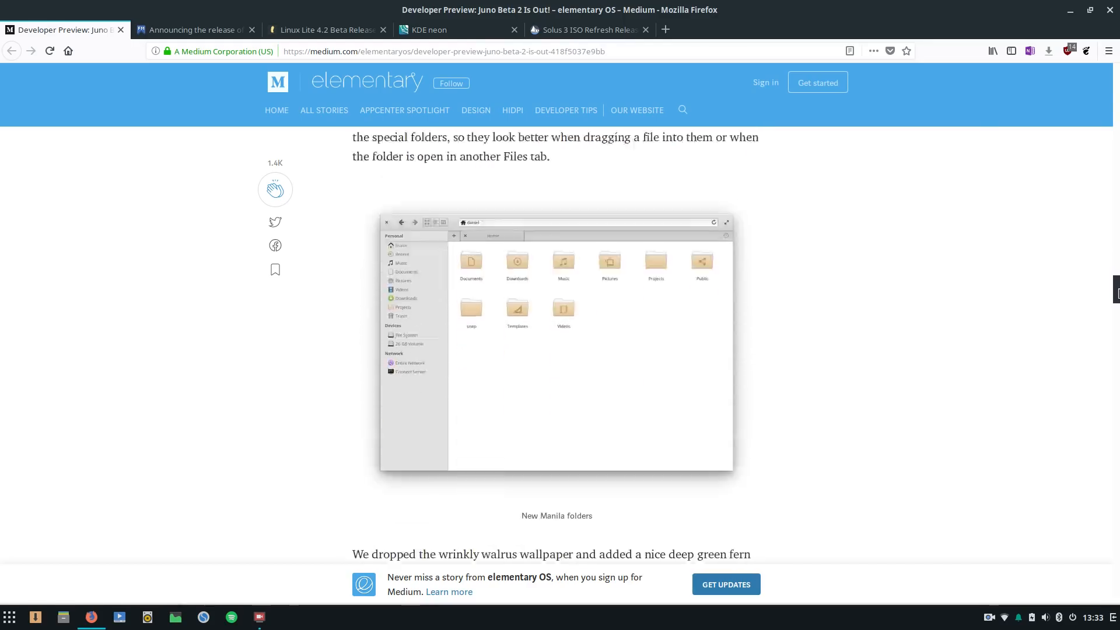
{"action": "scroll", "scroll_direction": "down", "scroll_amount": 3}
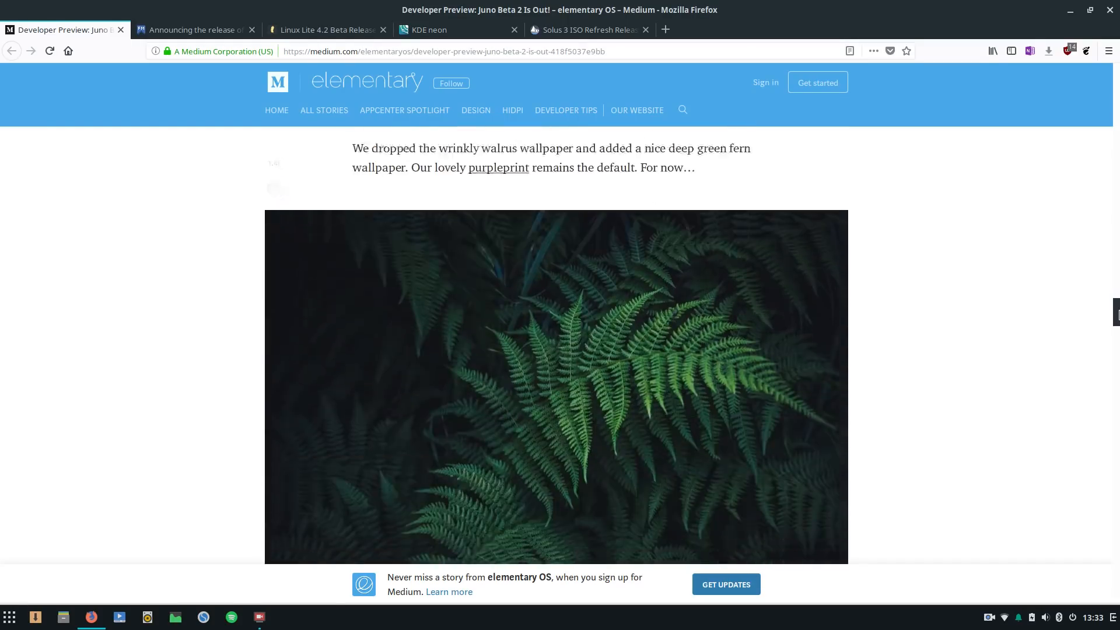
{"action": "scroll", "scroll_direction": "down", "scroll_amount": 3}
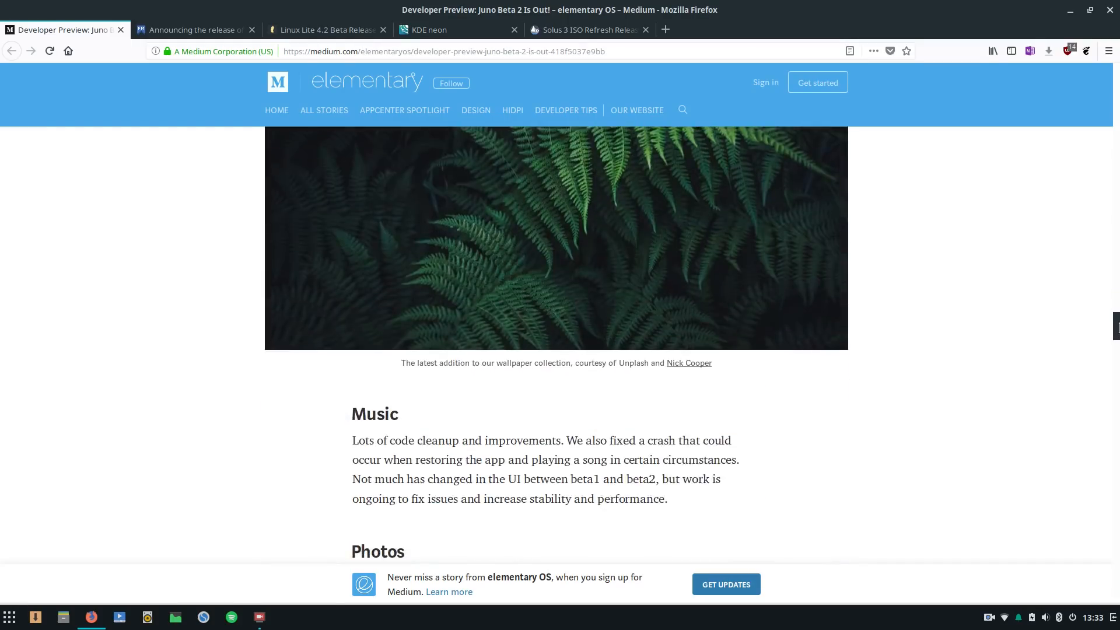
{"action": "scroll", "scroll_direction": "down", "scroll_amount": 3}
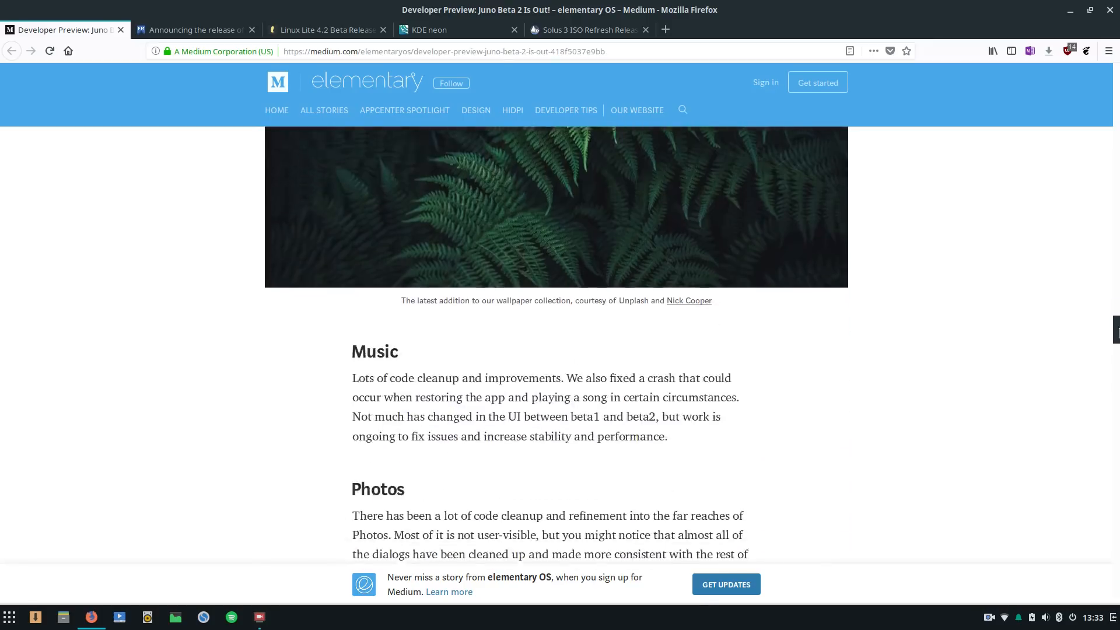
{"action": "scroll", "scroll_direction": "down", "scroll_amount": 3}
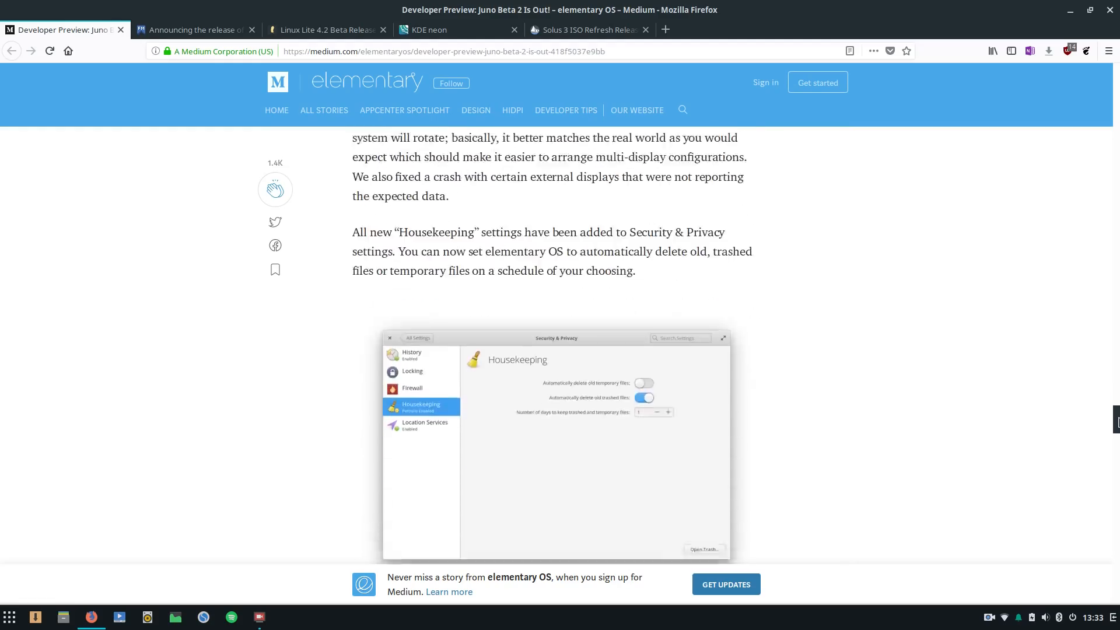
Step: Read to the end of the Juno Beta 2 article past the disclaimers and download link
{"action": "scroll", "scroll_direction": "down", "scroll_amount": 3}
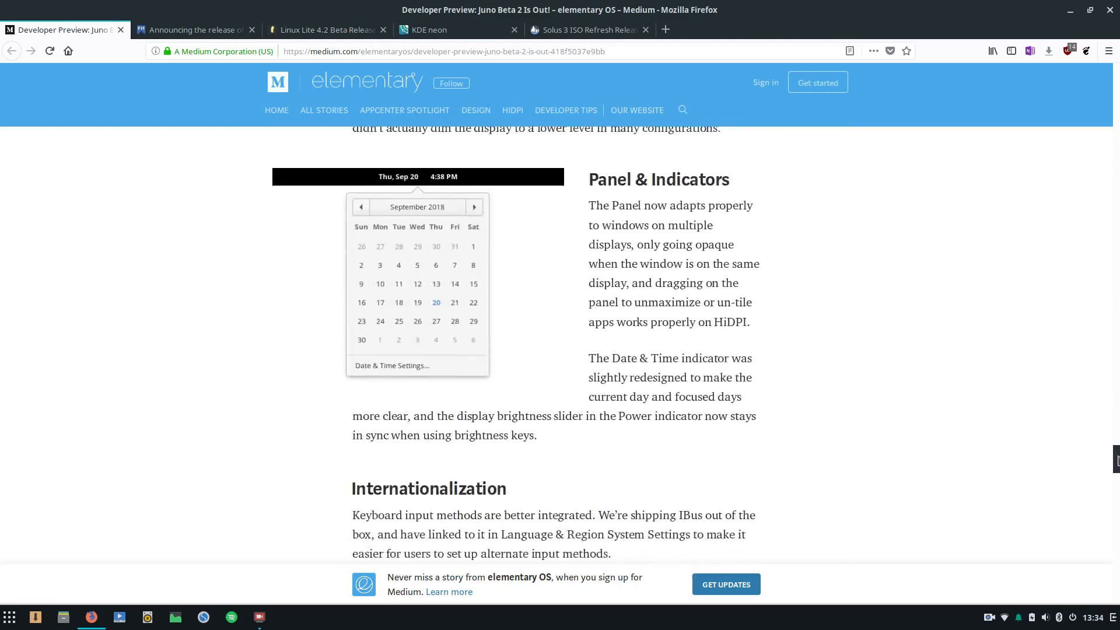
{"action": "scroll", "scroll_direction": "down", "scroll_amount": 3}
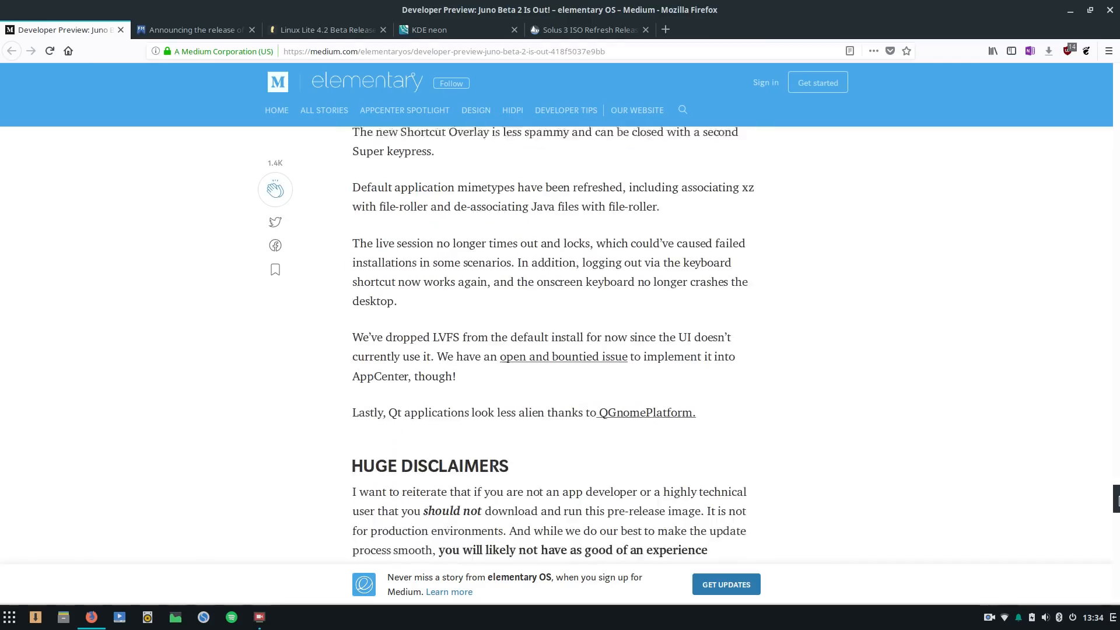
{"action": "scroll", "scroll_direction": "down", "scroll_amount": 3}
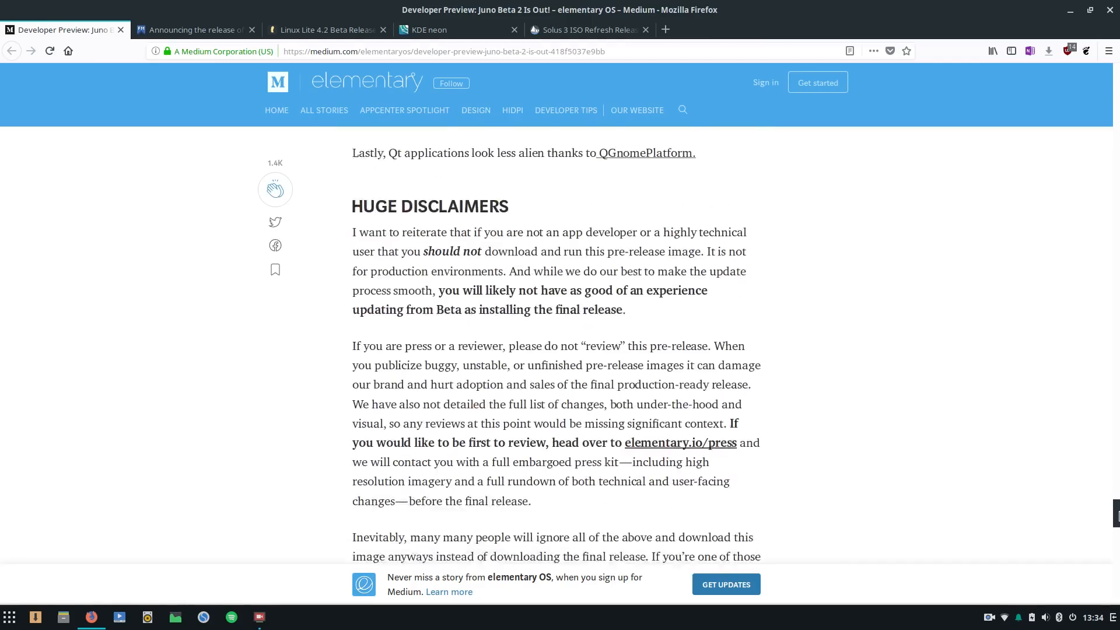
{"action": "scroll", "scroll_direction": "down", "scroll_amount": 3}
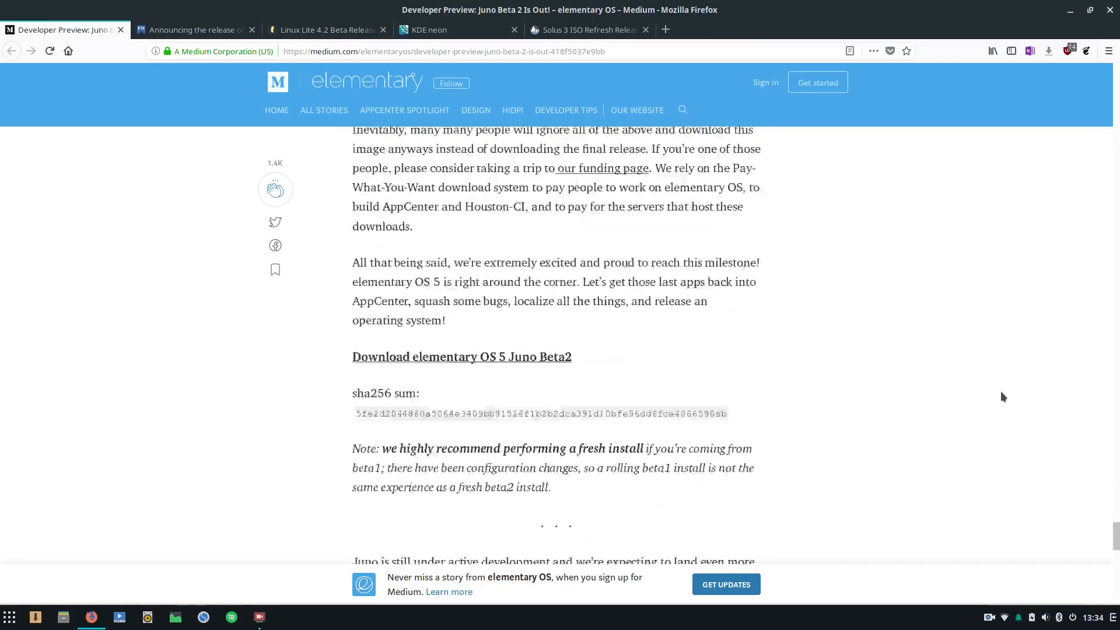
{"action": "scroll", "scroll_direction": "down", "scroll_amount": 3}
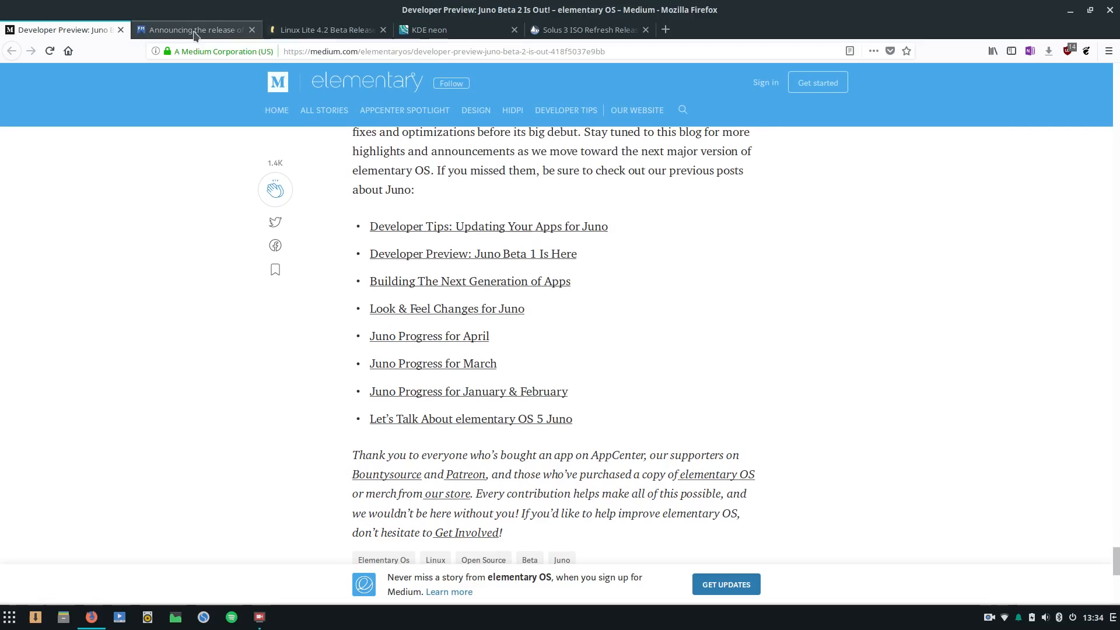
Step: View the tags and related stories at the bottom, then switch to another news tab
{"action": "left_click", "coordinate": [61, 29]}
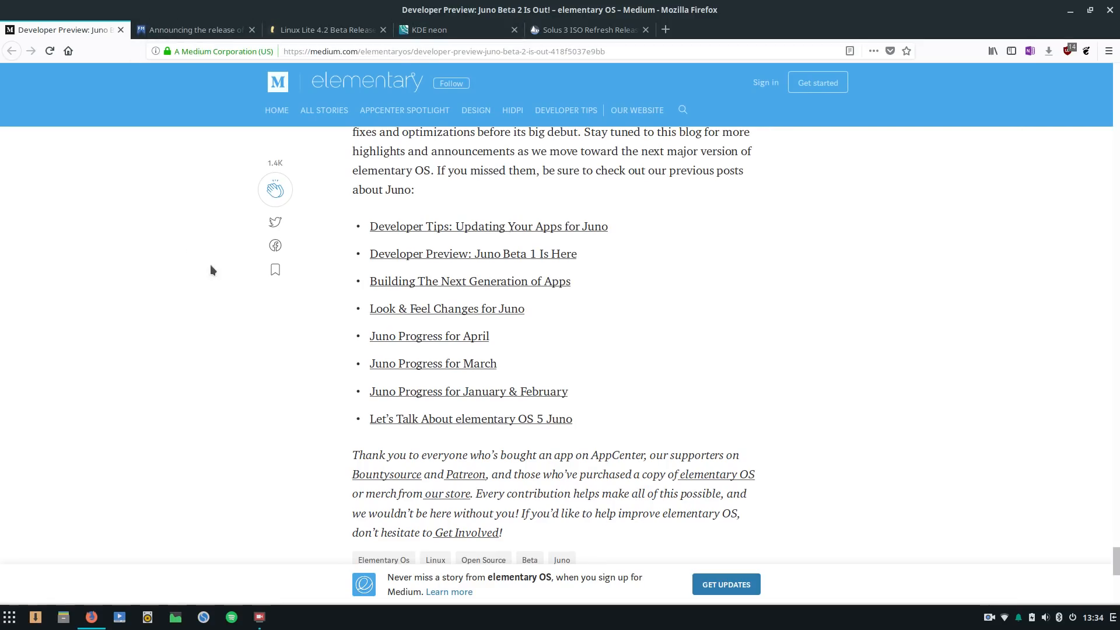
{"action": "mouse_move", "coordinate": [1013, 474]}
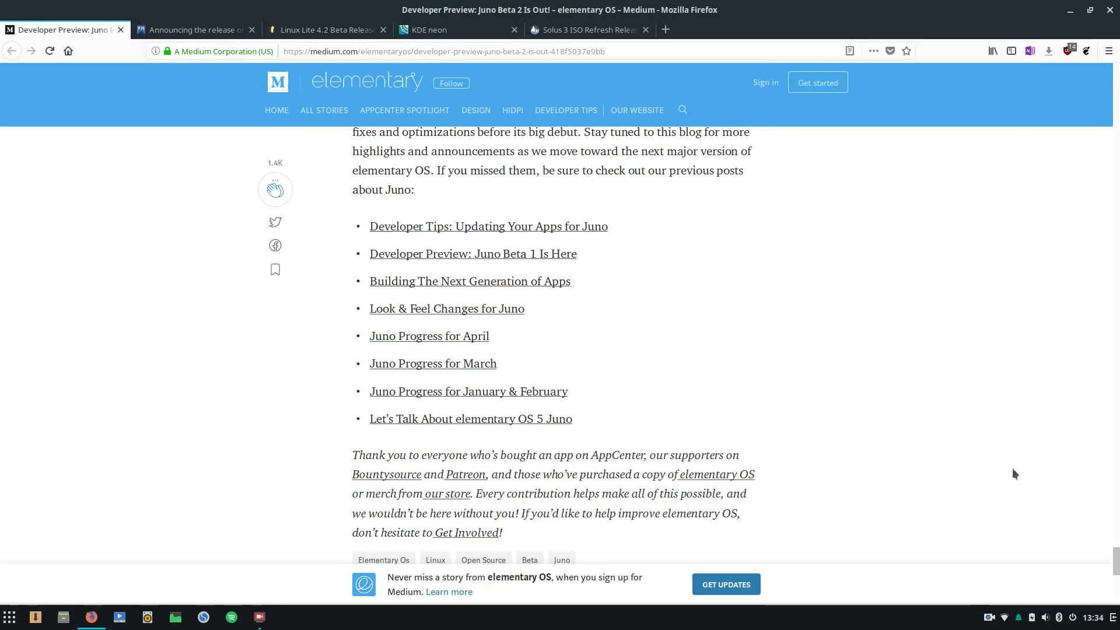
{"action": "scroll", "scroll_direction": "down", "scroll_amount": 3}
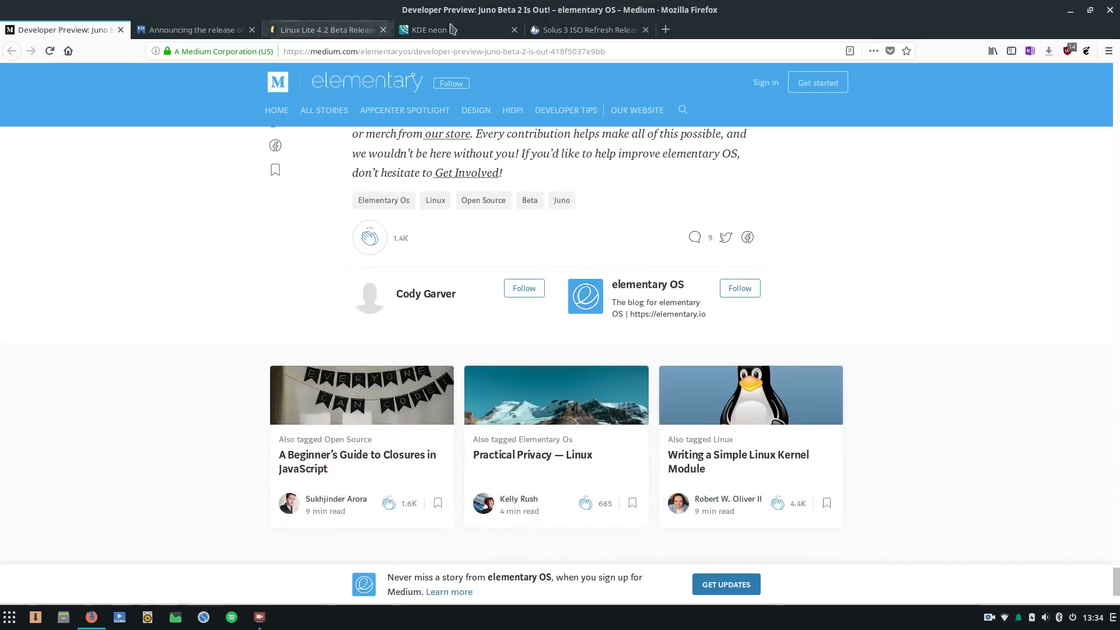
{"action": "left_click", "coordinate": [195, 30]}
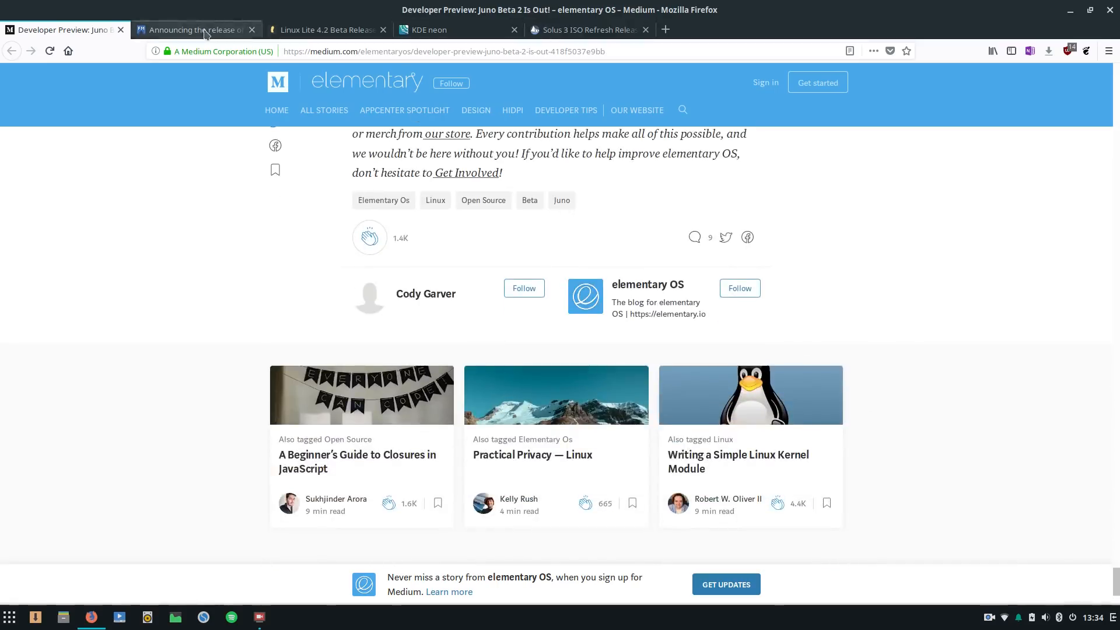
Step: Flip through the Linux Lite 4.2 Beta and KDE neon tabs, landing on Solus 3 ISO Refresh
{"action": "left_click", "coordinate": [325, 29]}
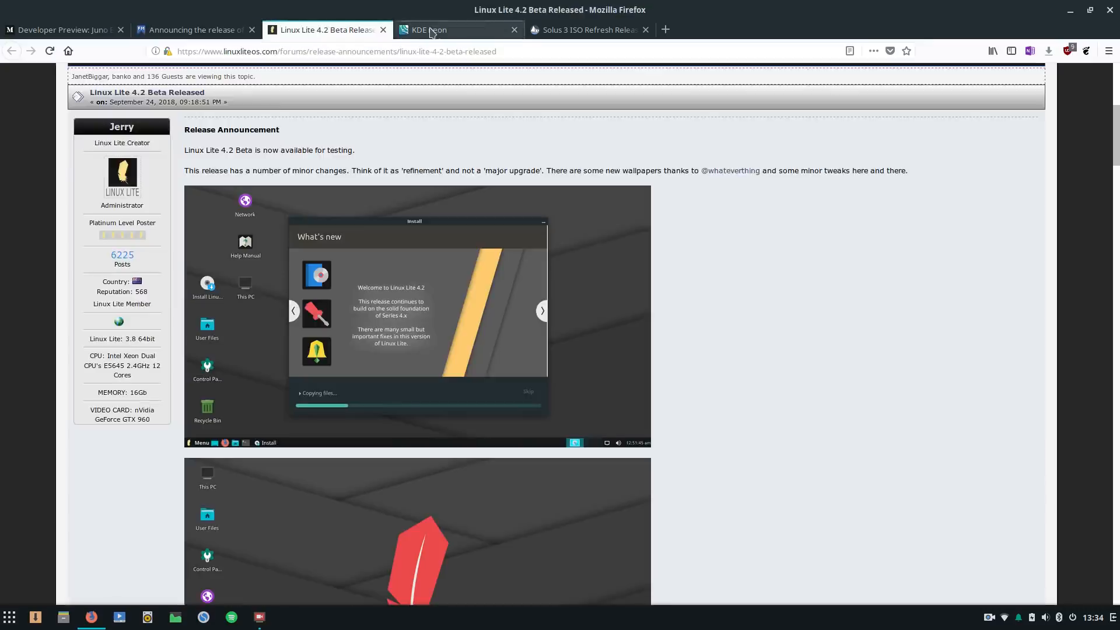
{"action": "left_click", "coordinate": [458, 29]}
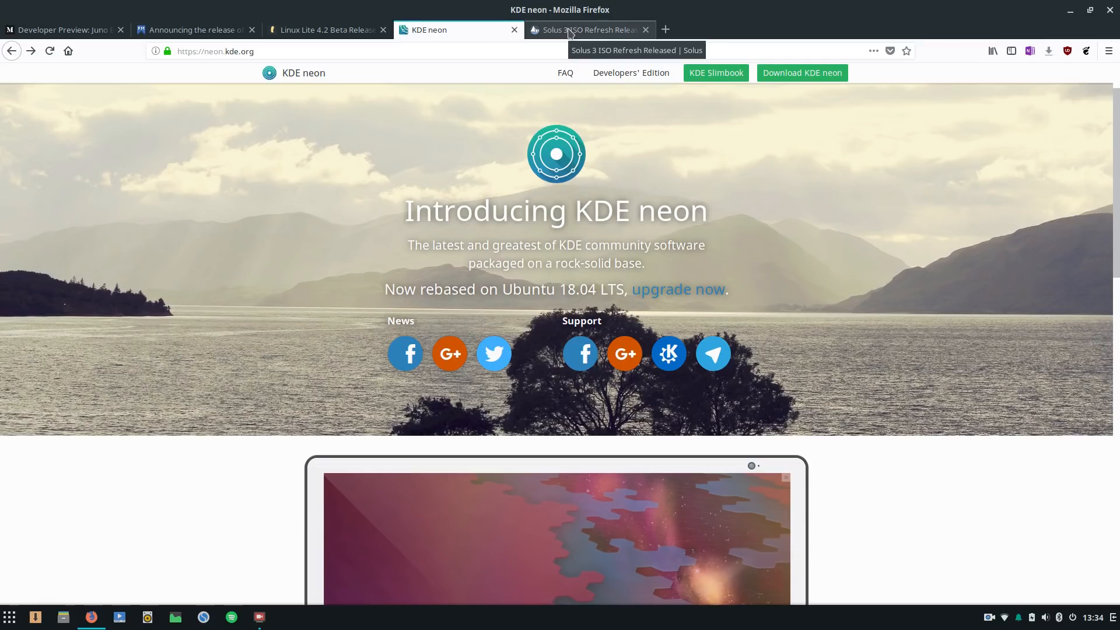
{"action": "mouse_move", "coordinate": [589, 33]}
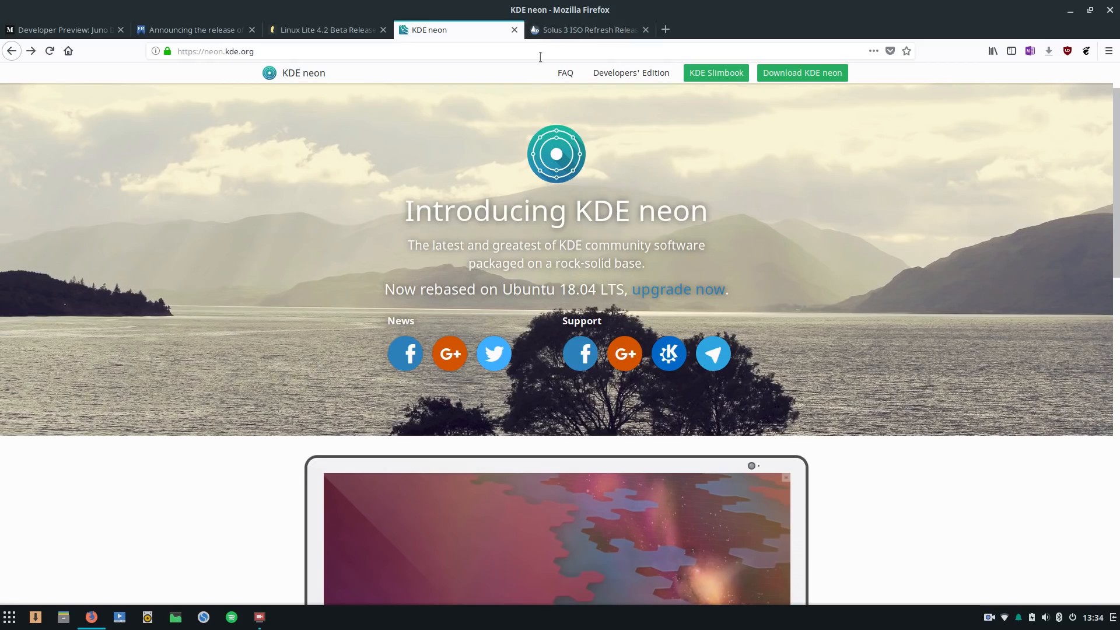
{"action": "left_click", "coordinate": [587, 31]}
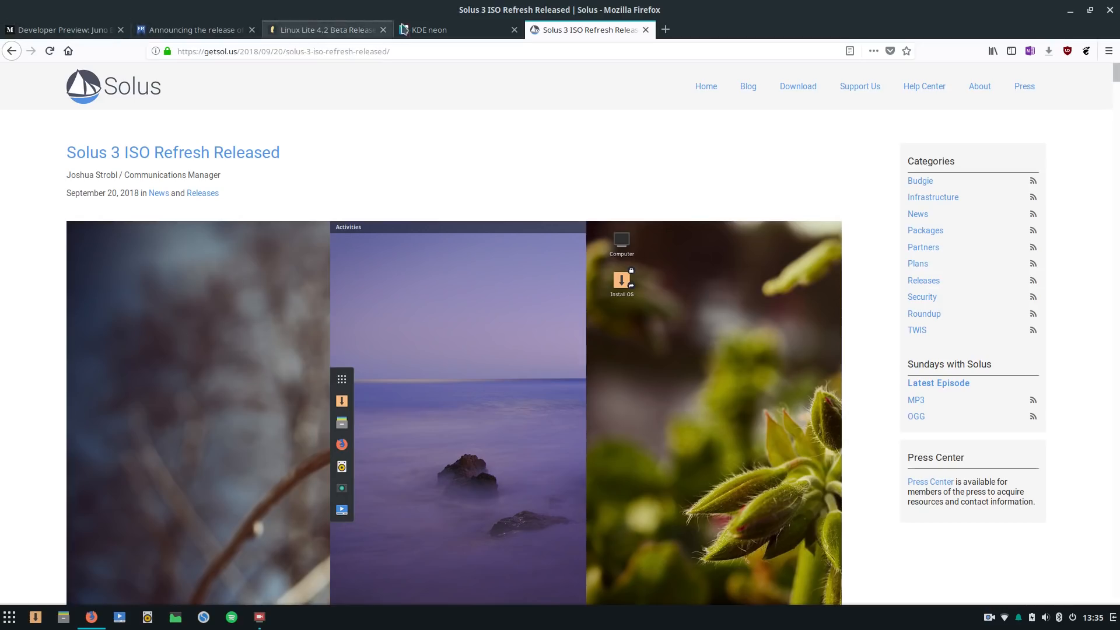
{"action": "mouse_move", "coordinate": [591, 29]}
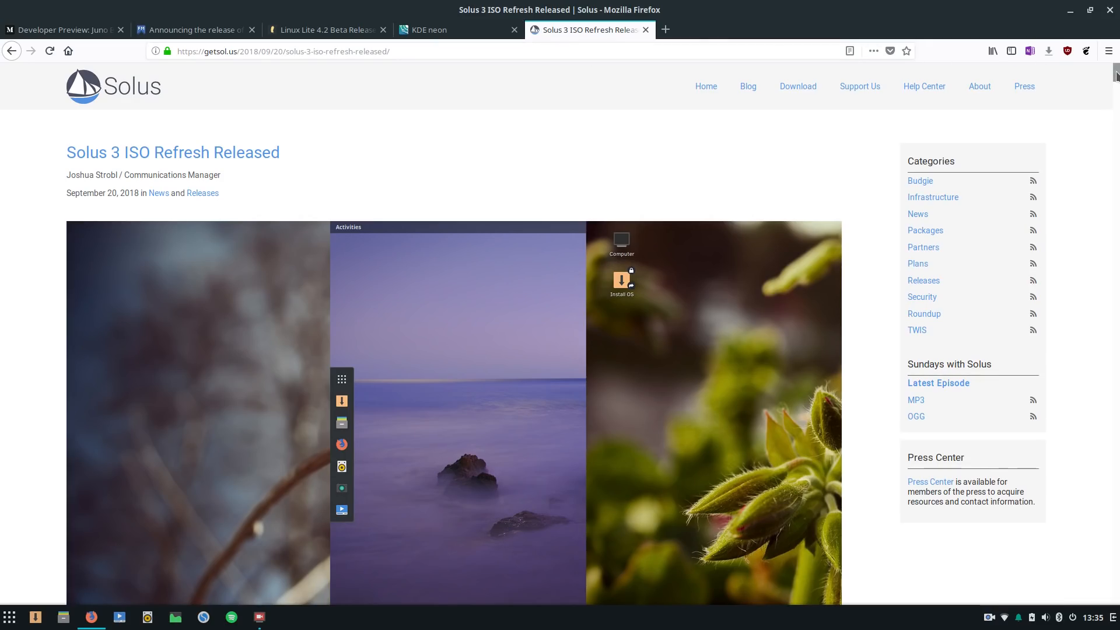
Step: Scroll through the Solus 3 ISO Refresh notes and return to the Juno Beta 2 article
{"action": "scroll", "scroll_direction": "down", "scroll_amount": 3}
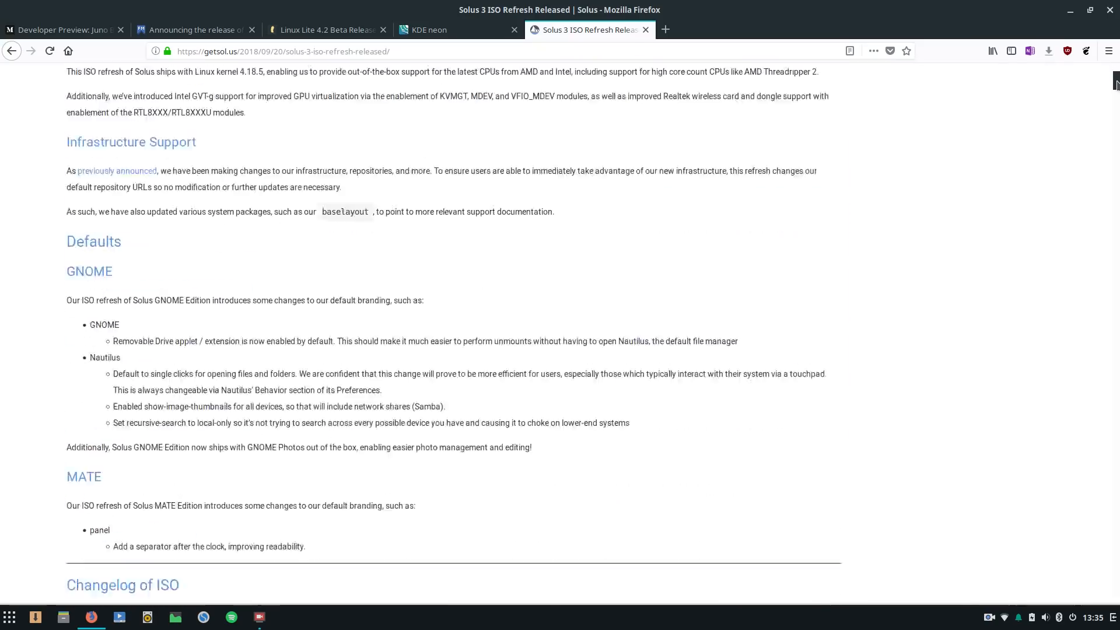
{"action": "scroll", "scroll_direction": "up", "scroll_amount": 3}
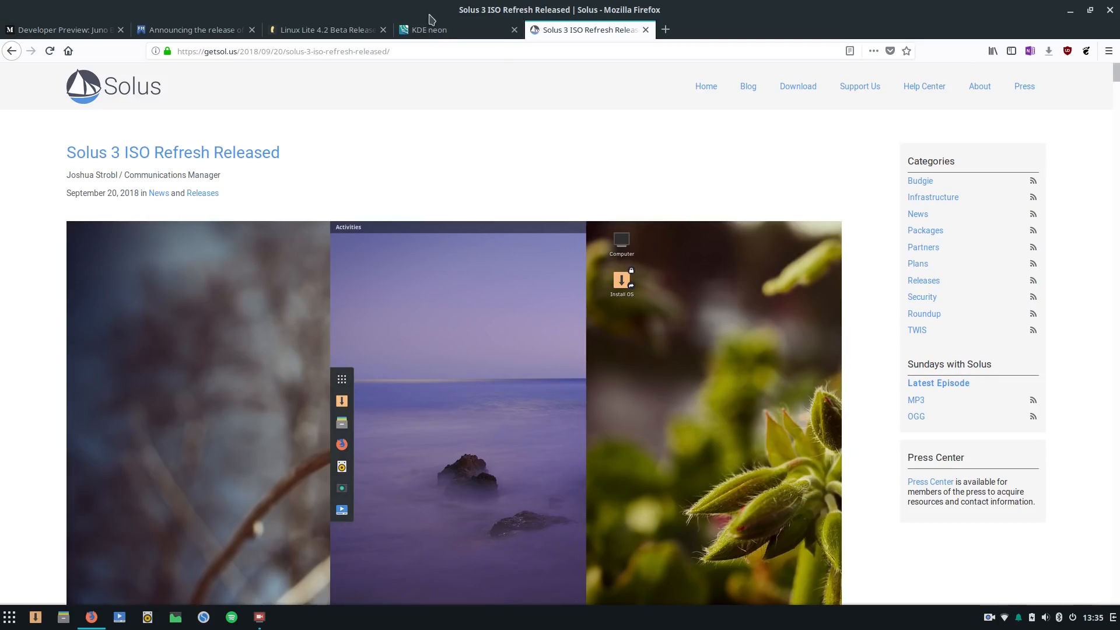
{"action": "left_click", "coordinate": [61, 29]}
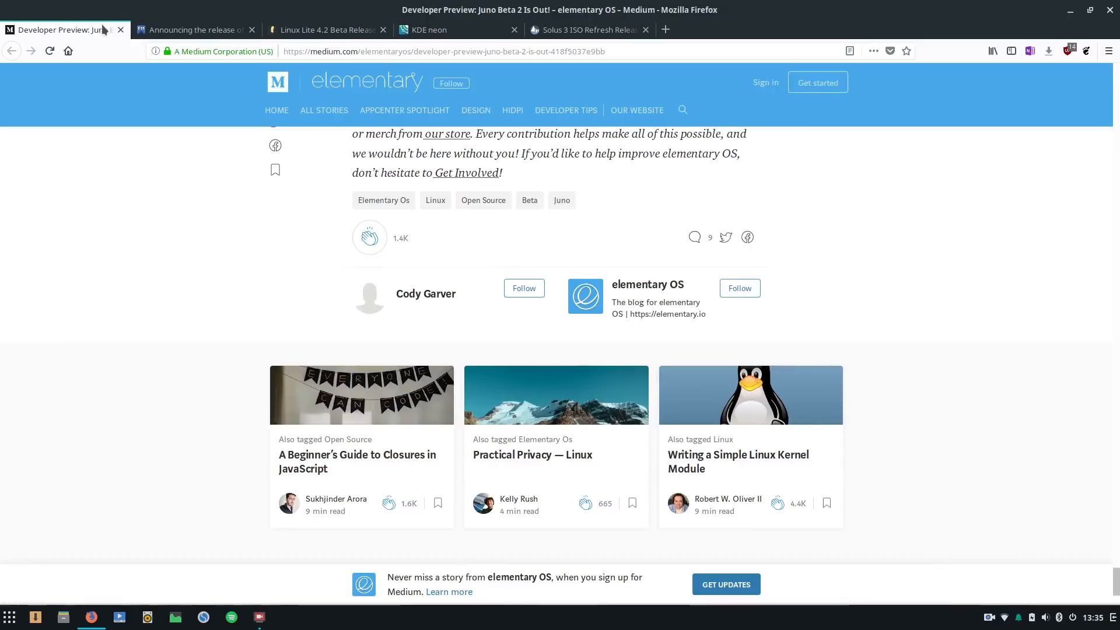
Step: Revisit the Linux Lite 4.2 Beta tab, then switch back to Solus 3 ISO Refresh
{"action": "left_click", "coordinate": [325, 30]}
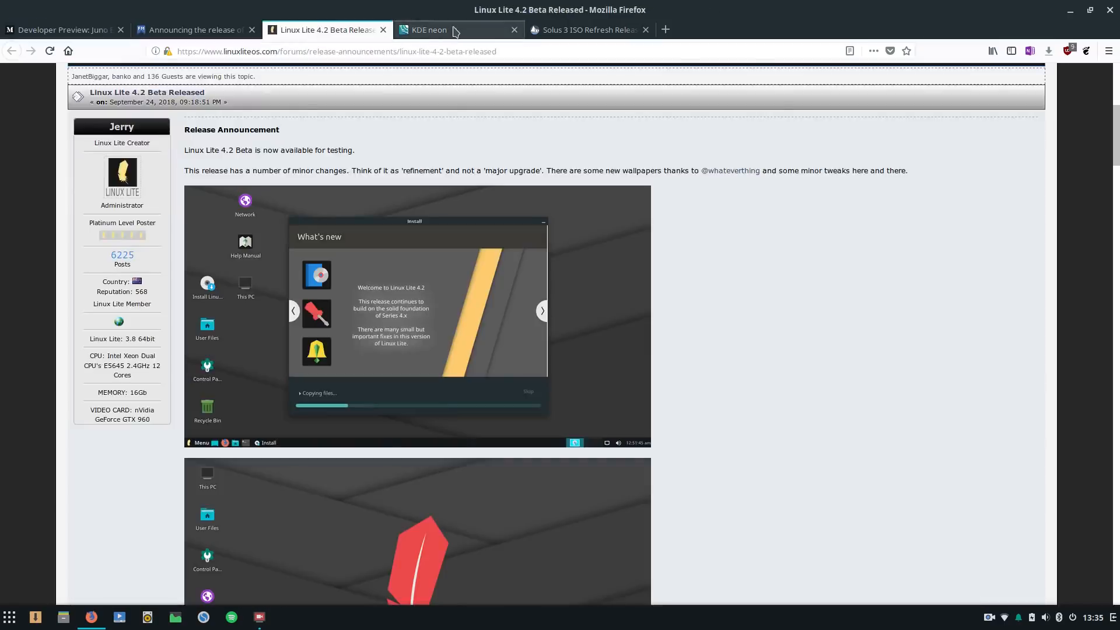
{"action": "left_click", "coordinate": [586, 30]}
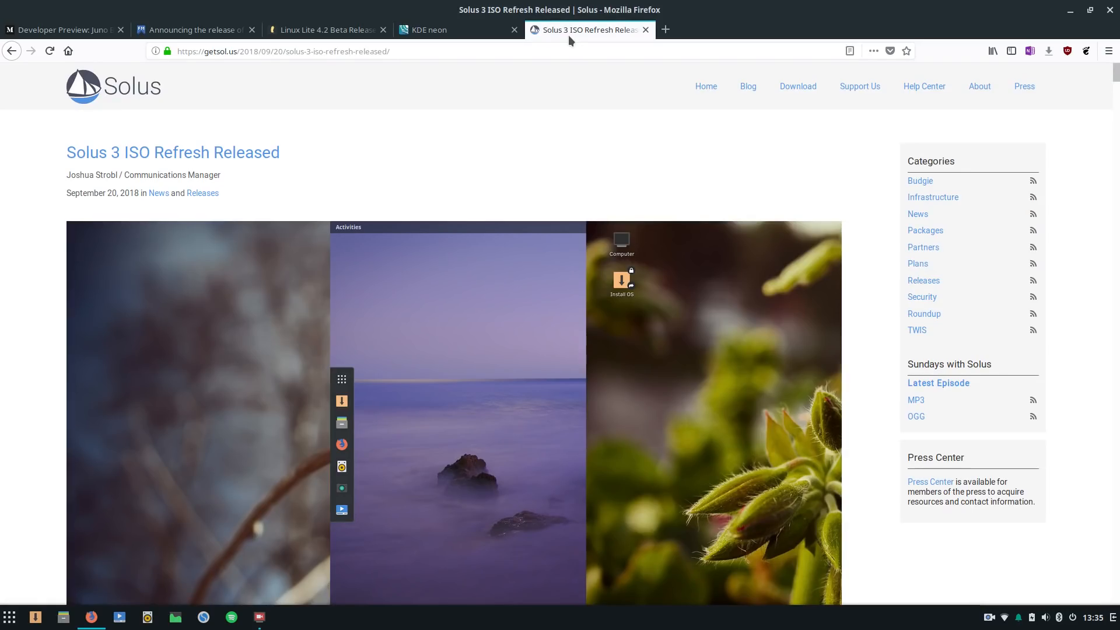
{"action": "mouse_move", "coordinate": [606, 114]}
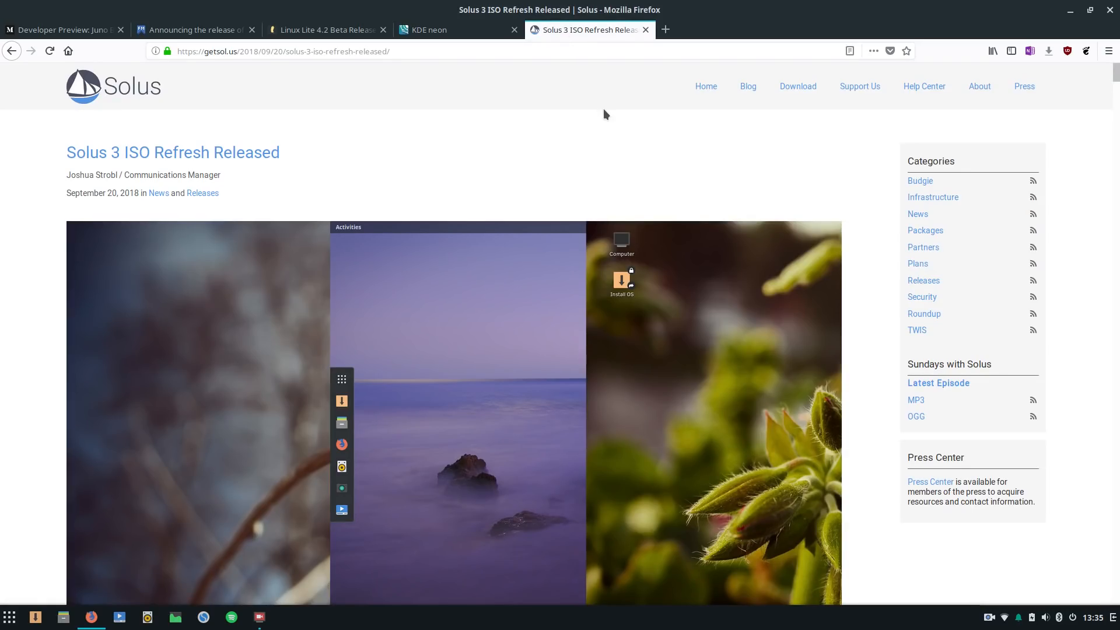